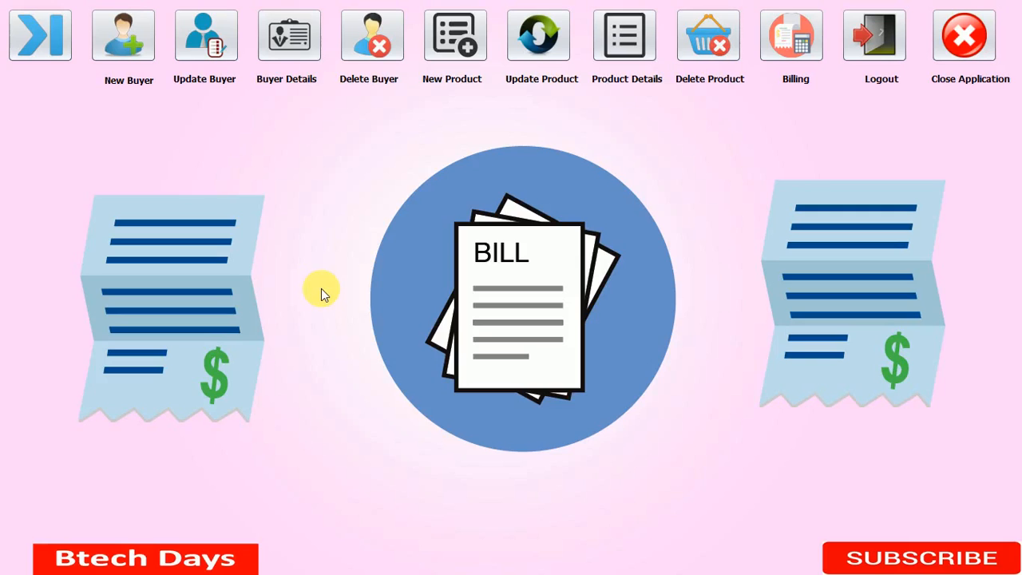
mouse_move(538, 35)
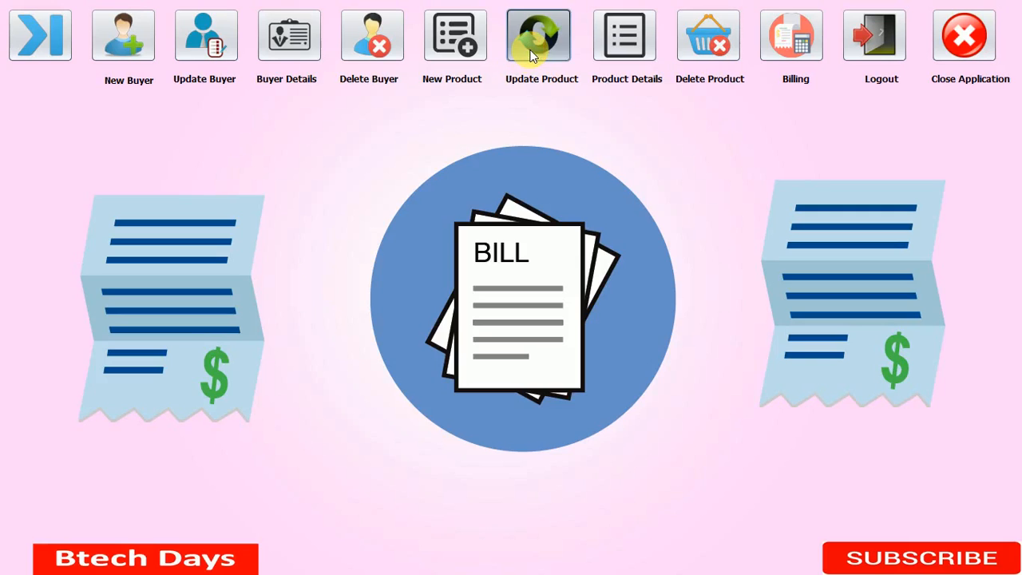
Try the update-product form and the not-yet-existing Product Details screen from the running app
click(539, 35)
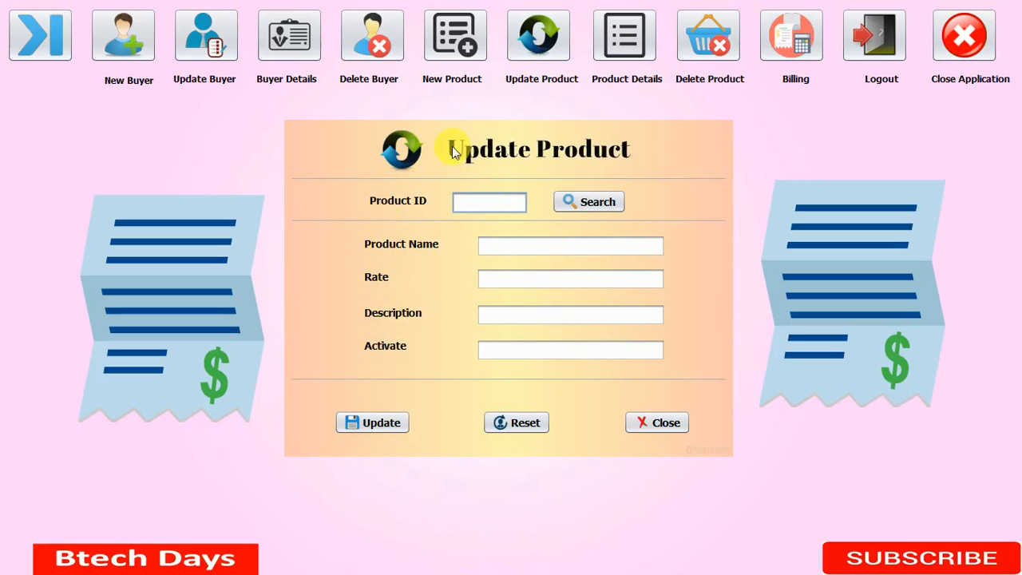
mouse_move(608, 177)
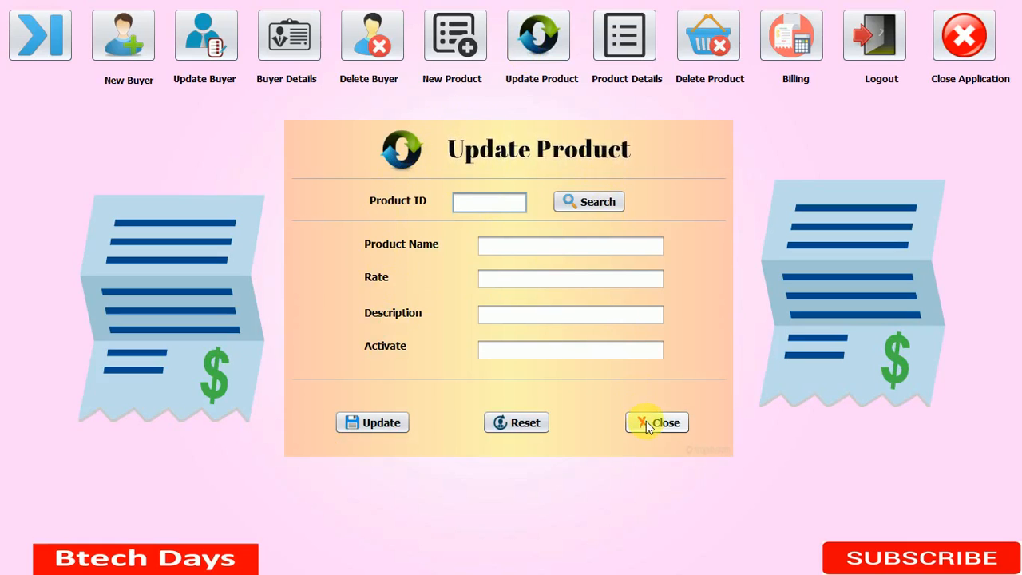
click(657, 422)
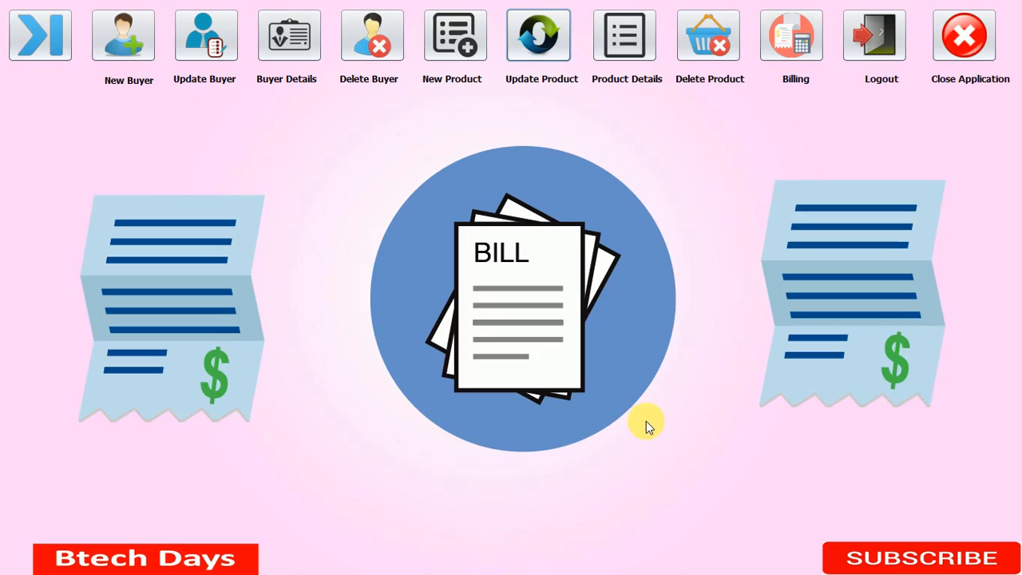
mouse_move(626, 40)
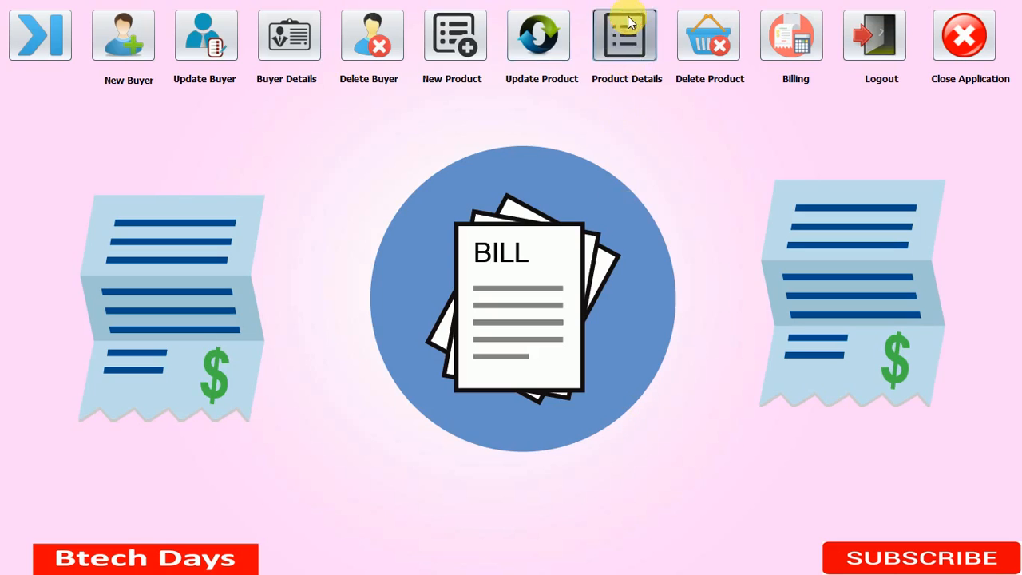
click(881, 35)
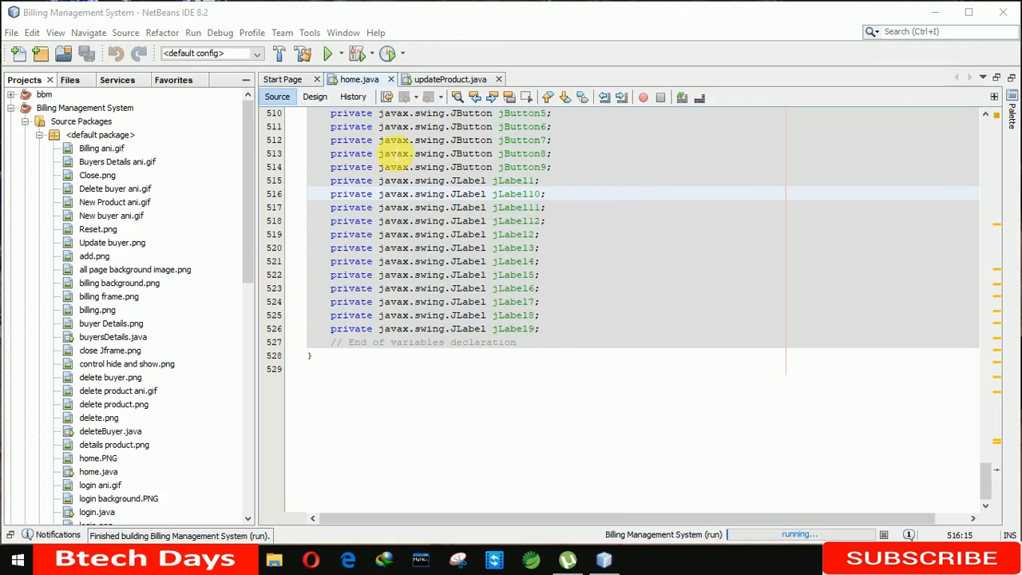
Create a new JFrame form named productDetails in the default package
click(99, 134)
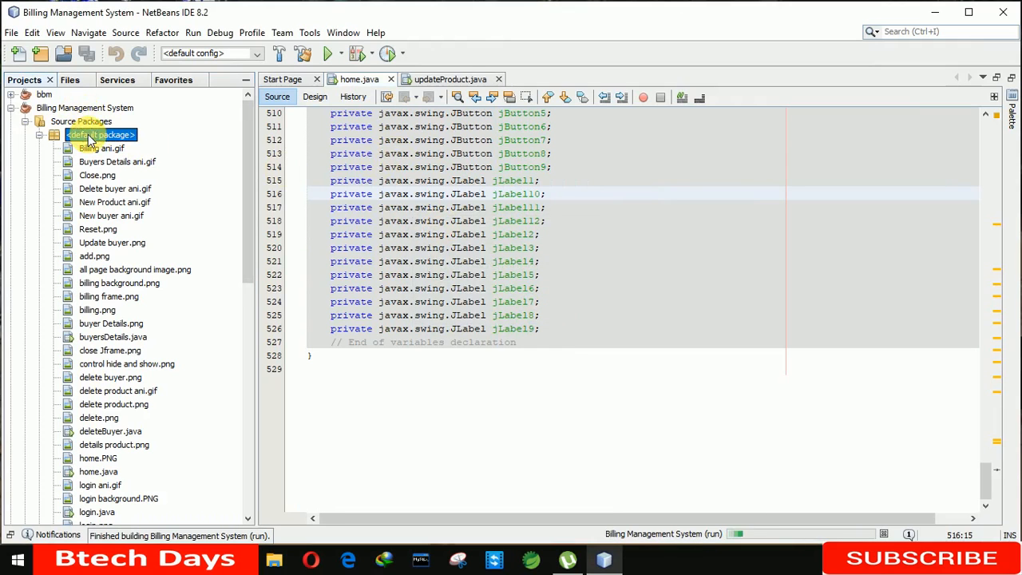
right_click(101, 134)
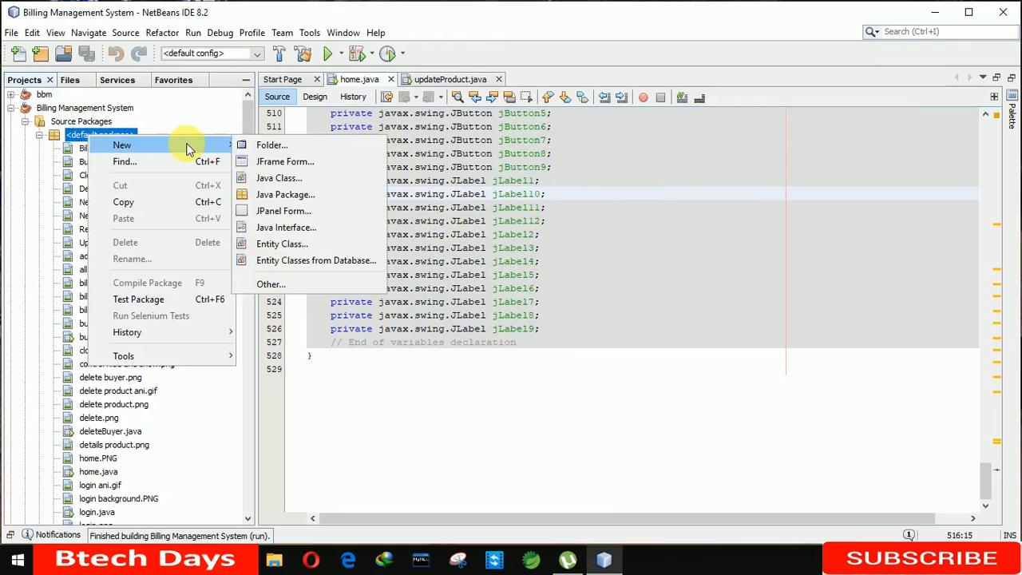
click(284, 162)
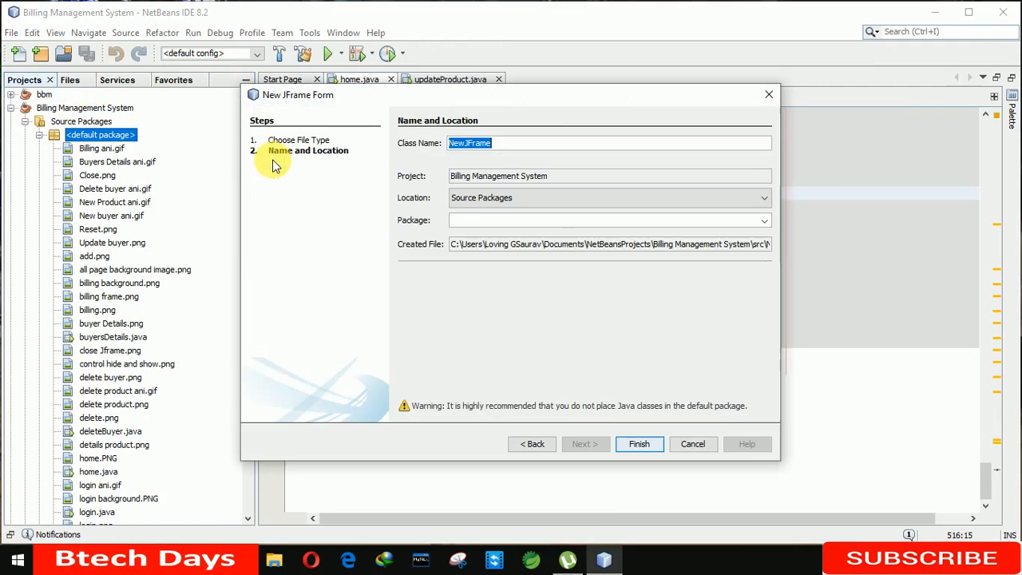
text(pr)
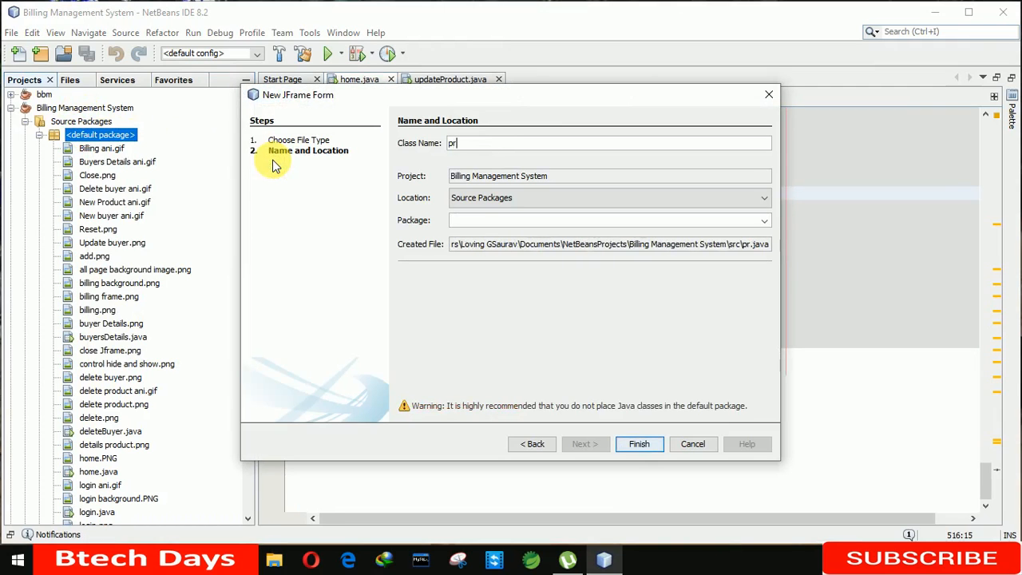
text(oductD)
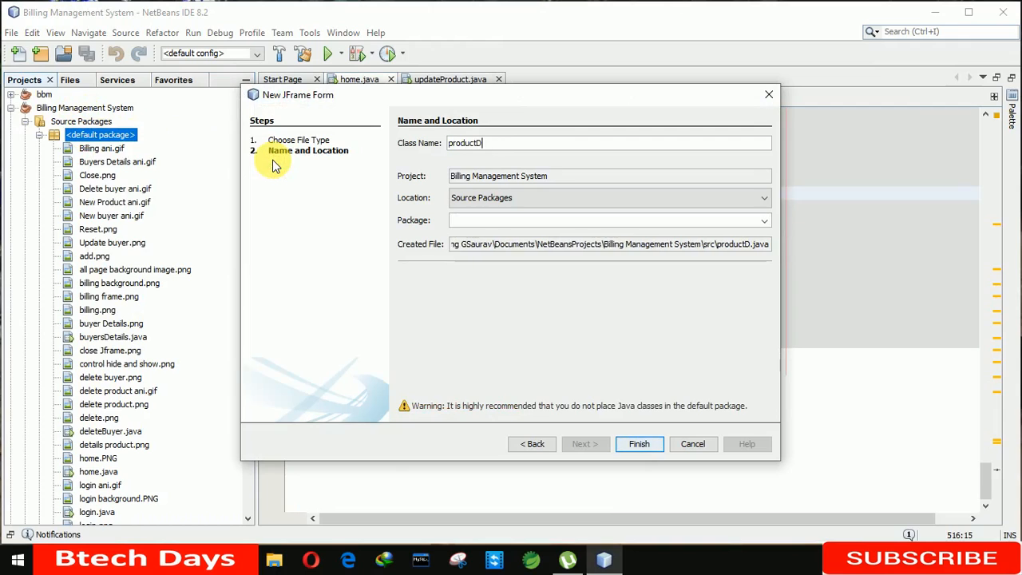
text(etails)
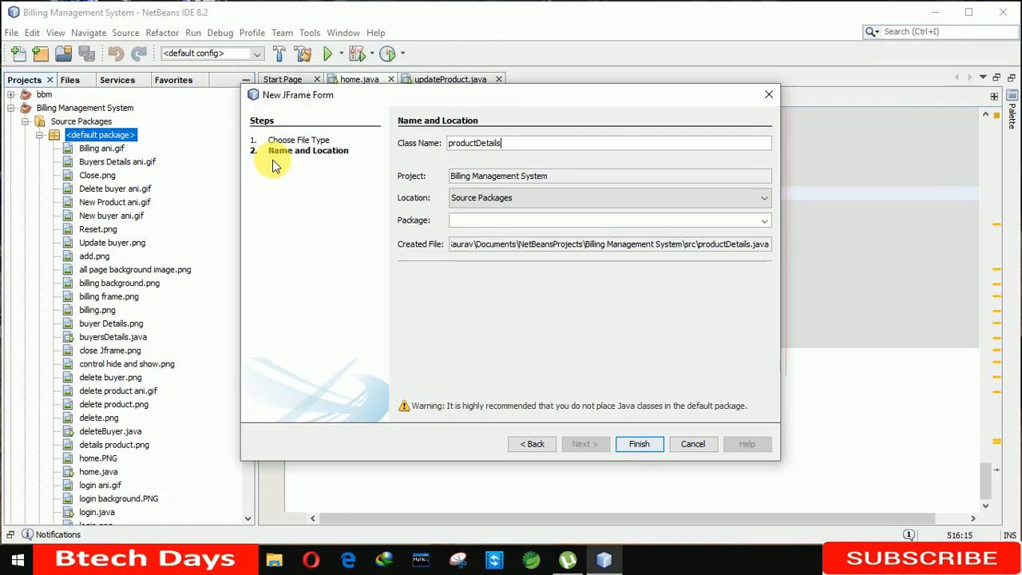
click(639, 444)
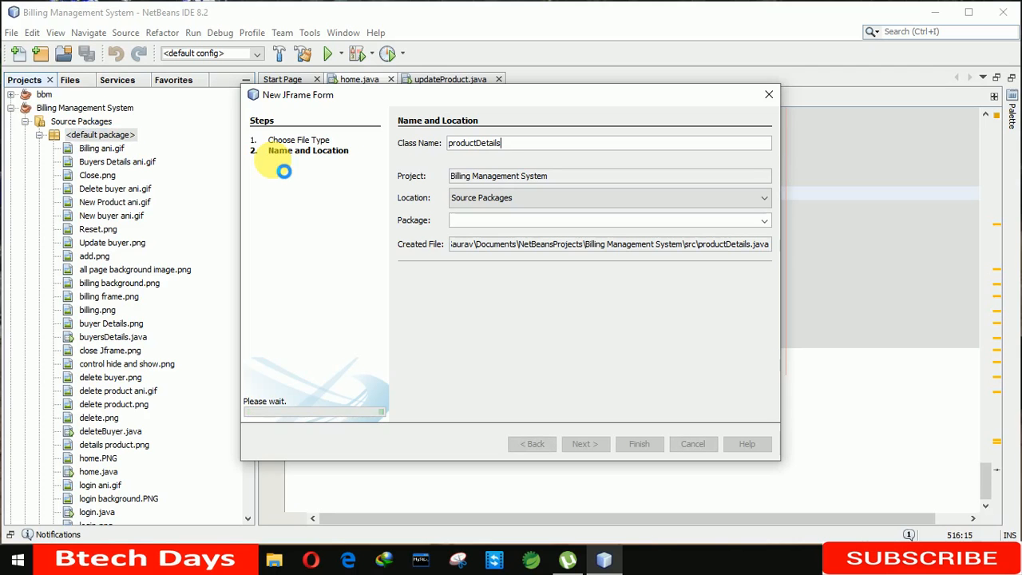
click(639, 444)
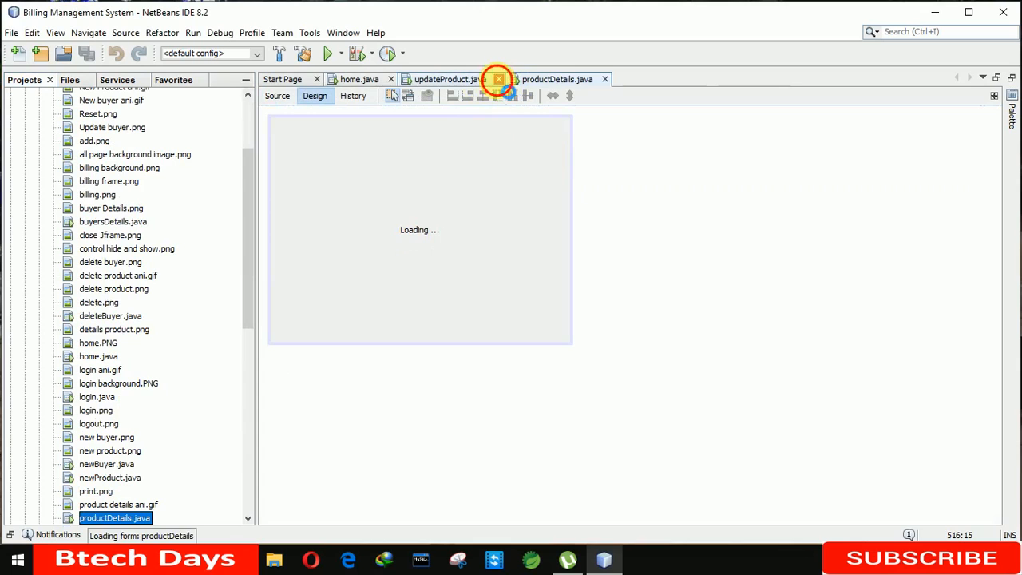
Set the form designer size to 600 by 450
click(499, 80)
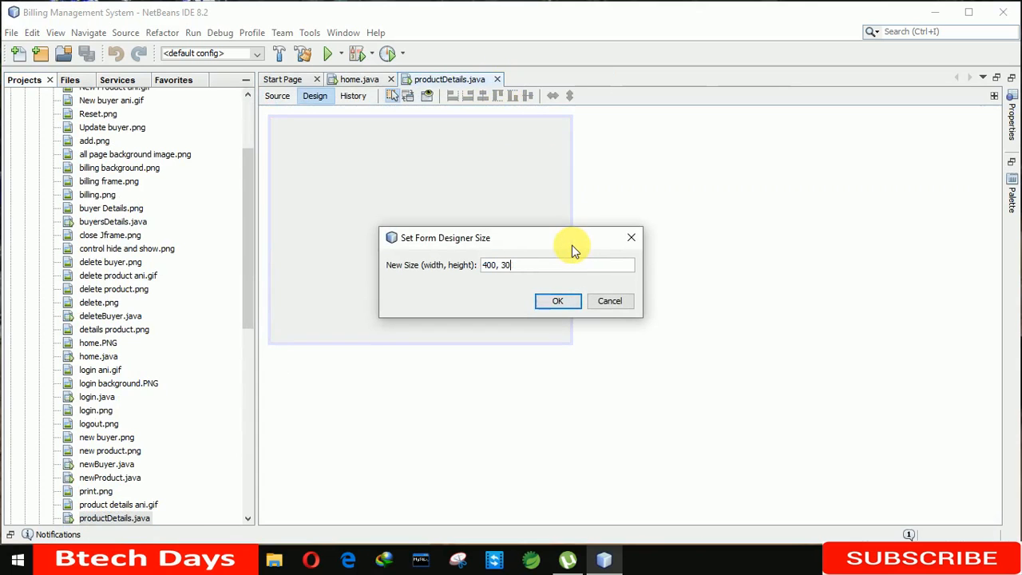
text(600)
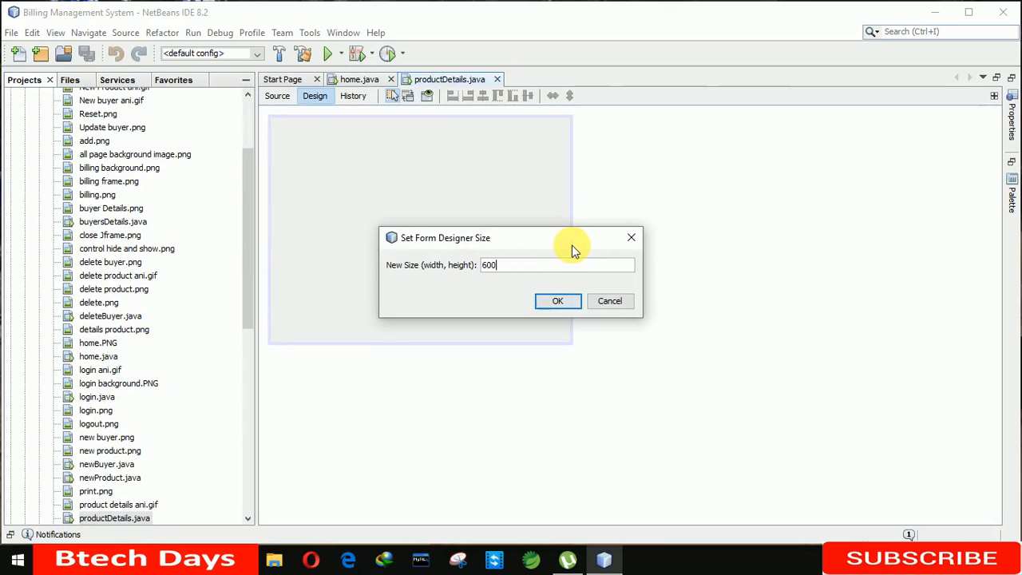
text(,450)
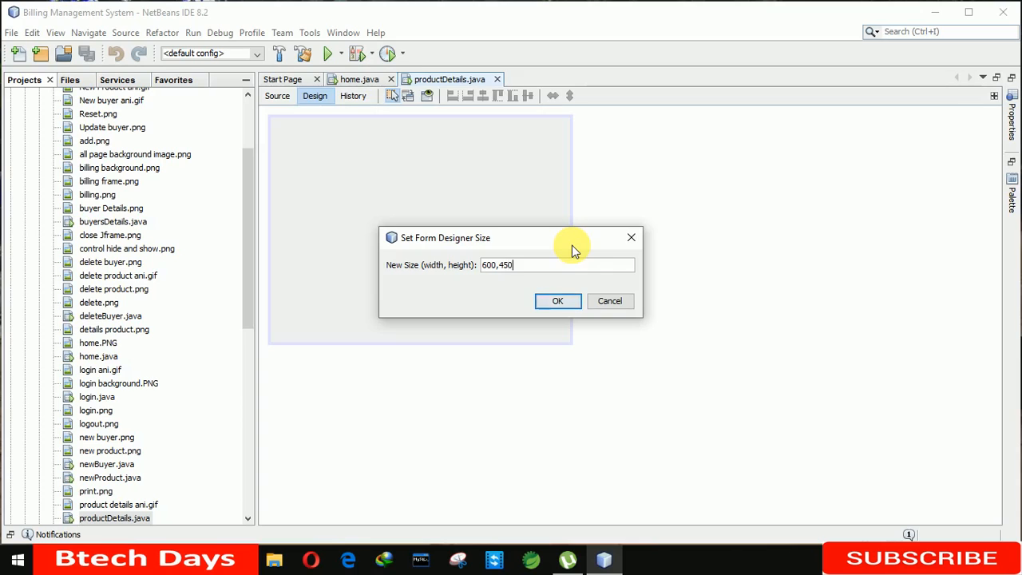
click(558, 300)
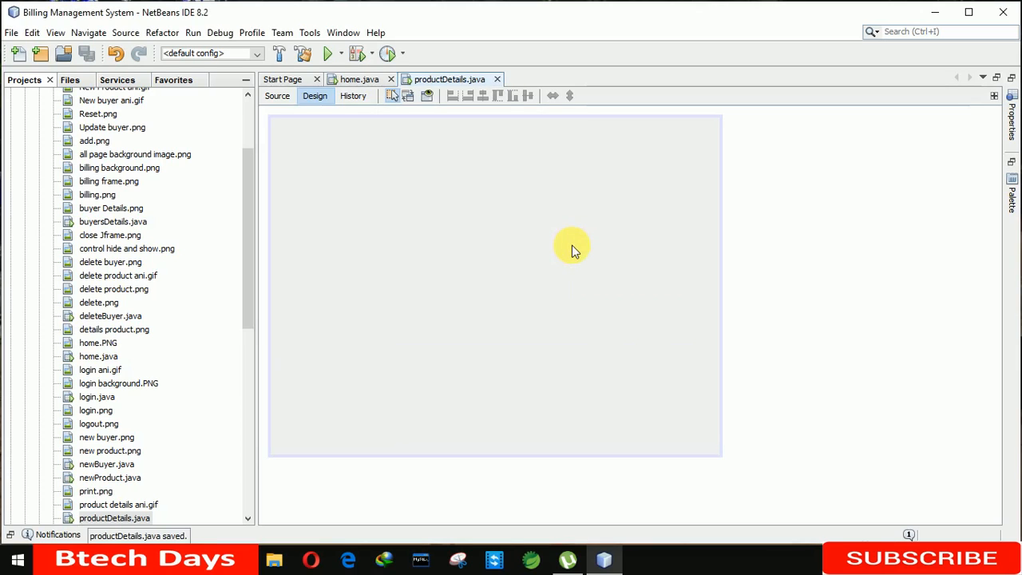
Make the frame undecorated and set its location to 380, 160 in Properties
right_click(623, 238)
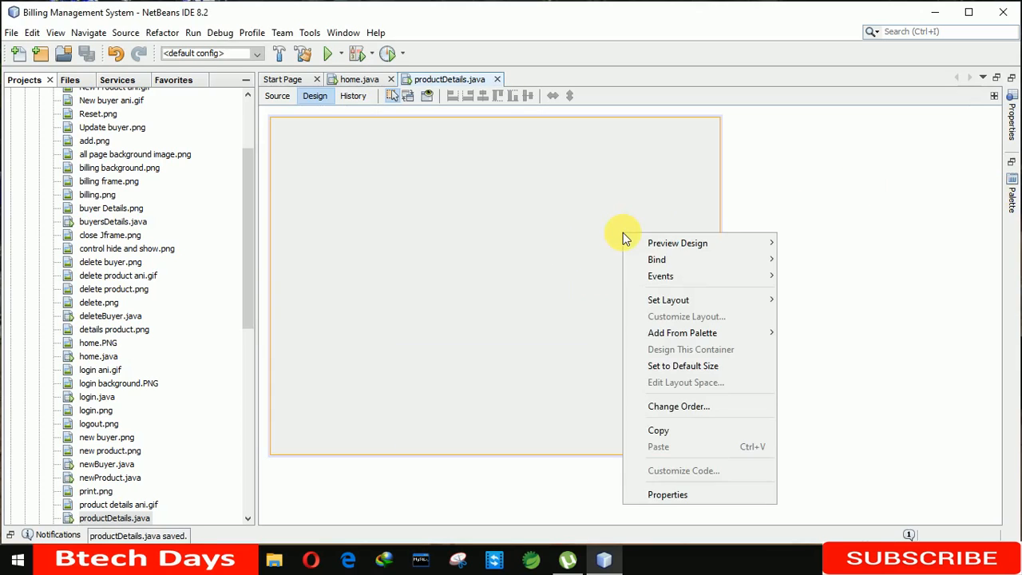
click(668, 495)
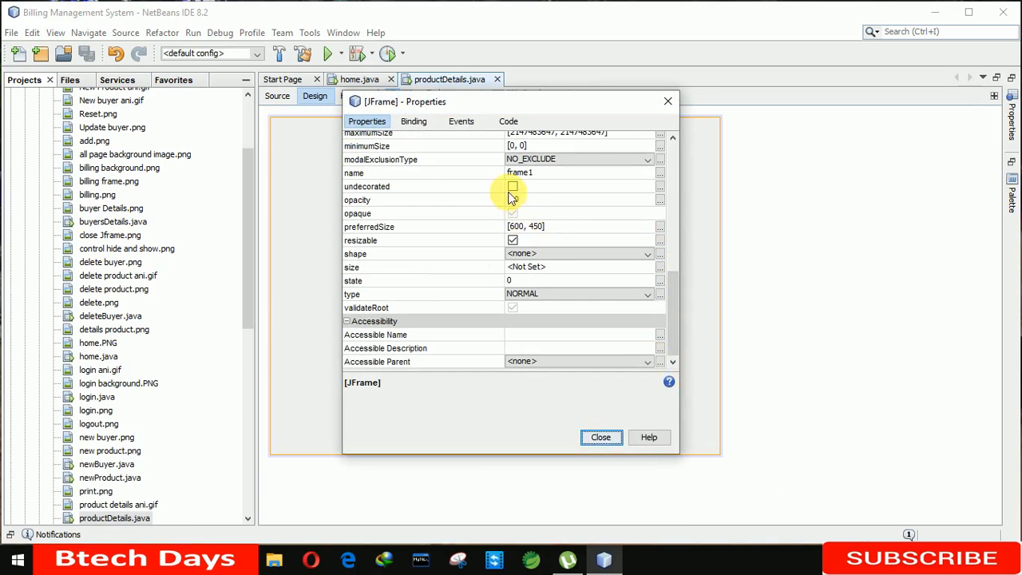
click(513, 185)
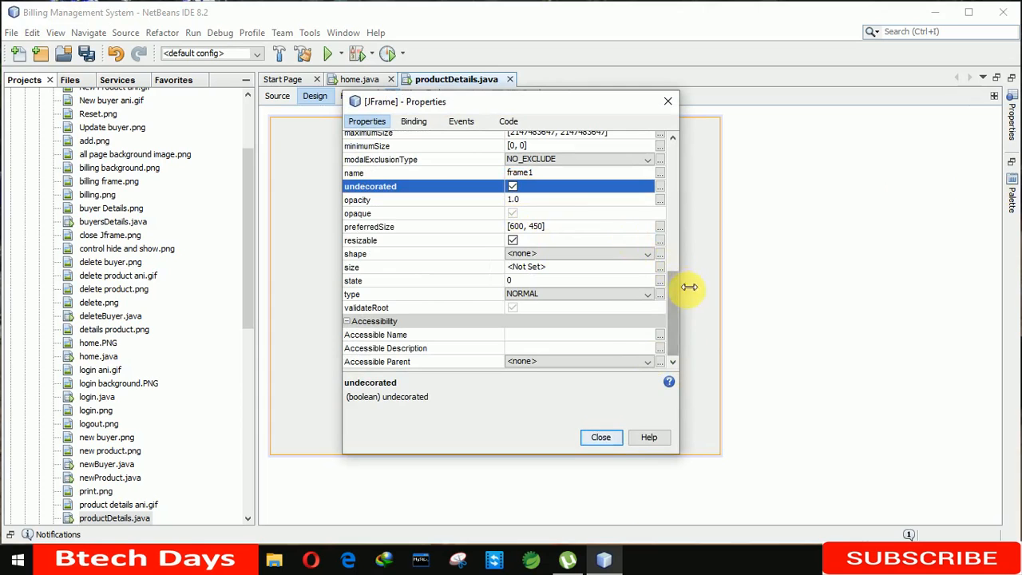
scroll(up, 3)
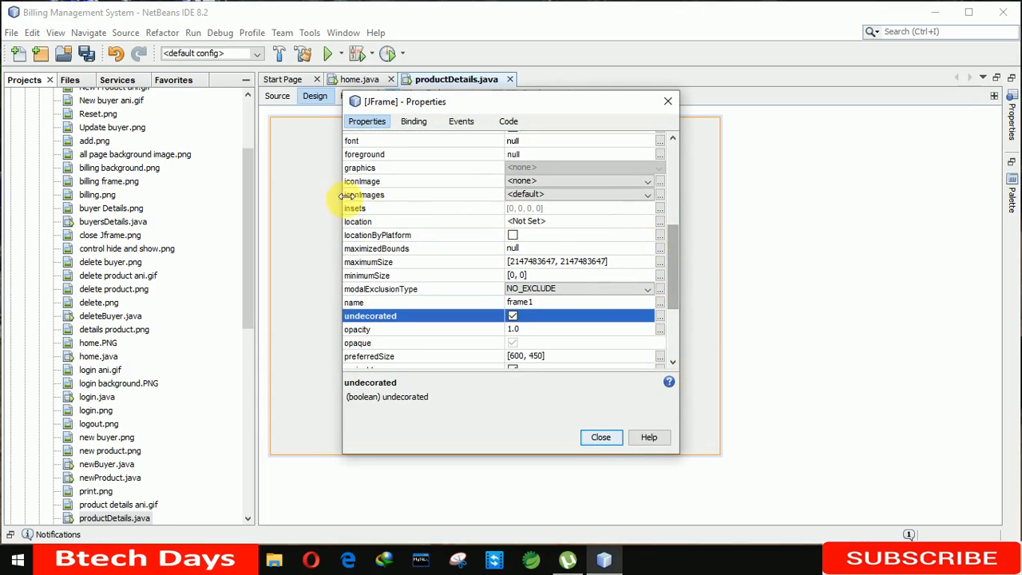
mouse_move(664, 226)
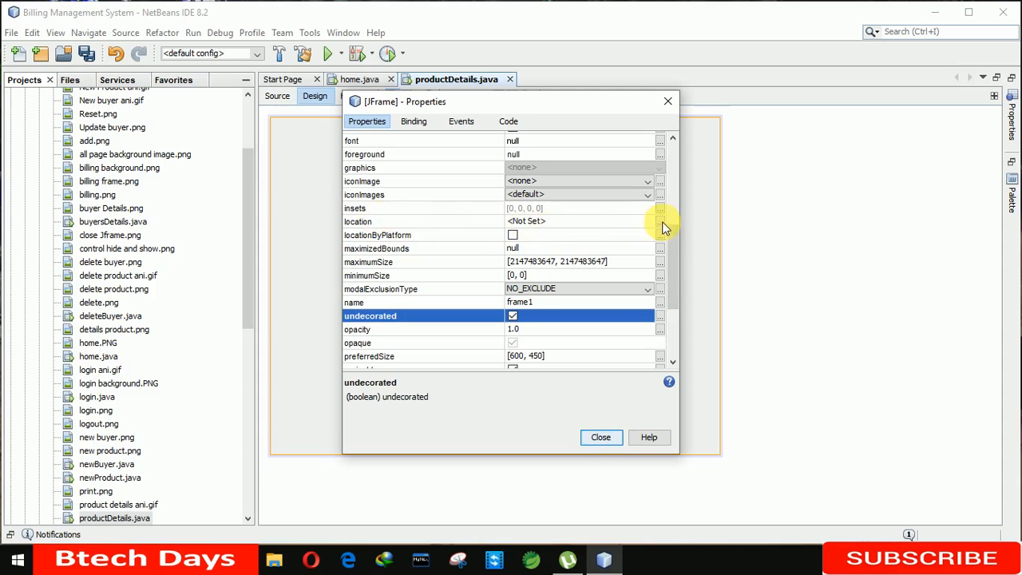
click(660, 220)
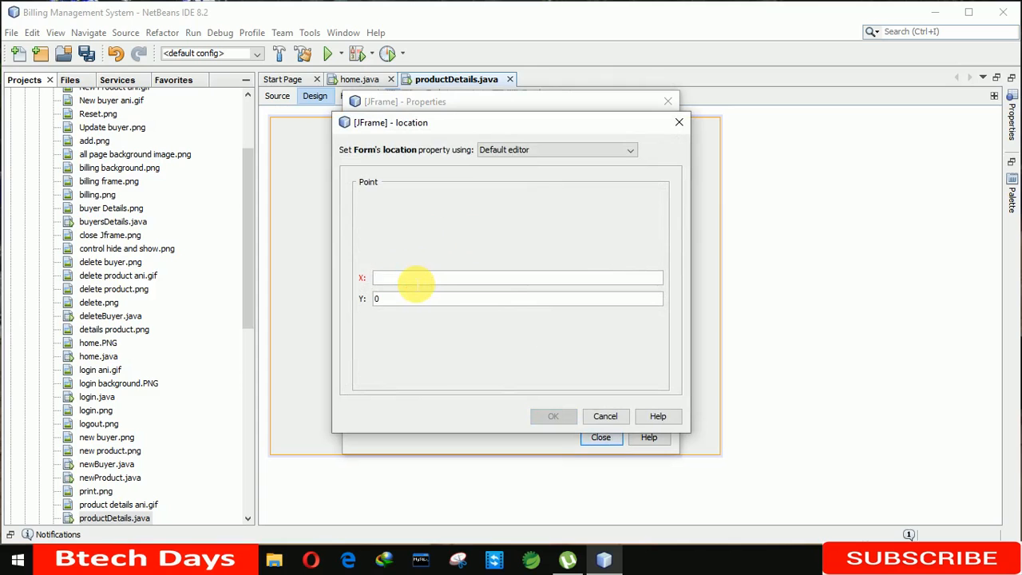
text(380)
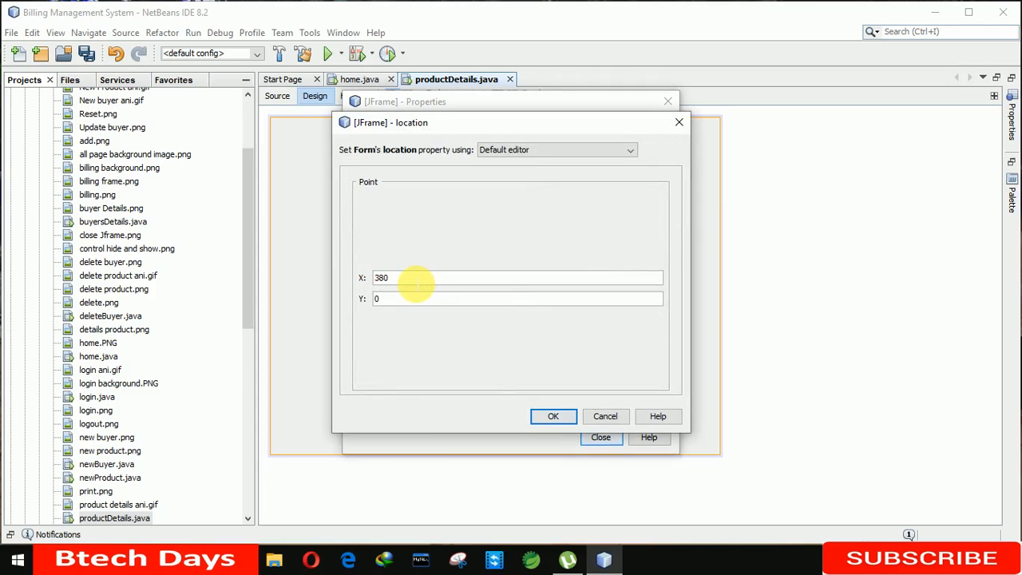
text(16)
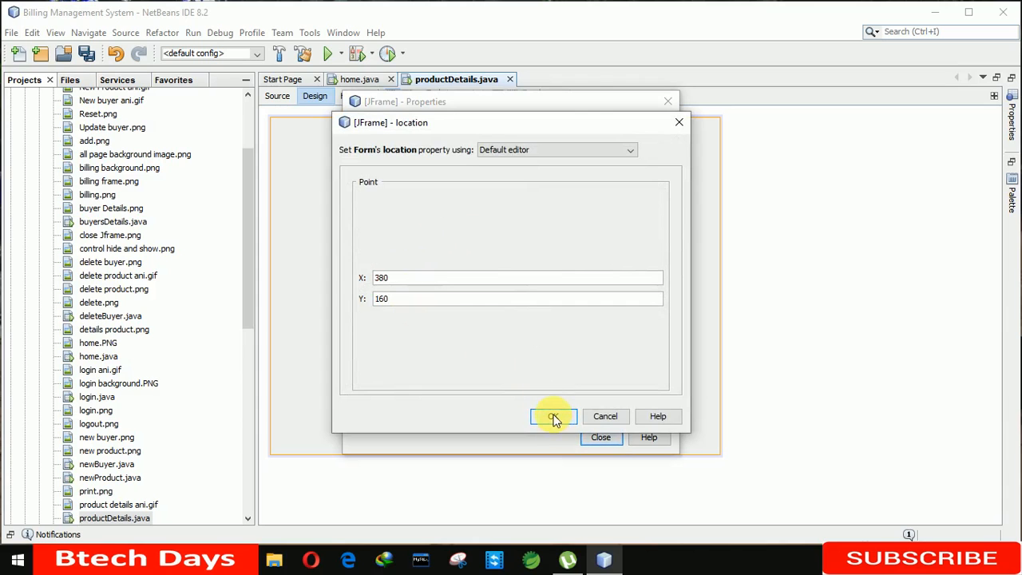
click(553, 415)
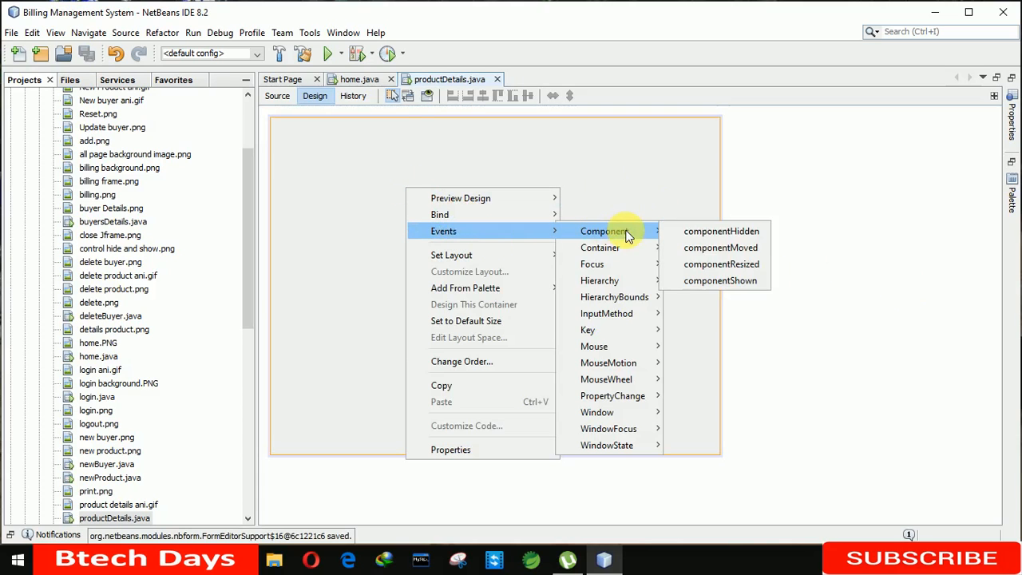
Add a componentShown handler to the frame and return to the Design view
click(721, 281)
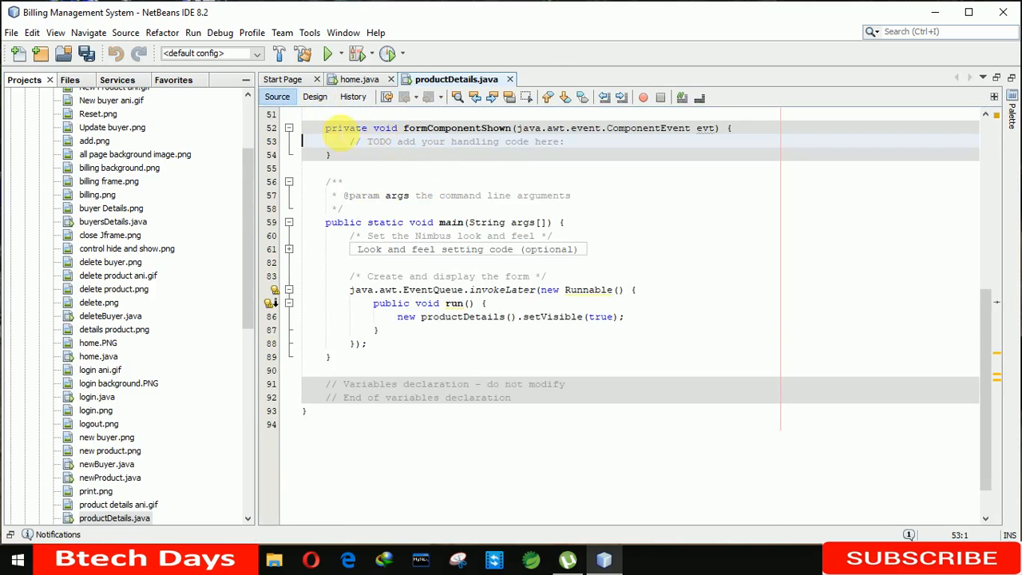
click(314, 96)
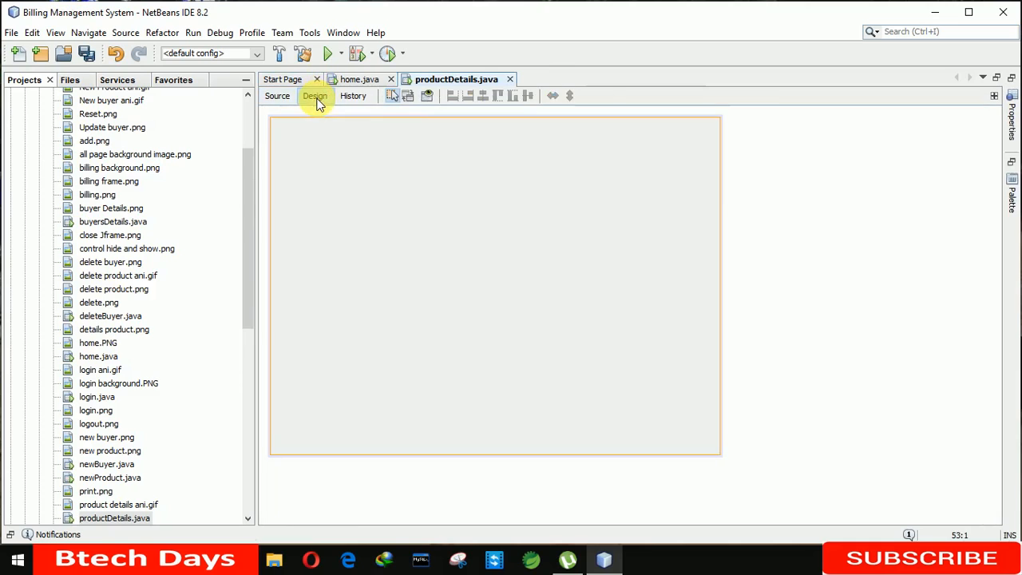
click(315, 96)
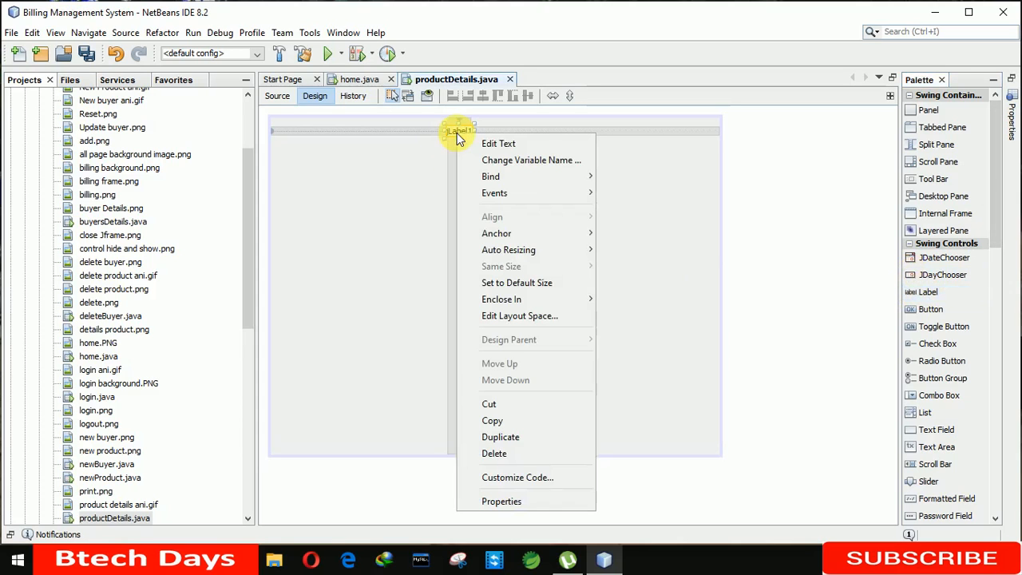
Give the new label the product image as its icon in Properties
click(502, 501)
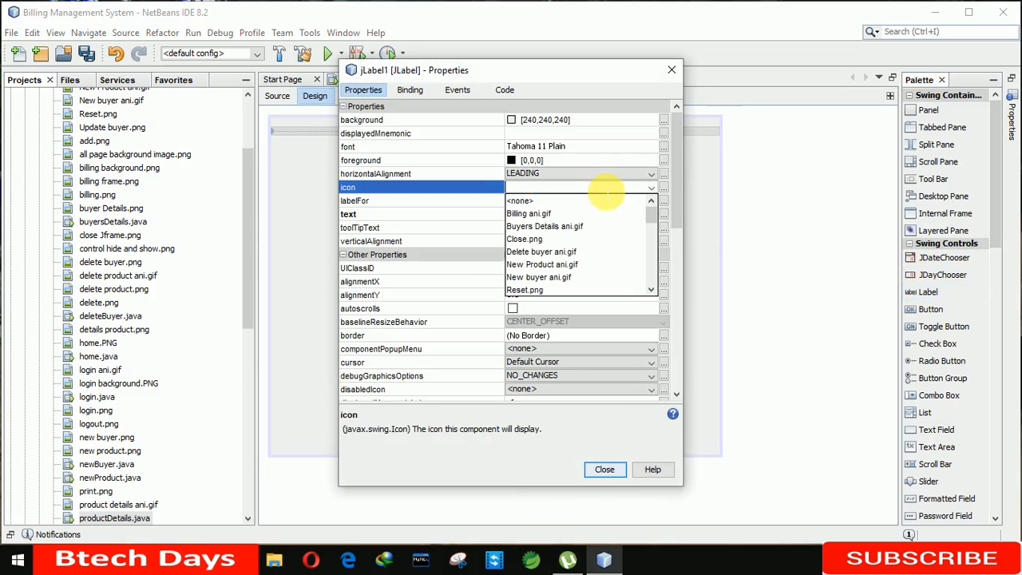
text(pro)
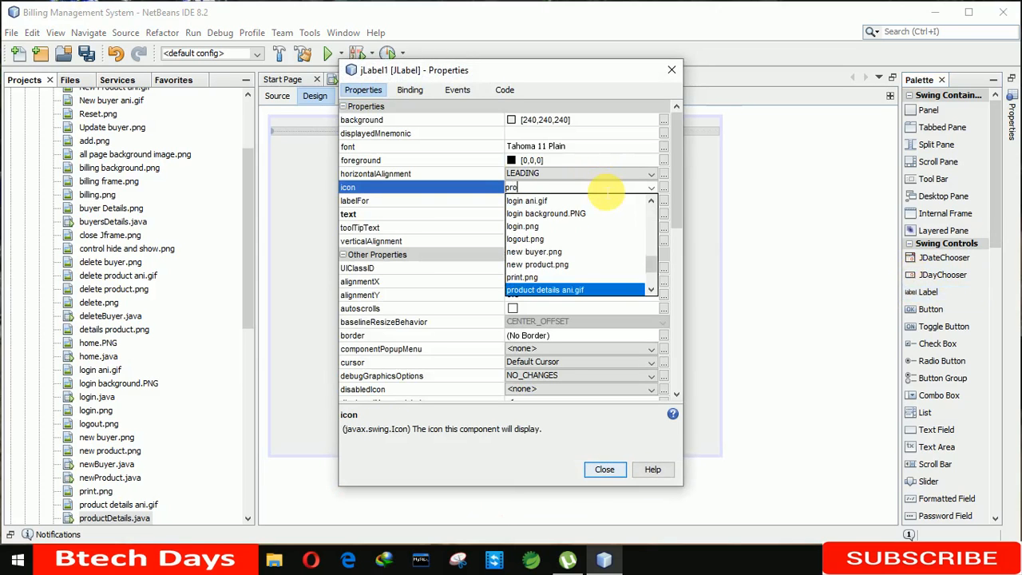
click(546, 289)
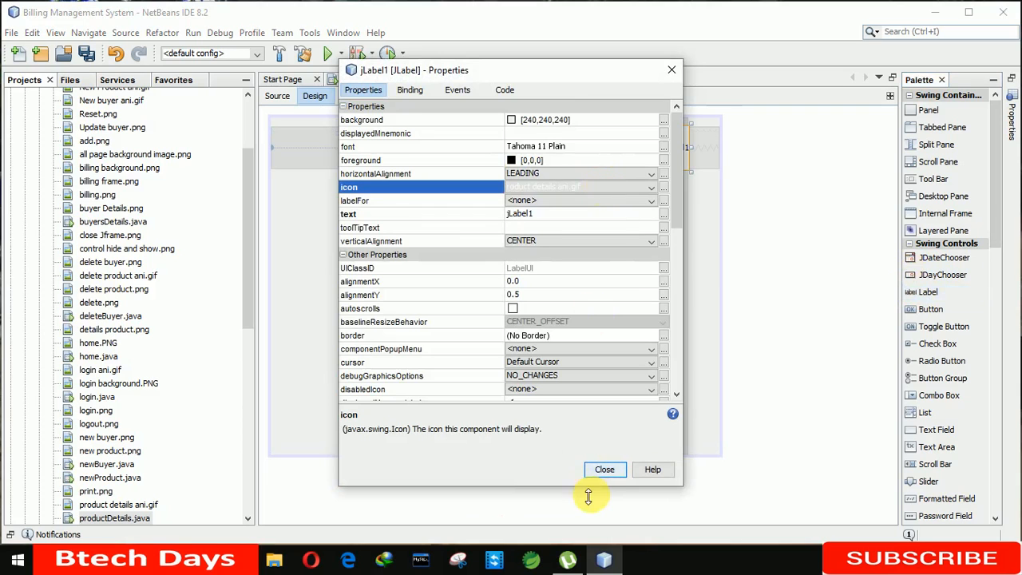
click(604, 469)
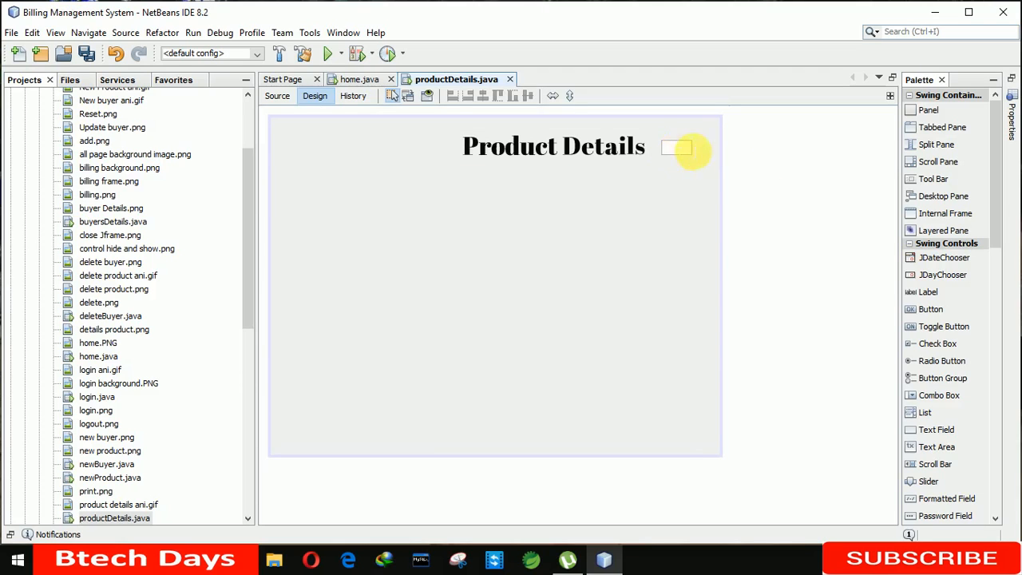
Set the icon label to the list image and move it left of the Product Details heading
click(552, 147)
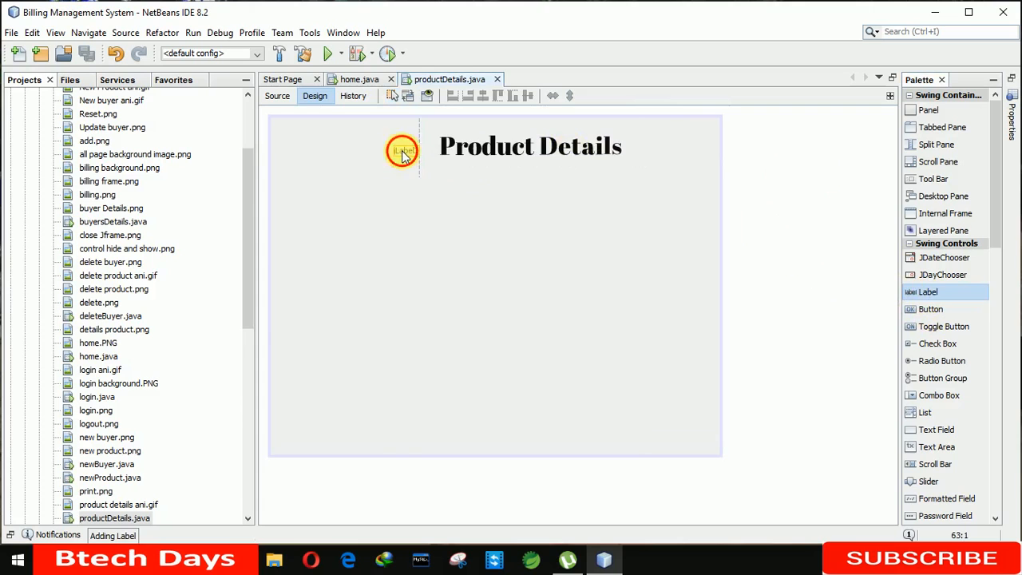
click(402, 150)
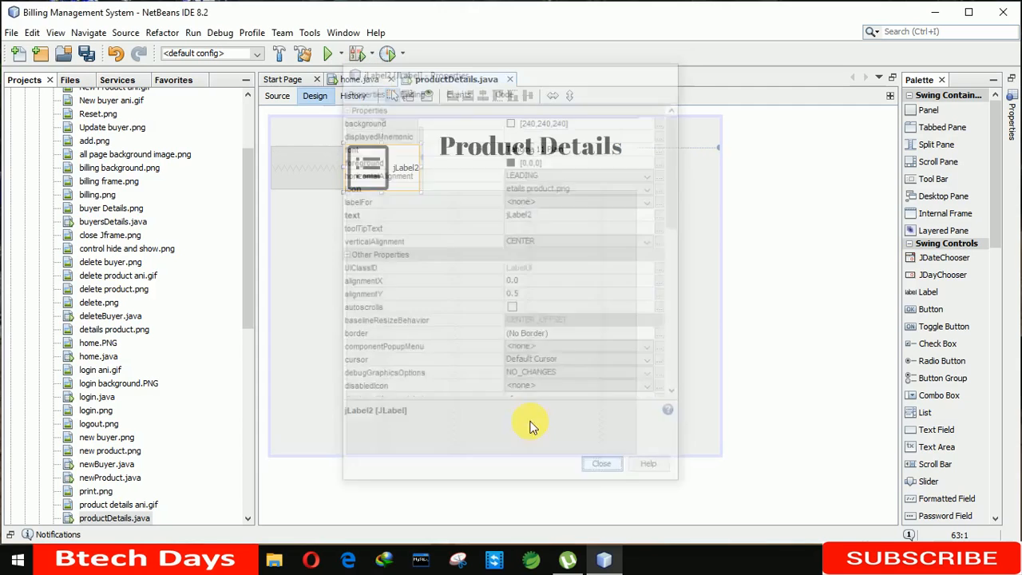
click(601, 463)
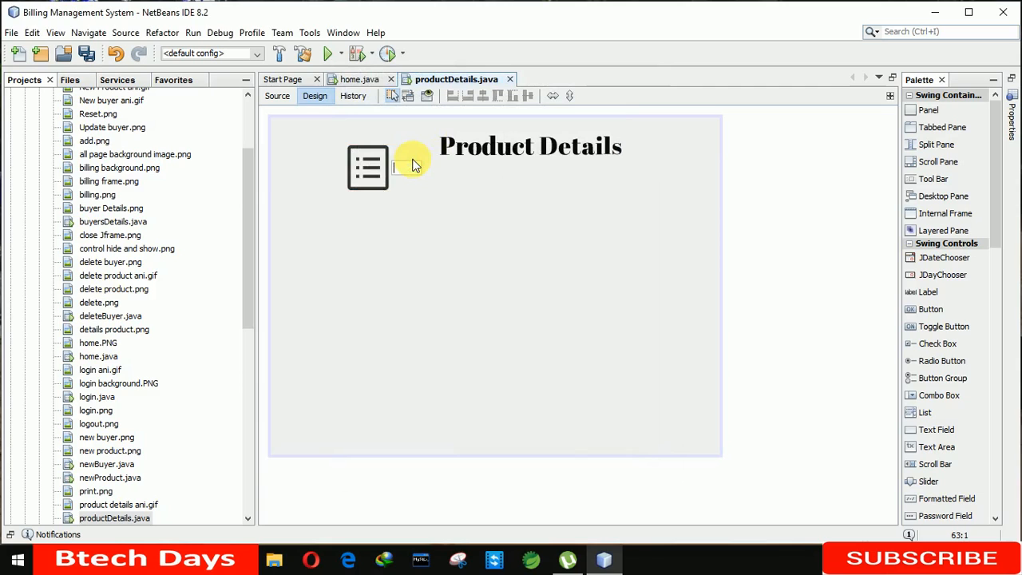
click(396, 166)
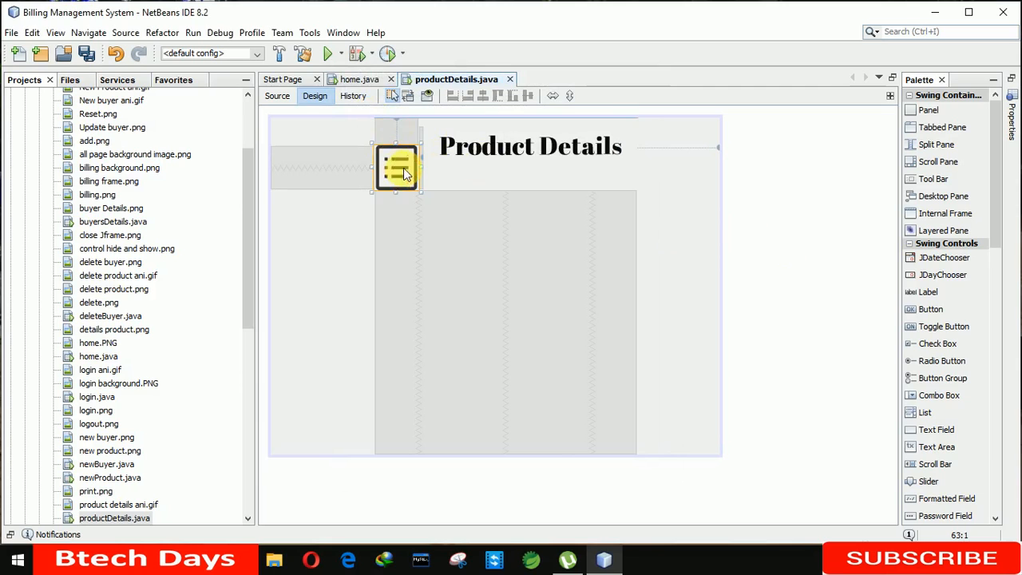
drag(396, 167, 396, 146)
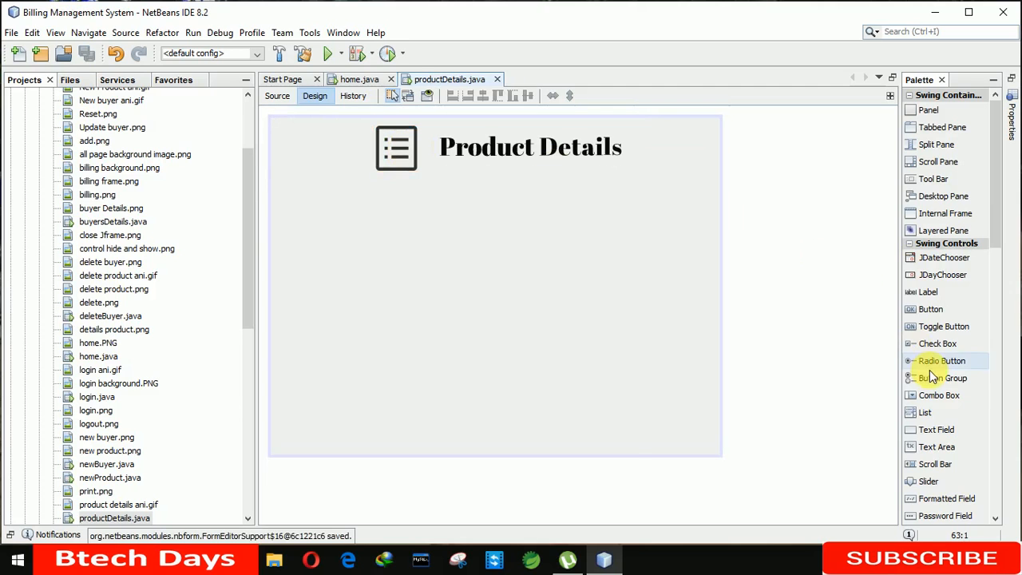
Place a separator below the heading and stretch it across the form
scroll(down, 3)
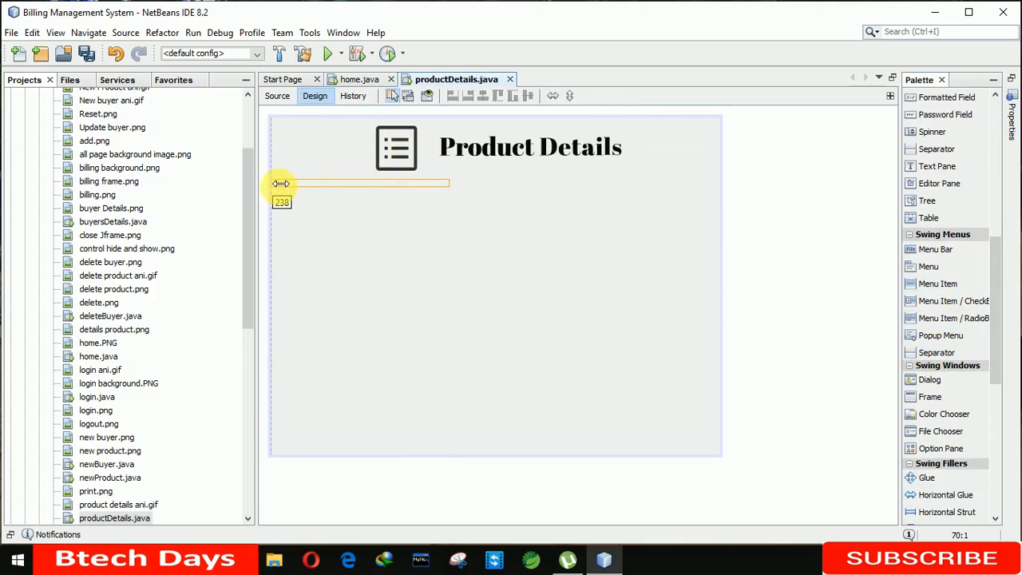
drag(279, 184, 460, 185)
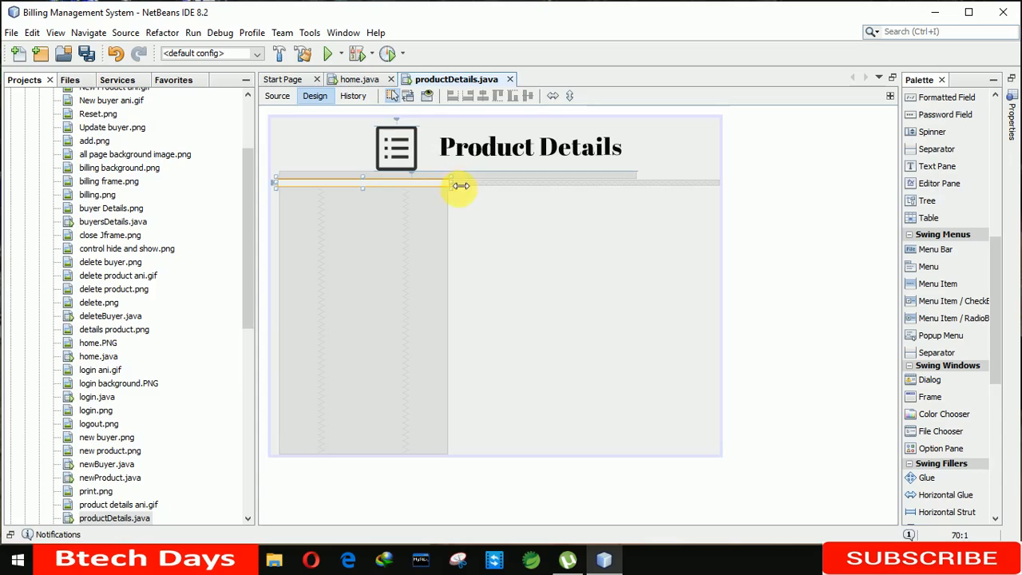
drag(460, 186, 716, 185)
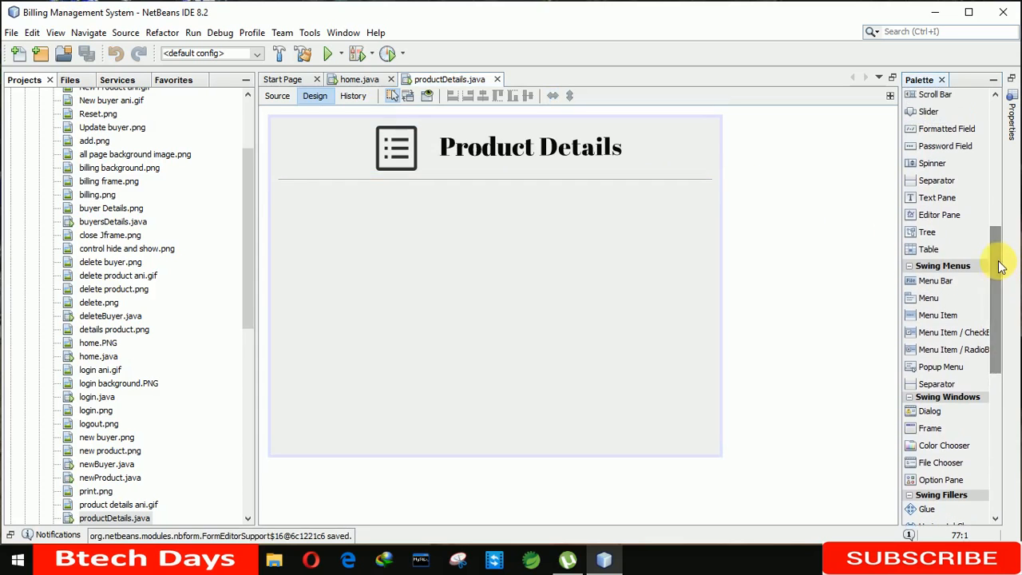
Place a table below the divider, keep the 600 by 450 size, and stretch it across the form
scroll(up, 3)
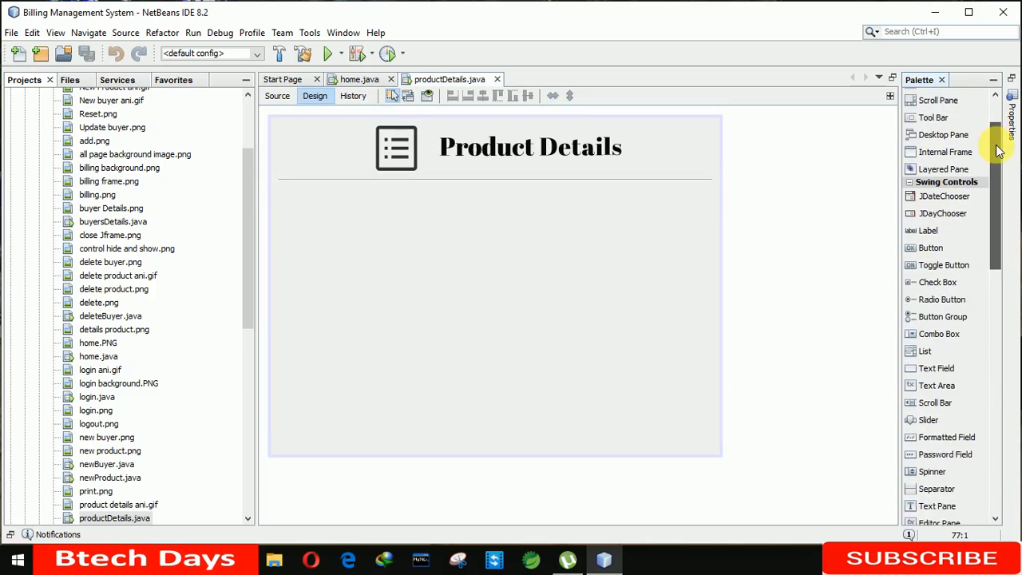
scroll(down, 3)
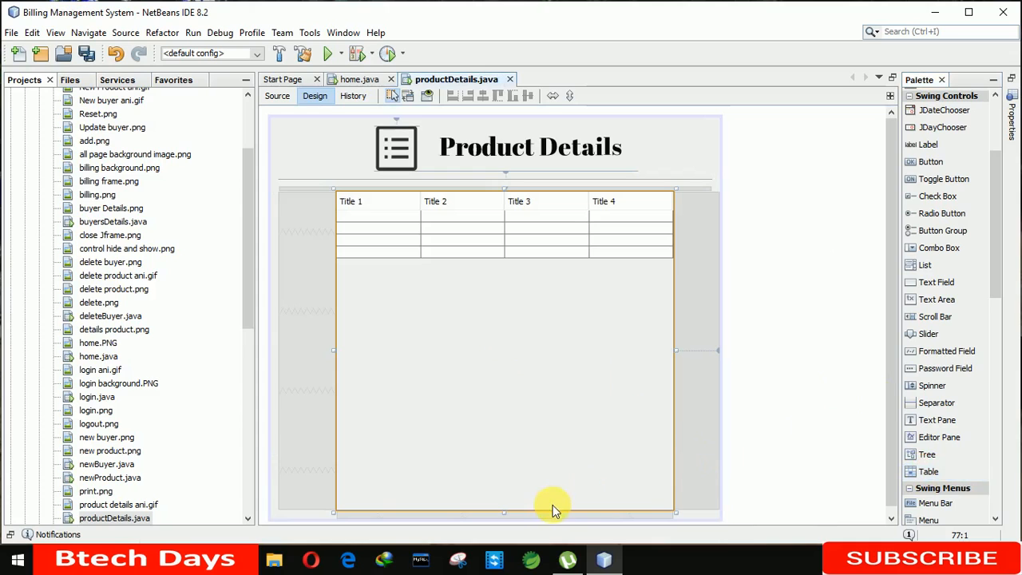
drag(505, 511, 505, 338)
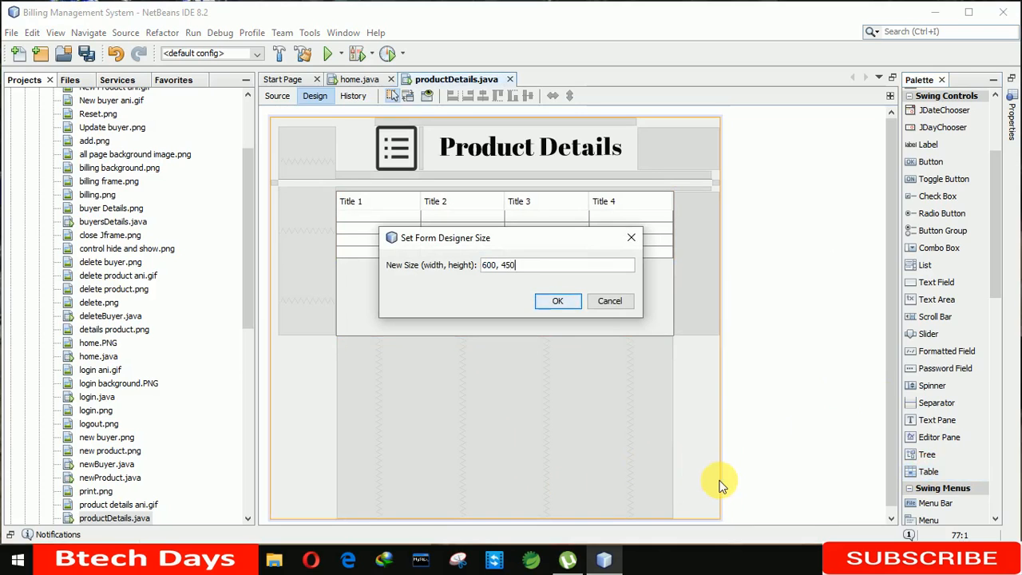
click(557, 300)
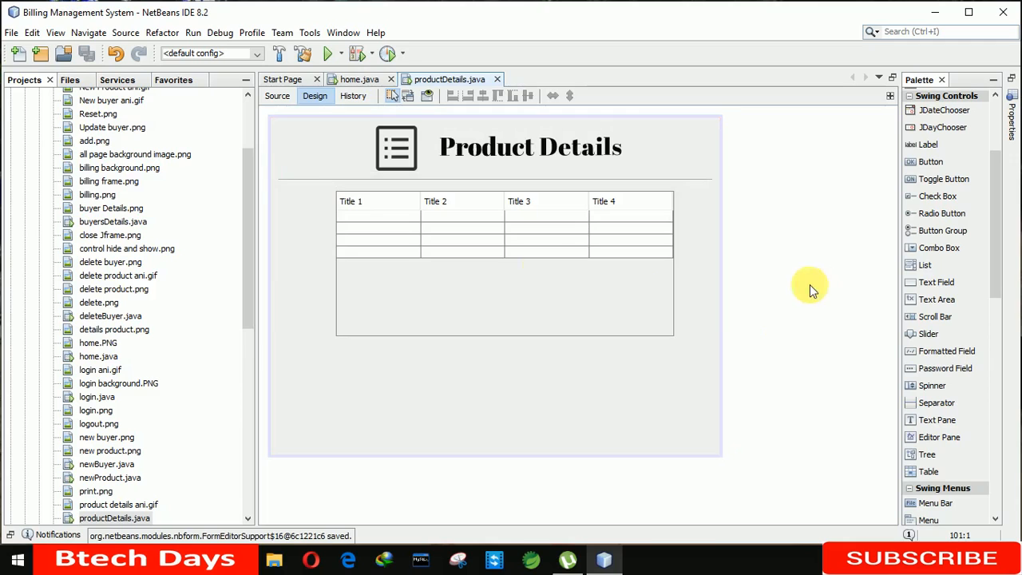
click(504, 304)
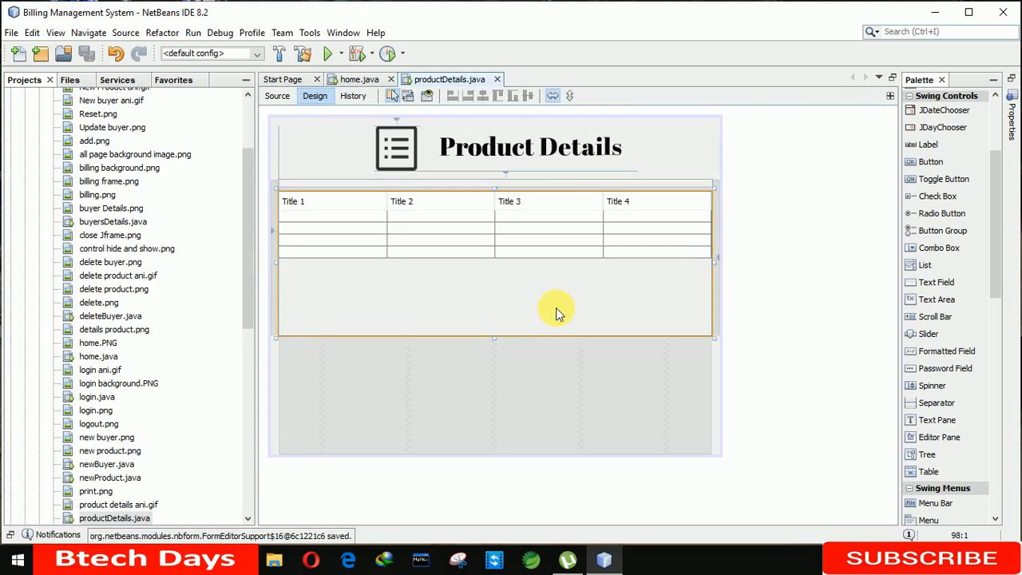
drag(493, 339, 503, 403)
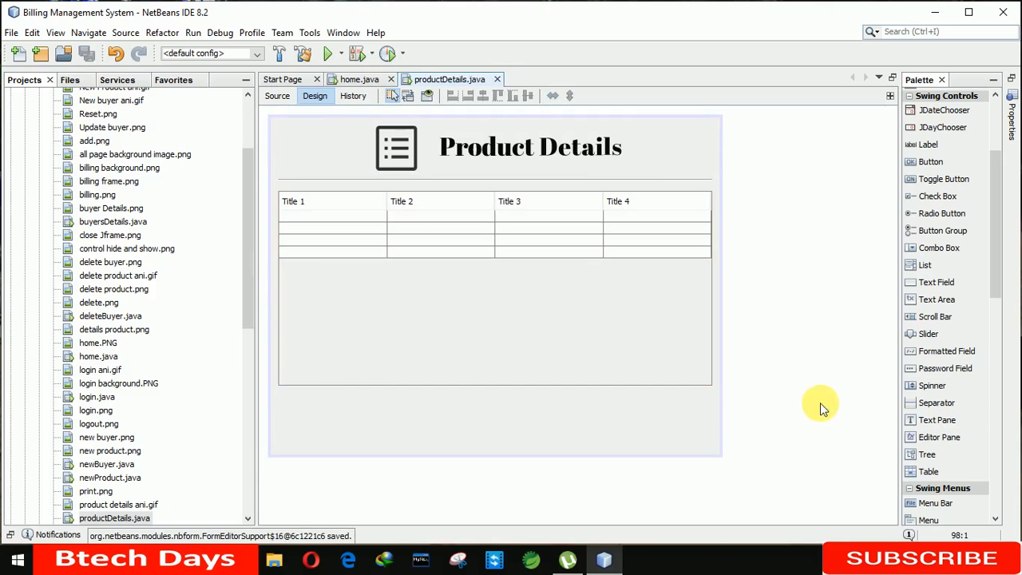
Place a second separator below the table and stretch it across the form
scroll(down, 3)
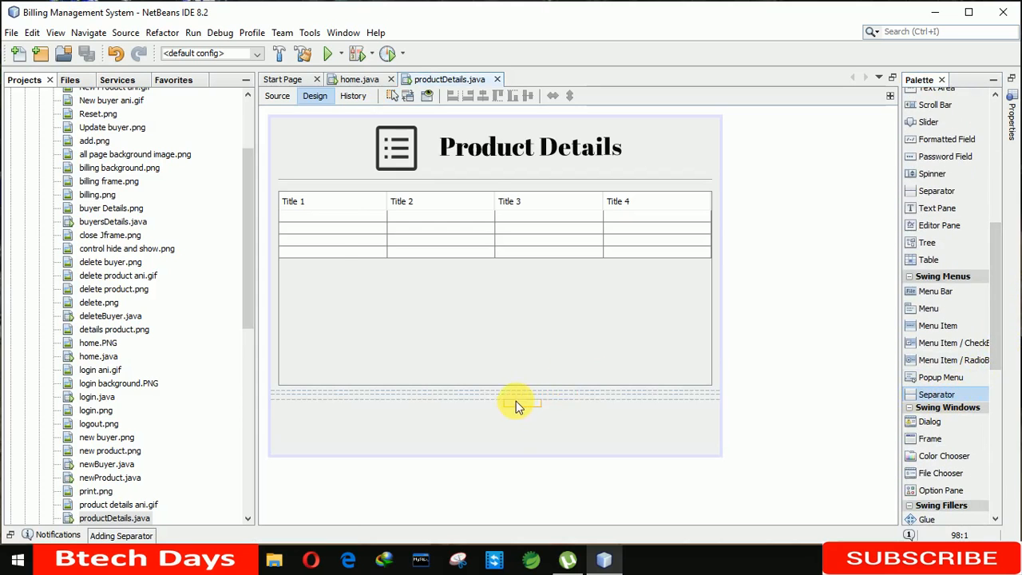
click(505, 399)
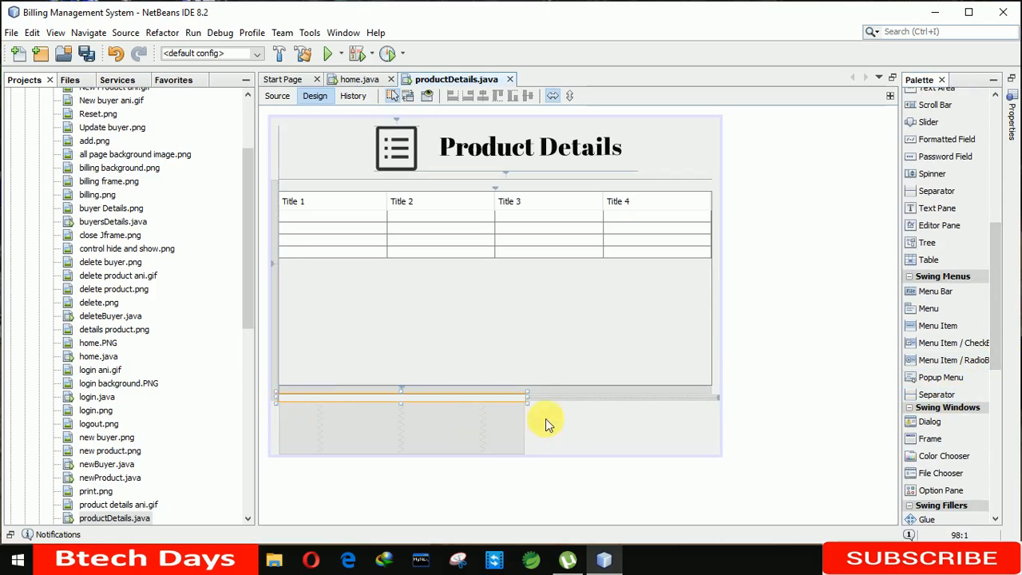
drag(527, 396, 710, 409)
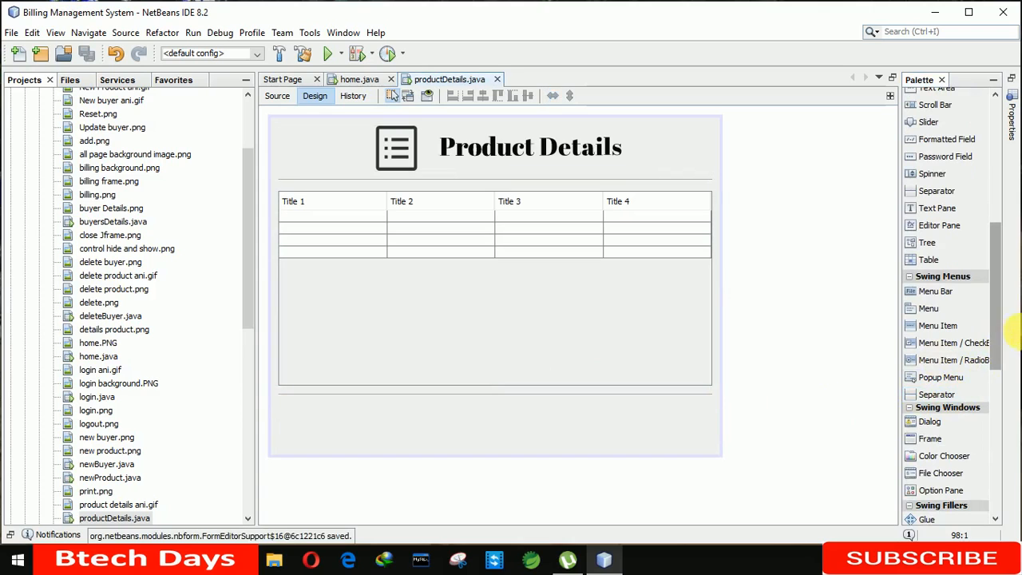
Add two buttons below the lower divider at bottom left and right
scroll(up, 3)
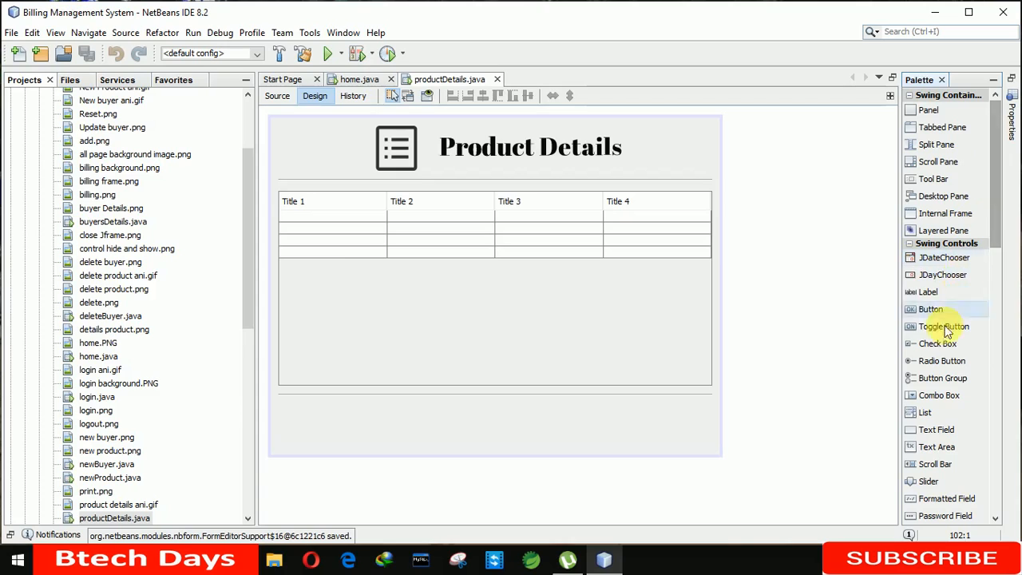
click(323, 424)
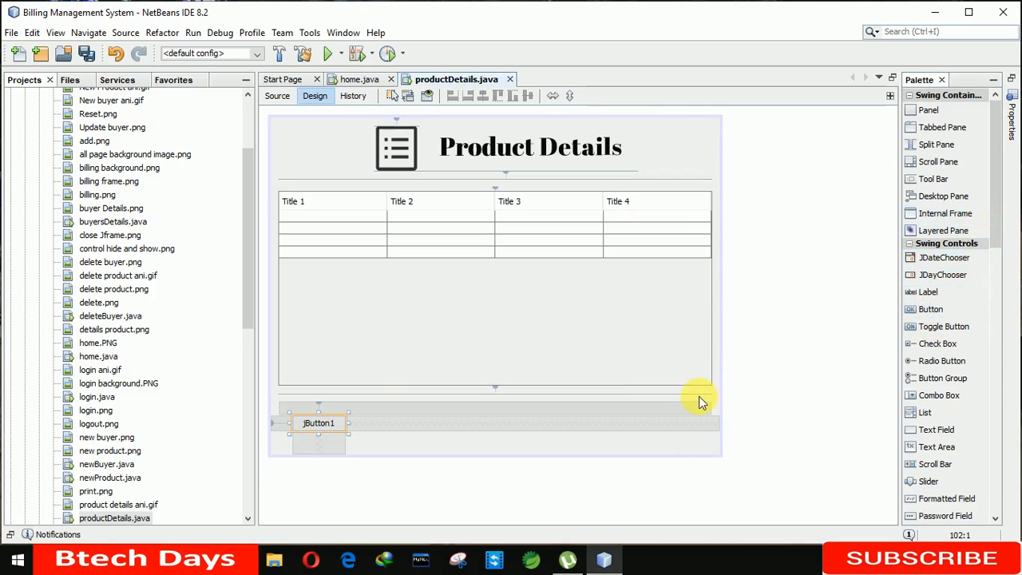
click(647, 444)
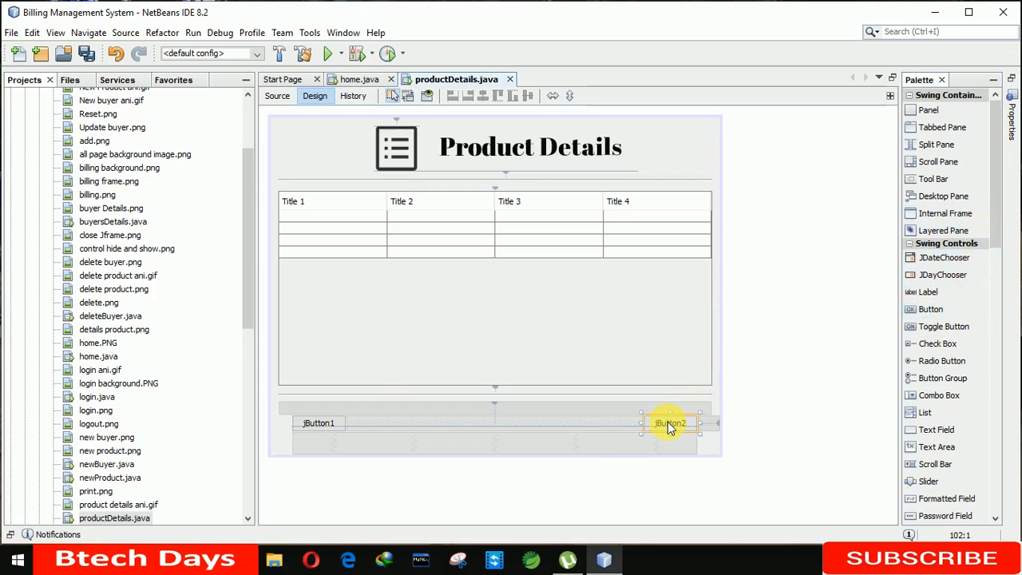
right_click(669, 422)
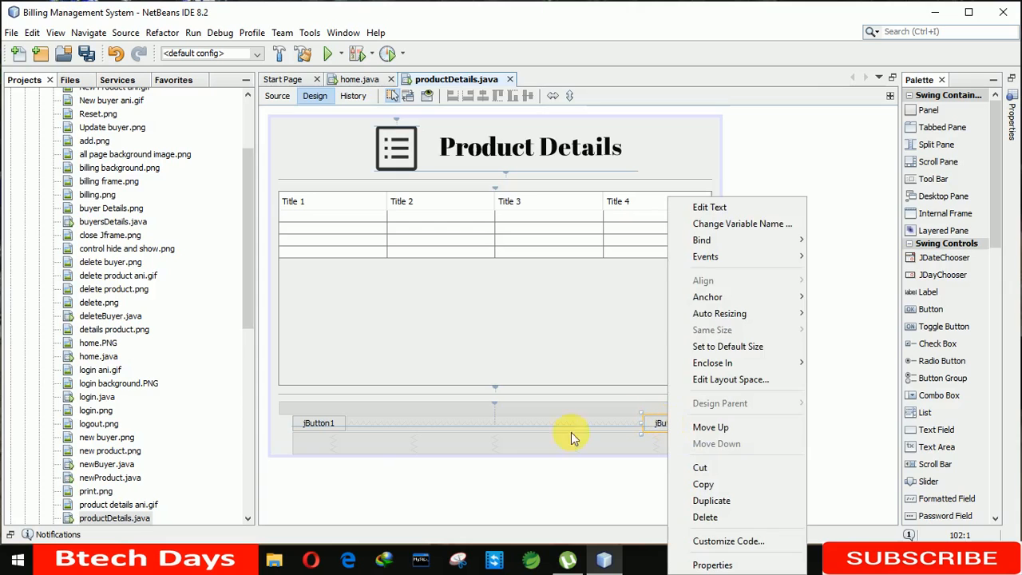
click(318, 423)
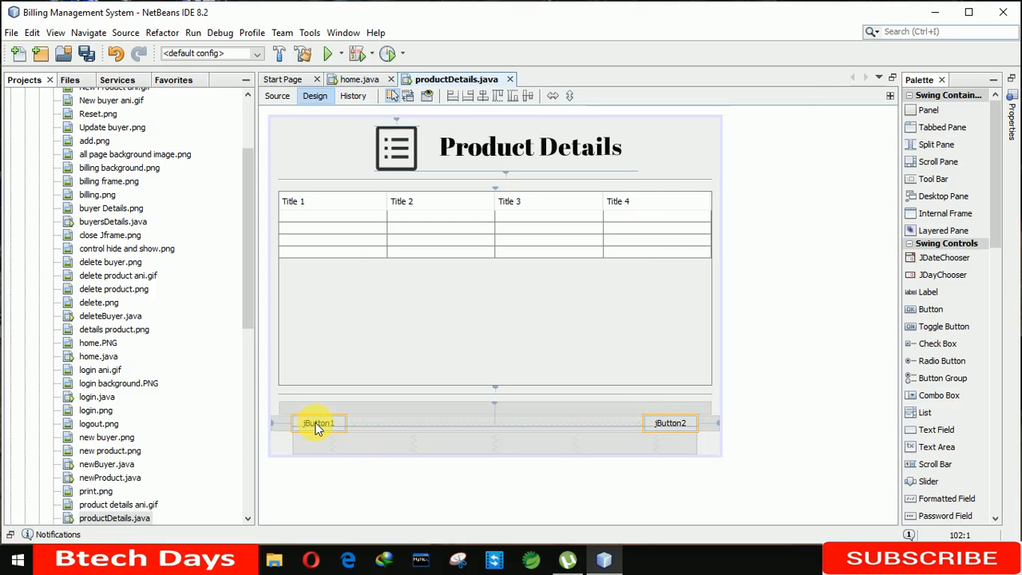
Set both buttons' font to bold size 14 through their shared Properties
double_click(318, 422)
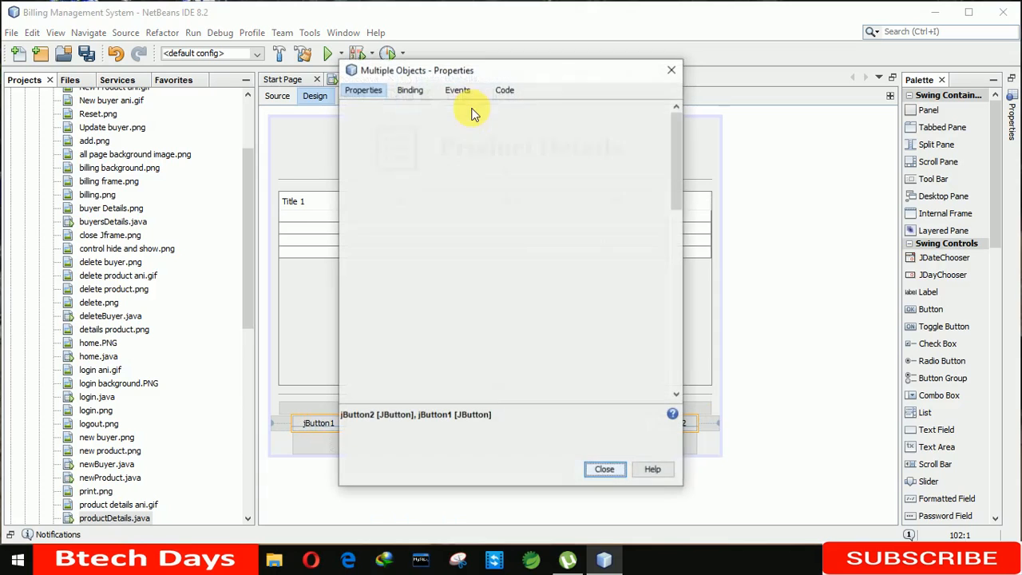
click(364, 89)
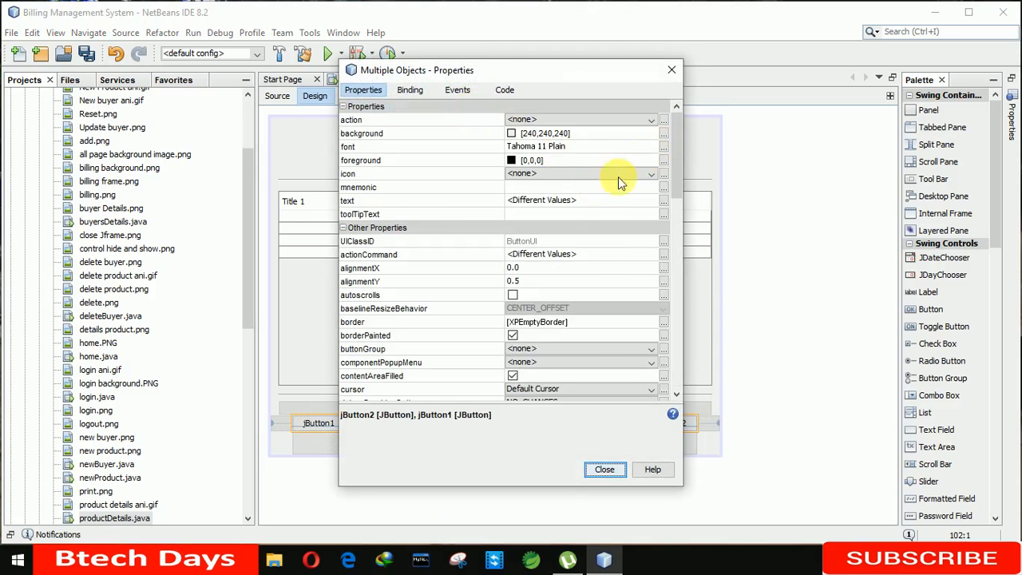
click(664, 147)
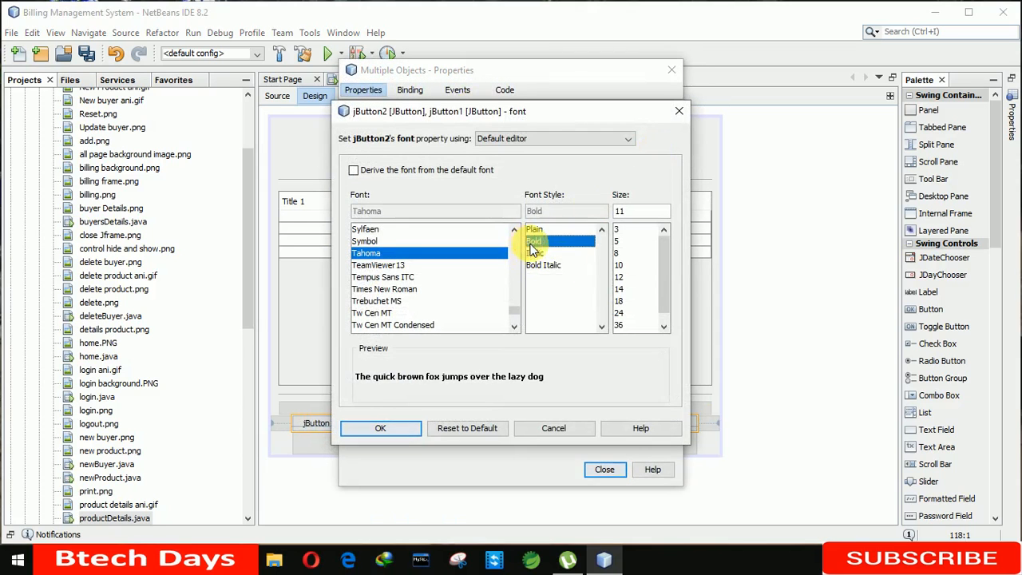
click(620, 287)
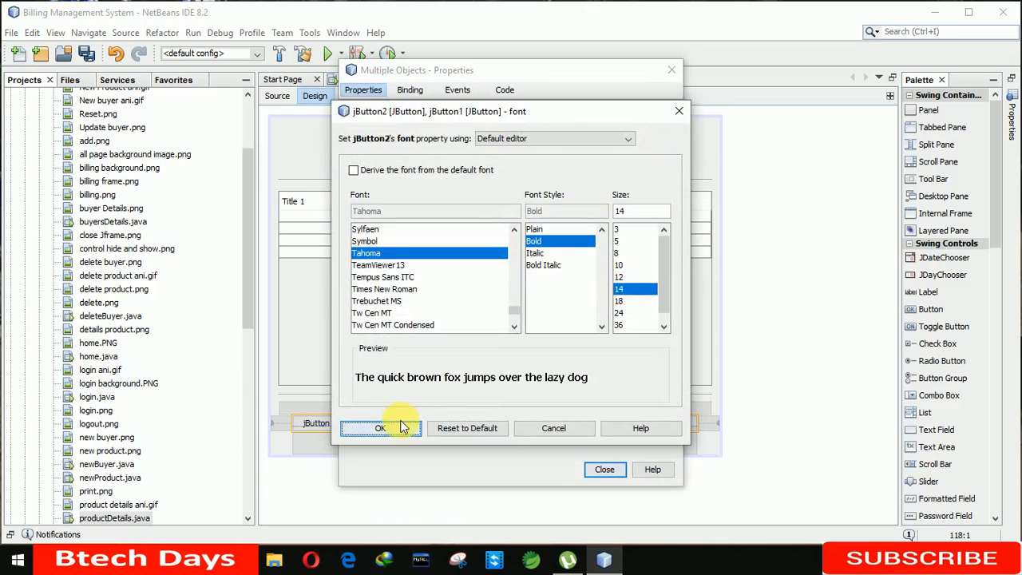
click(380, 428)
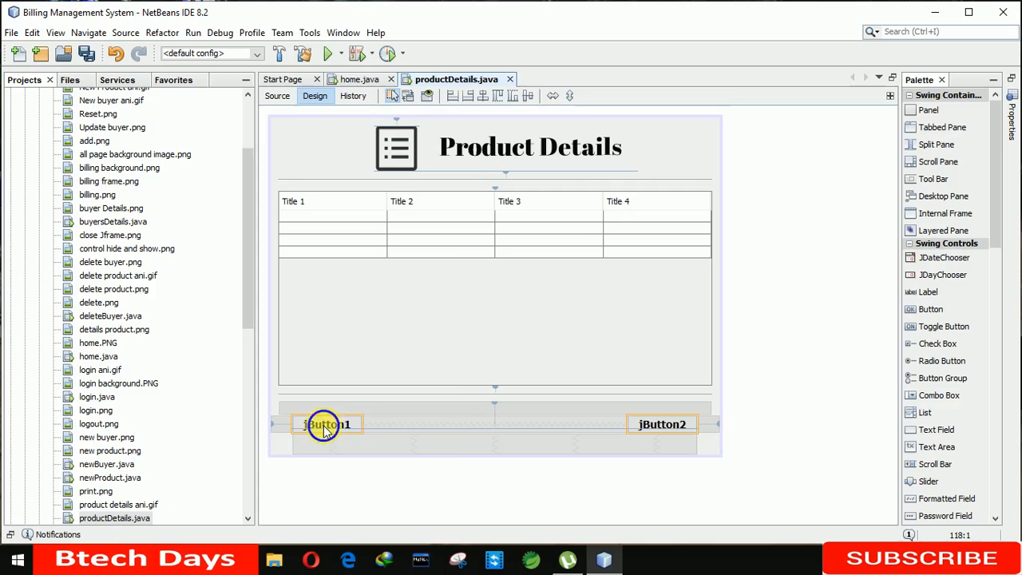
Change the first button's text to Print
right_click(326, 424)
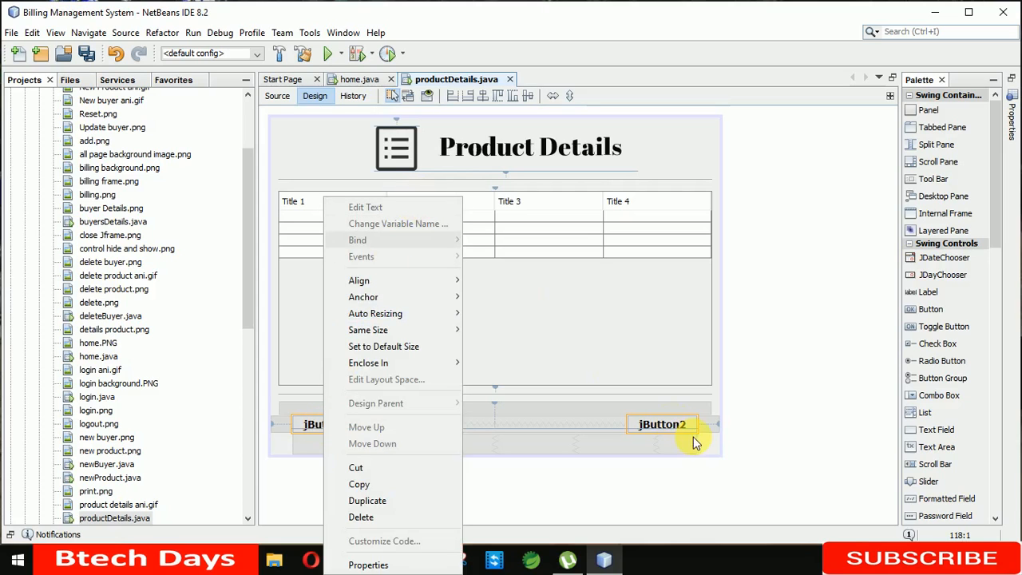
click(325, 408)
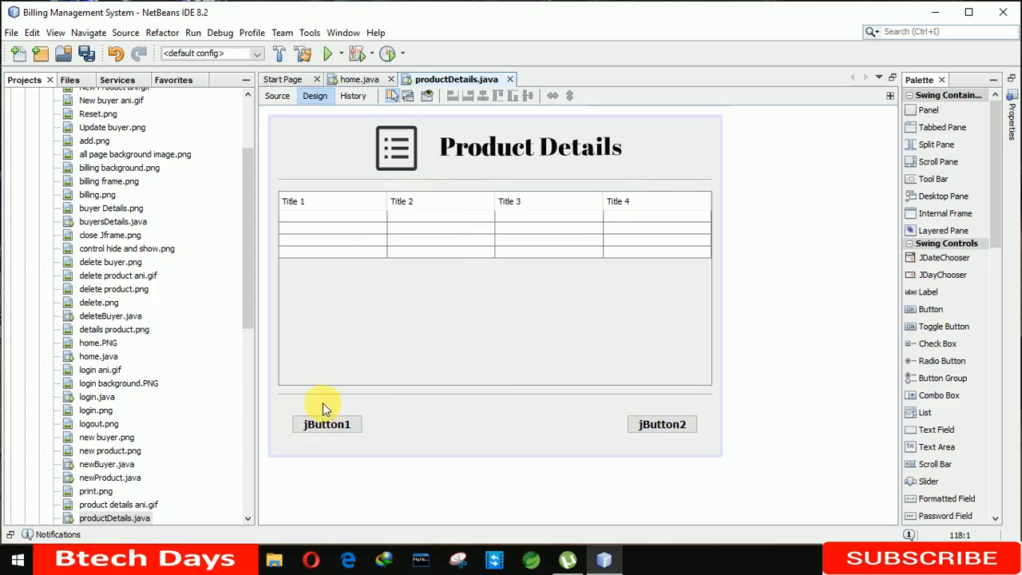
right_click(326, 425)
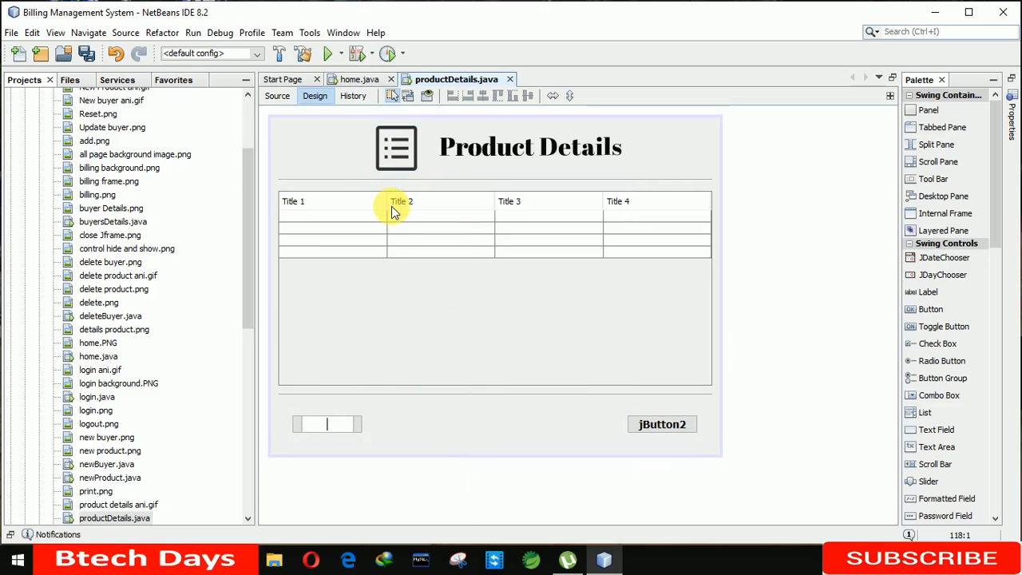
text(Print)
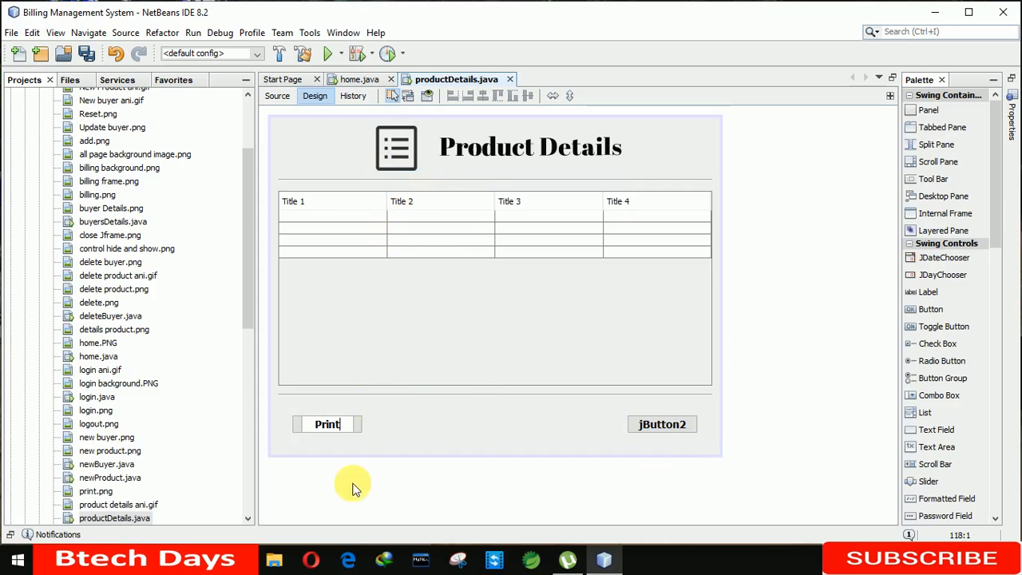
Set the Print button's icon to print.png in its property sheet
right_click(325, 424)
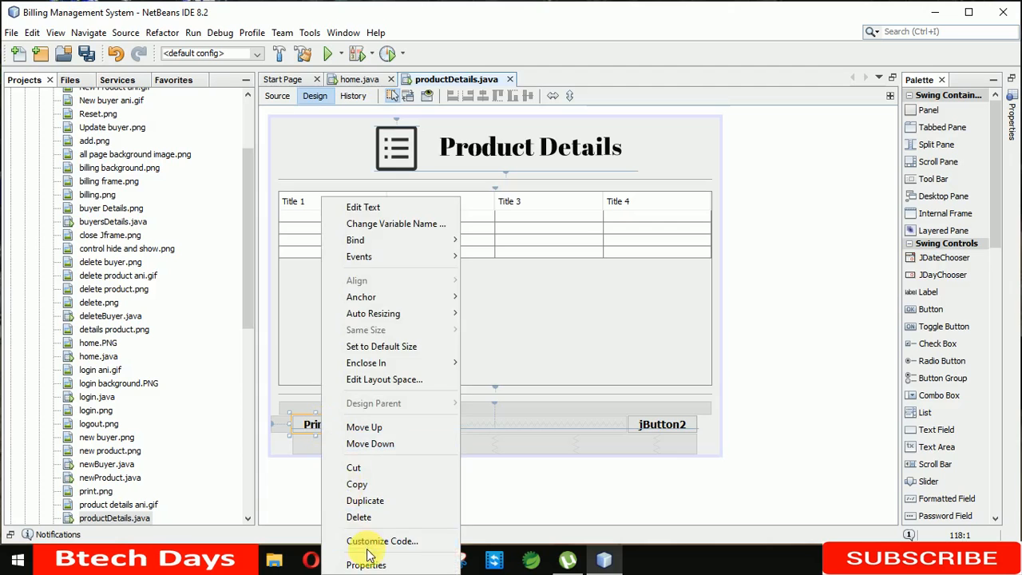
click(366, 566)
text(pr)
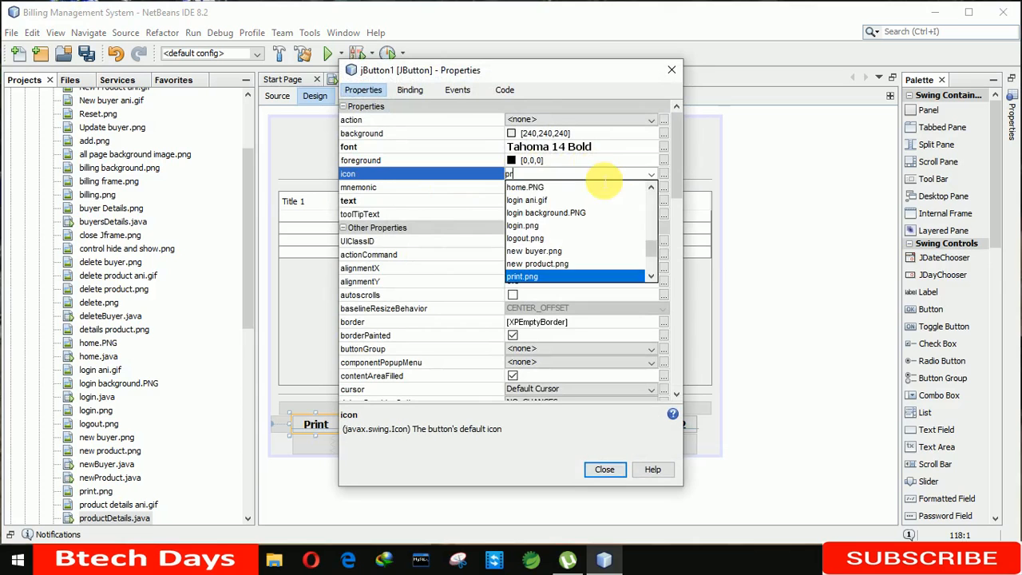
click(522, 275)
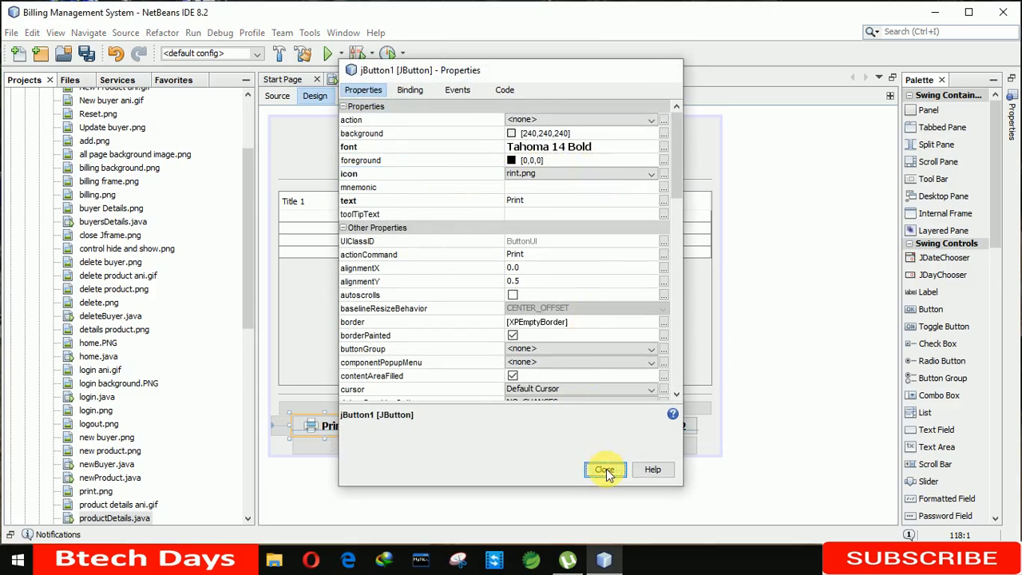
click(604, 469)
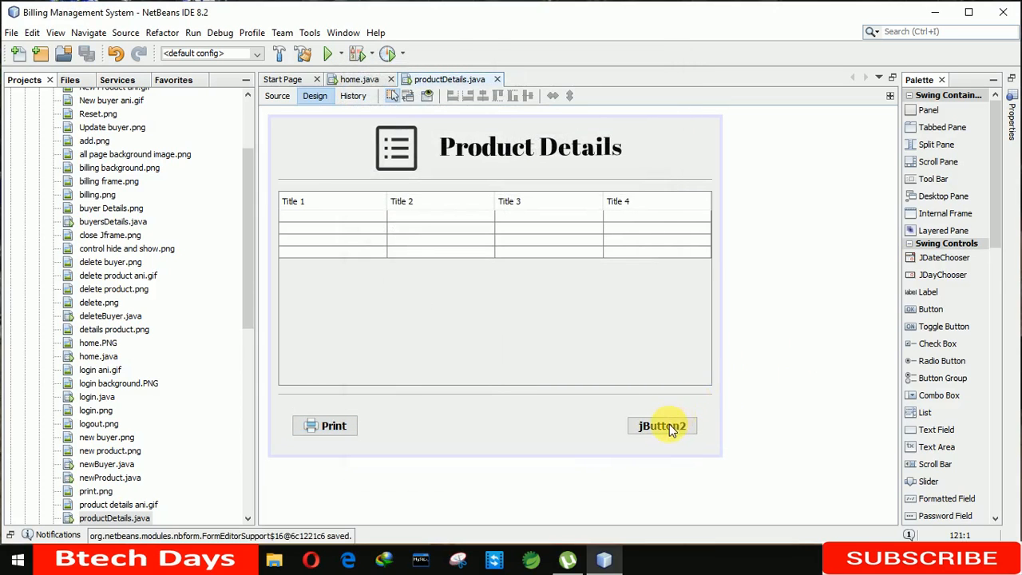
Change the second button's text to Close
right_click(661, 425)
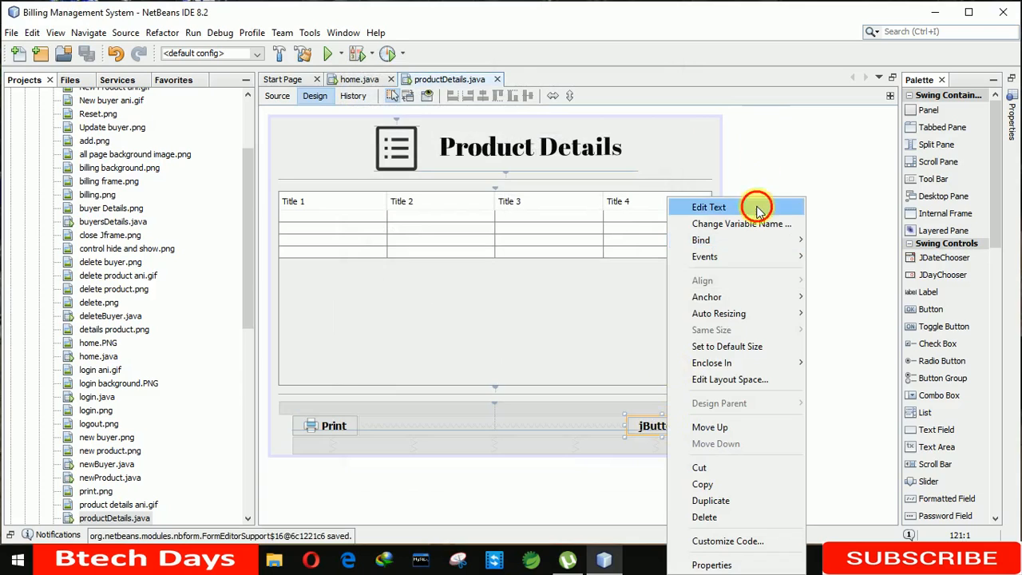
click(709, 207)
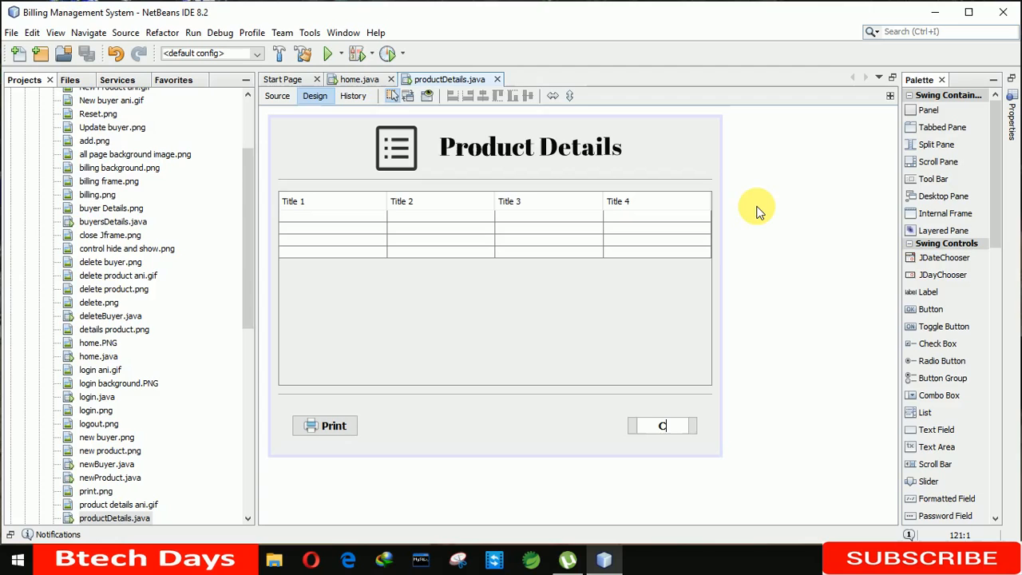
text(los)
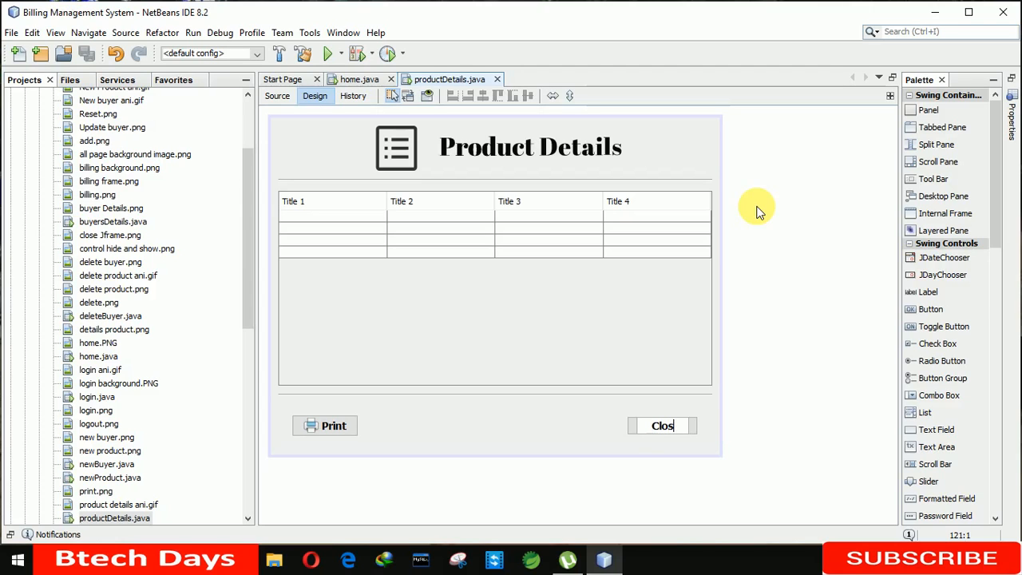
click(662, 425)
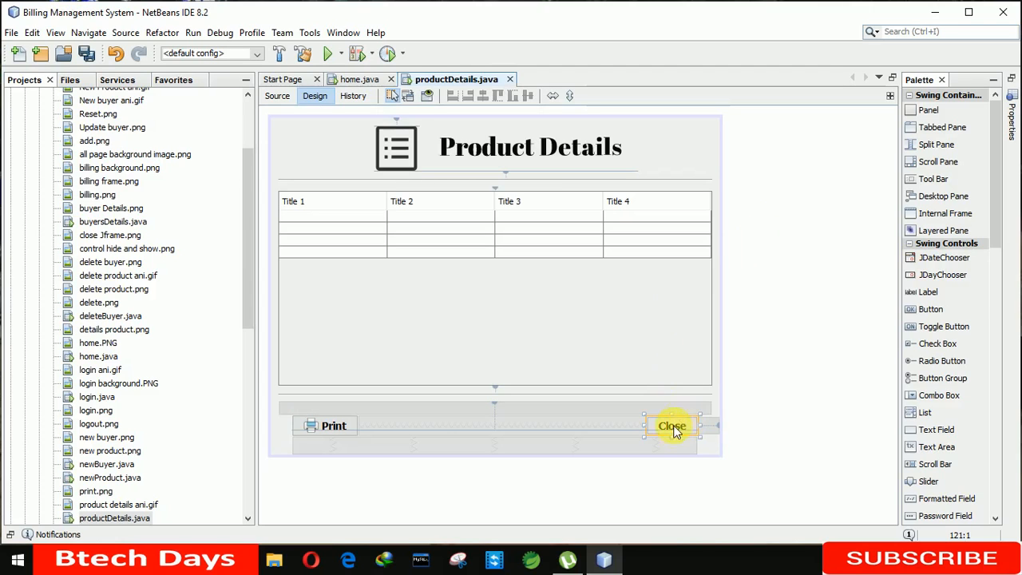
Give the Close button a close icon in its property sheet
right_click(673, 425)
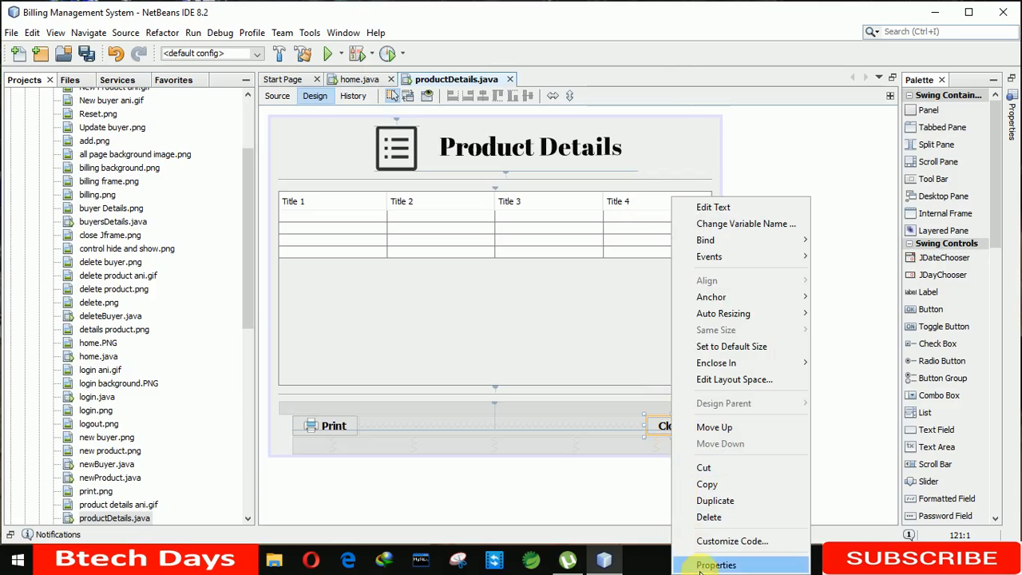
click(716, 565)
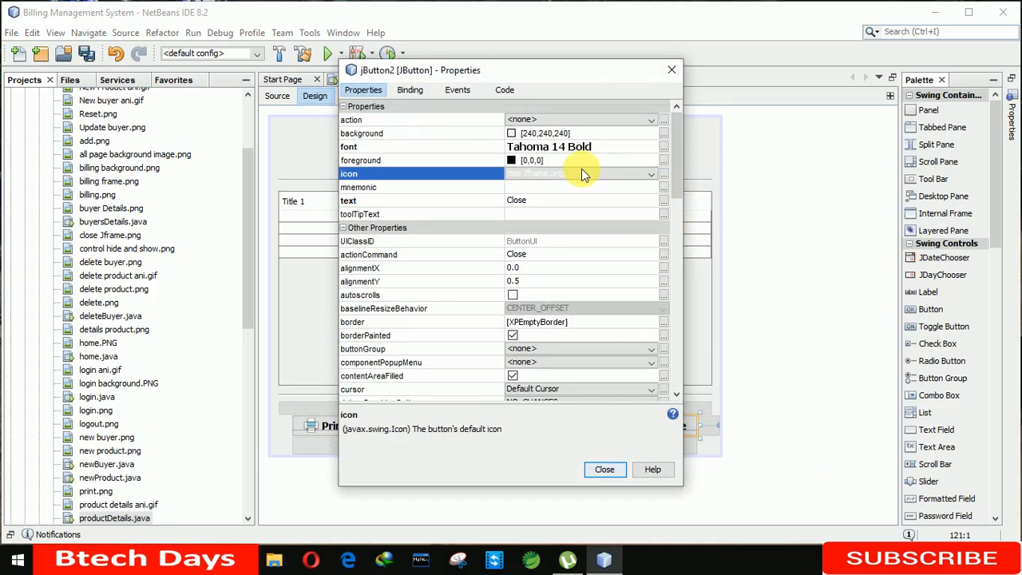
click(604, 469)
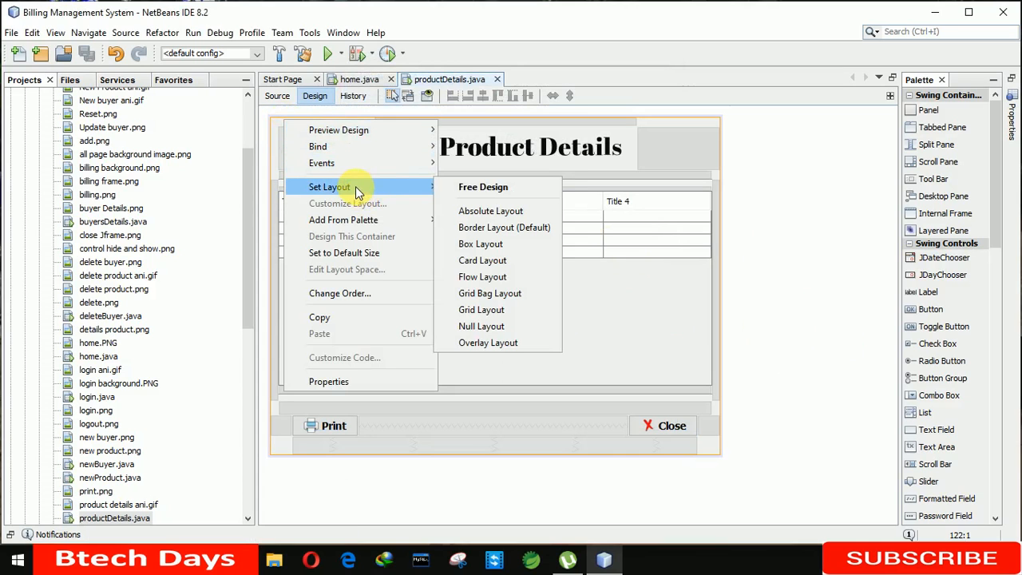
mouse_move(491, 211)
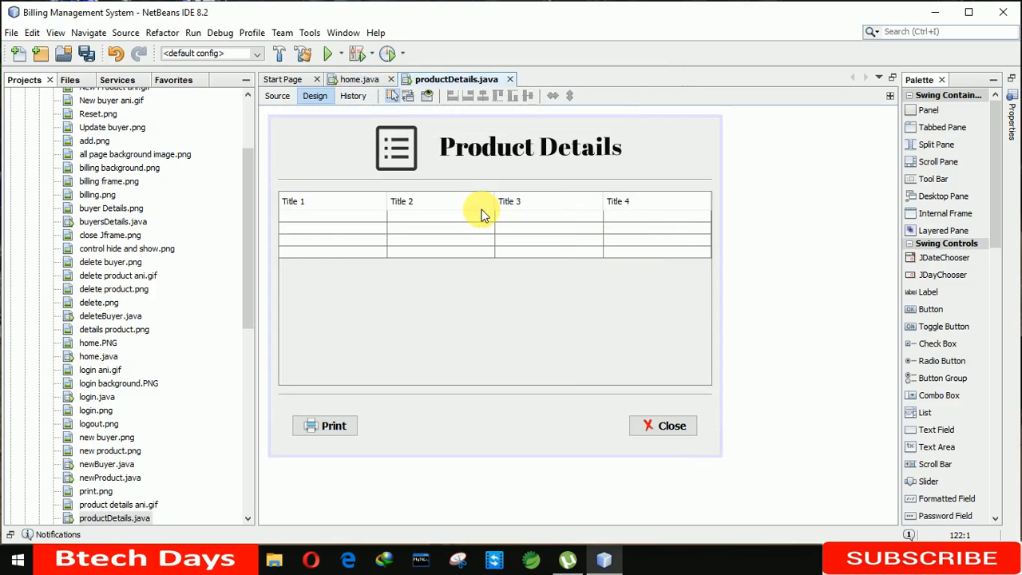
Set jLabel3's icon property to the orange gradient background image
click(930, 291)
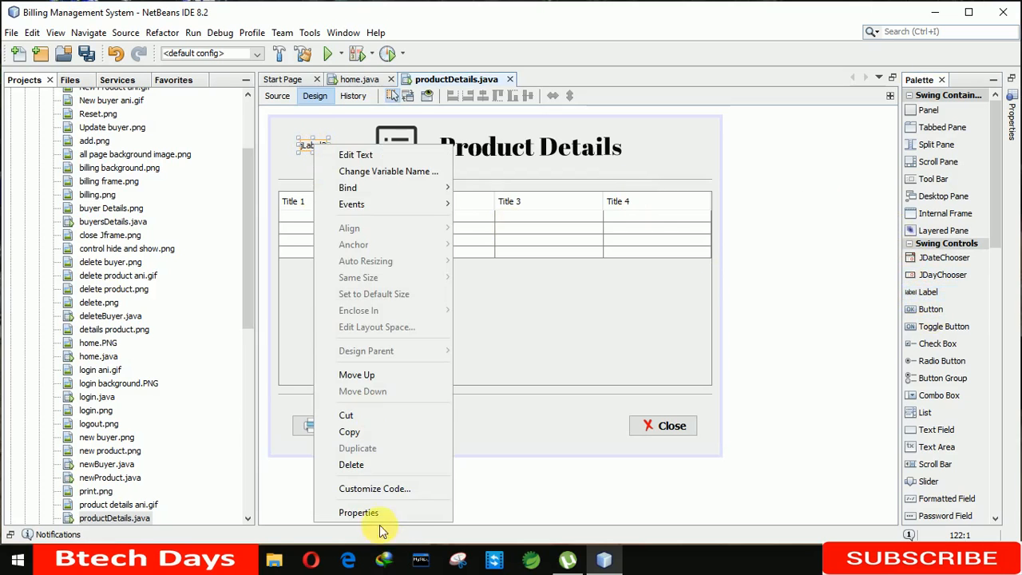
click(357, 511)
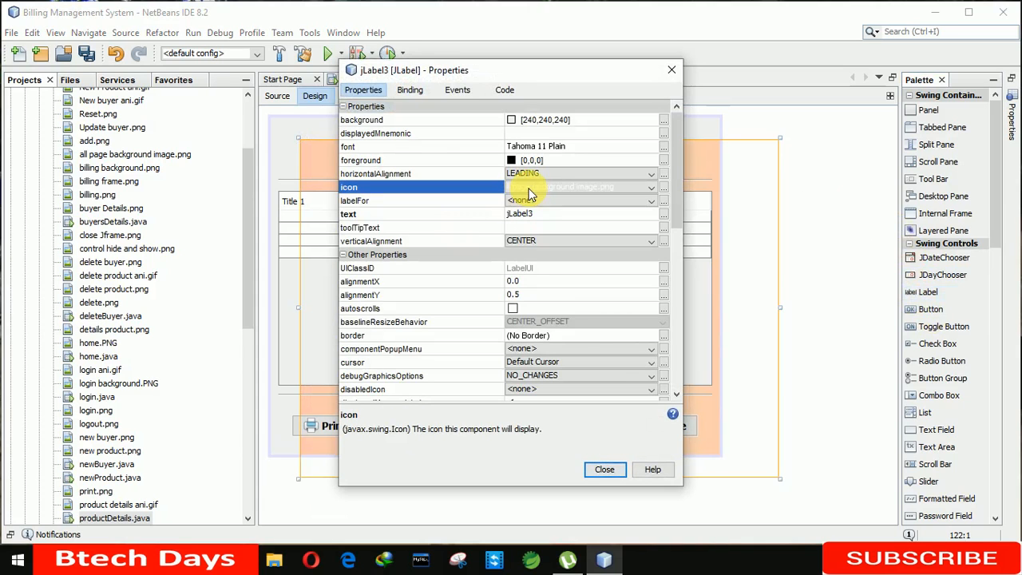
click(603, 470)
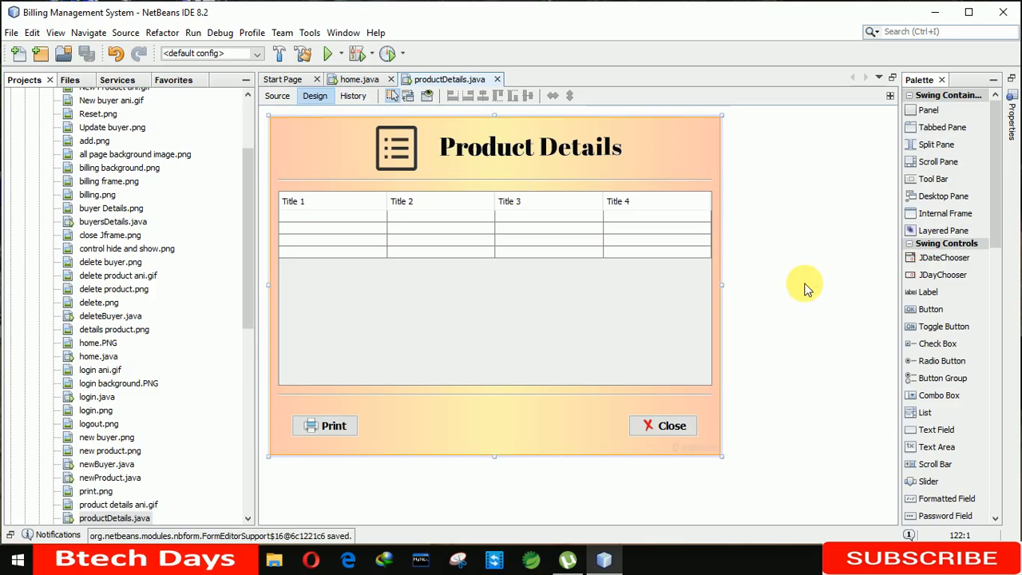
mouse_move(663, 425)
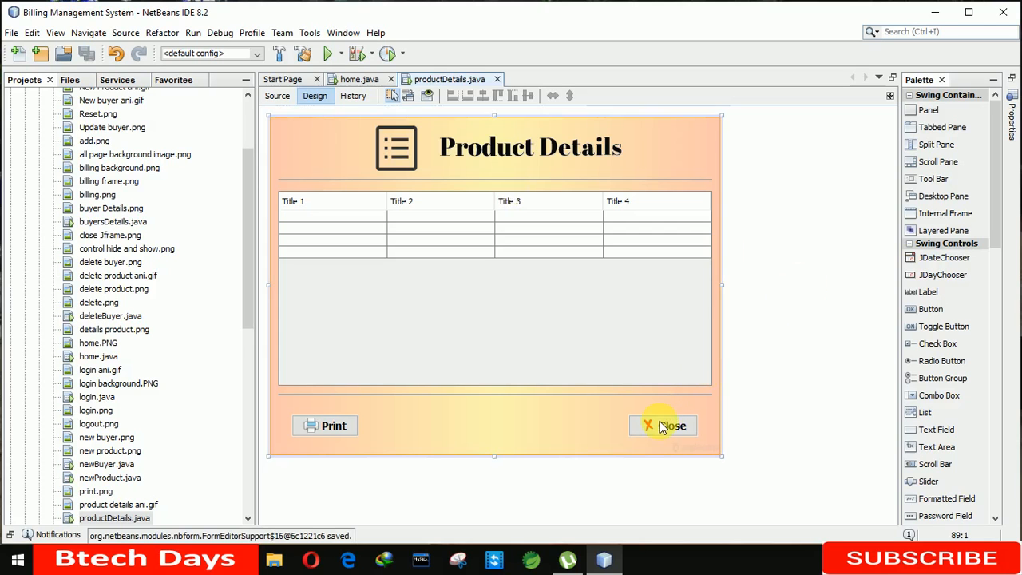
Write setVisible(false); in jButton2ActionPerformed so Close hides the window, then return to Design
click(277, 96)
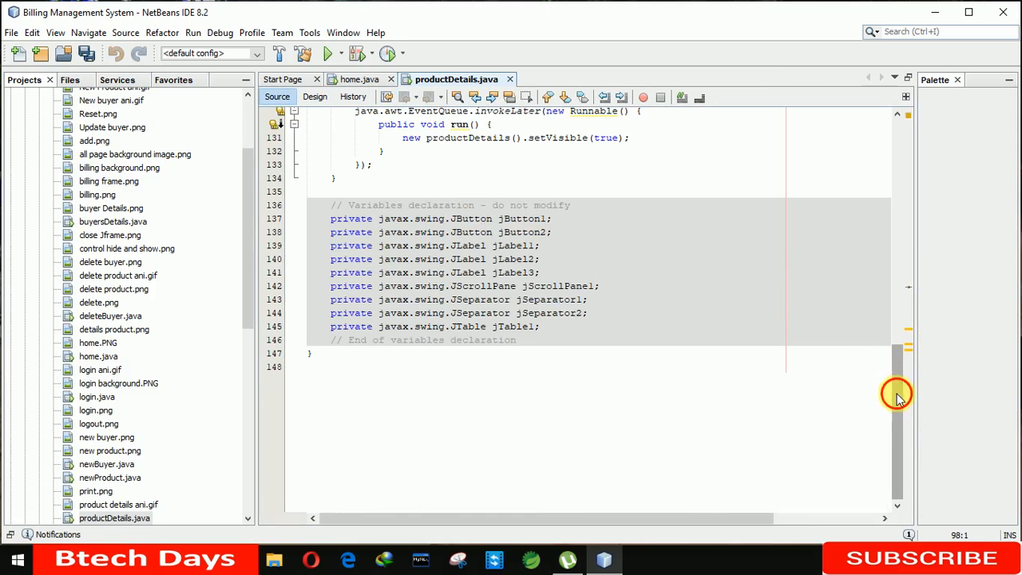
scroll(up, 3)
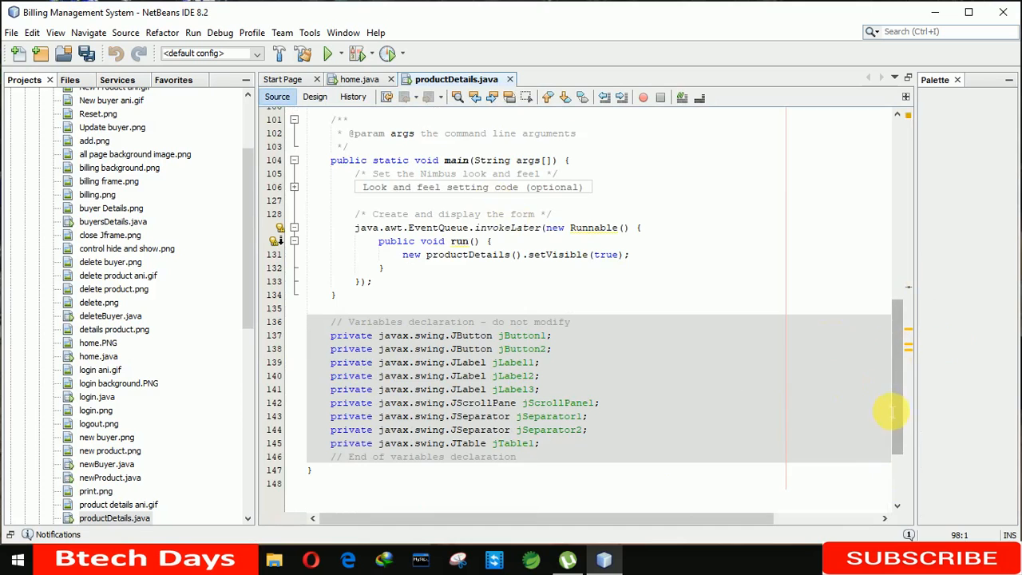
scroll(up, 3)
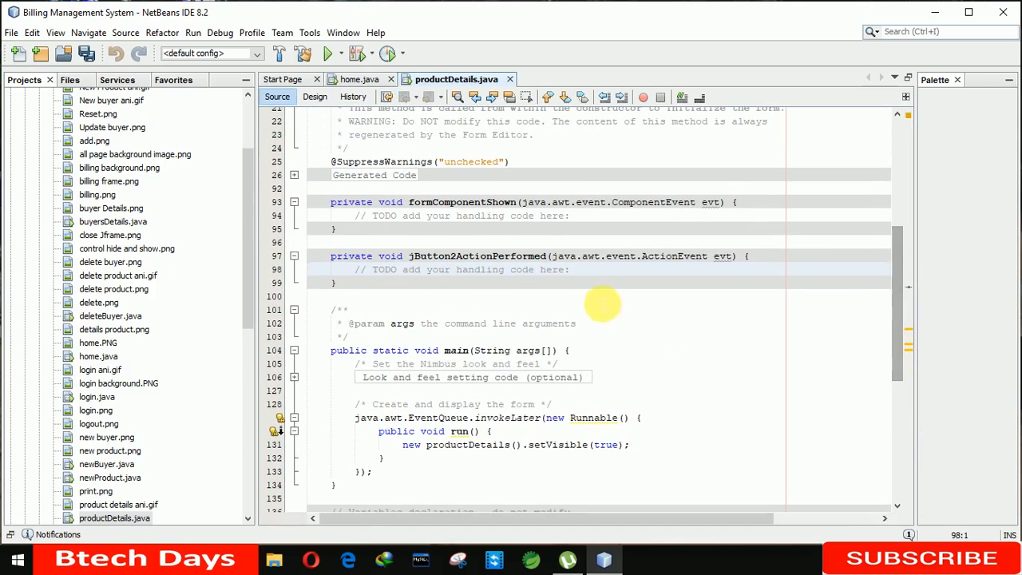
text(setVisible();)
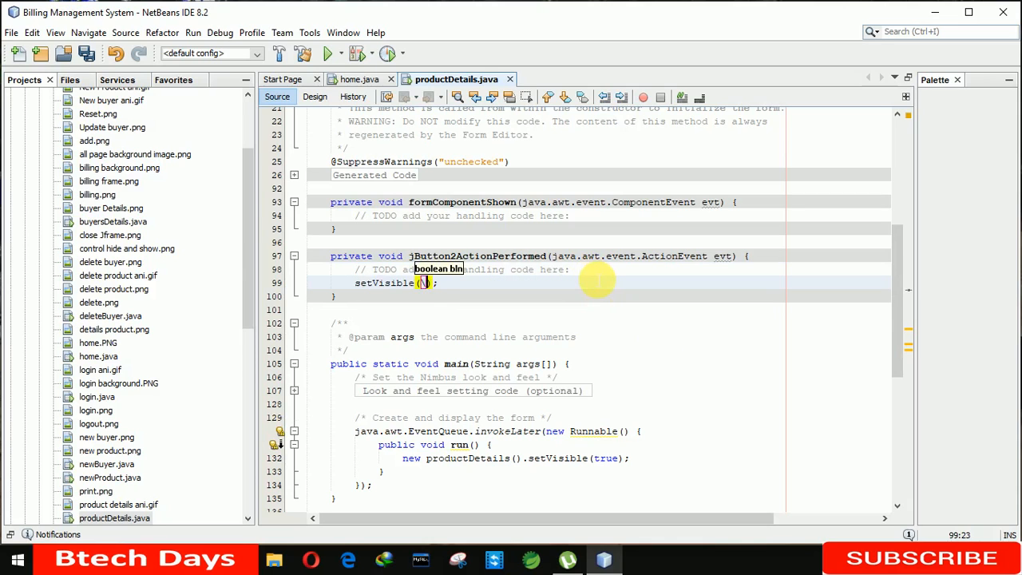
text(false)
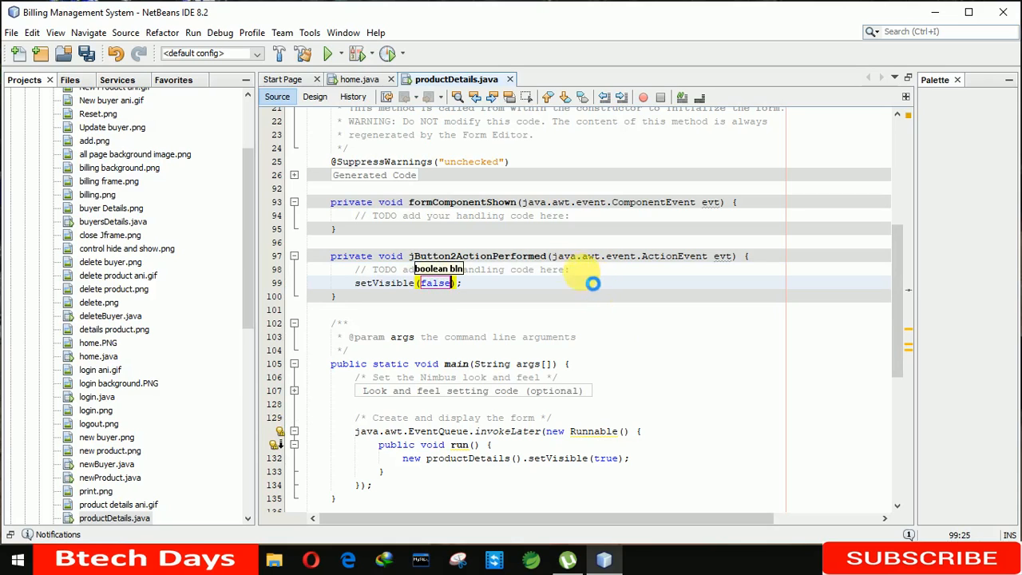
click(314, 96)
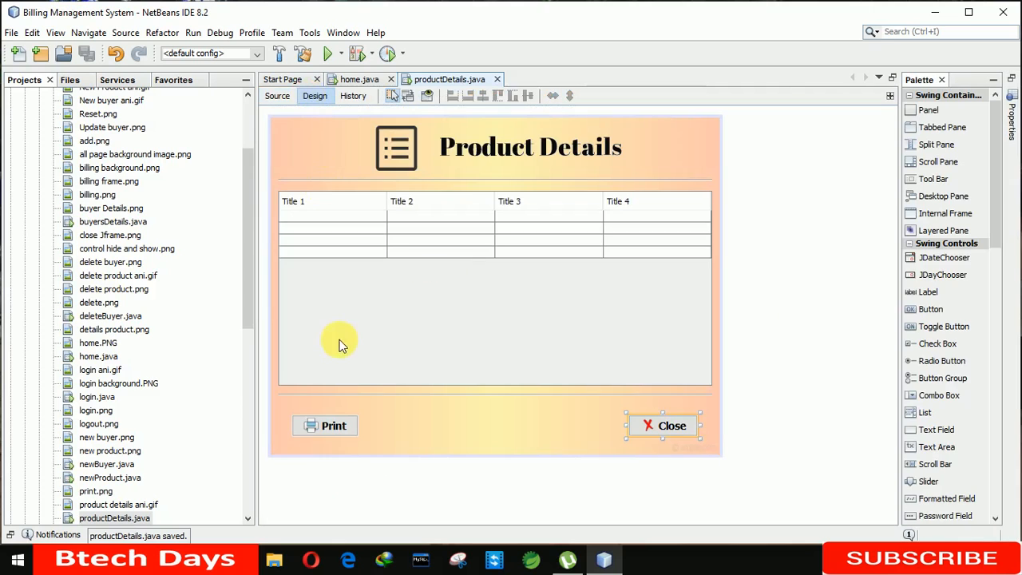
mouse_move(322, 423)
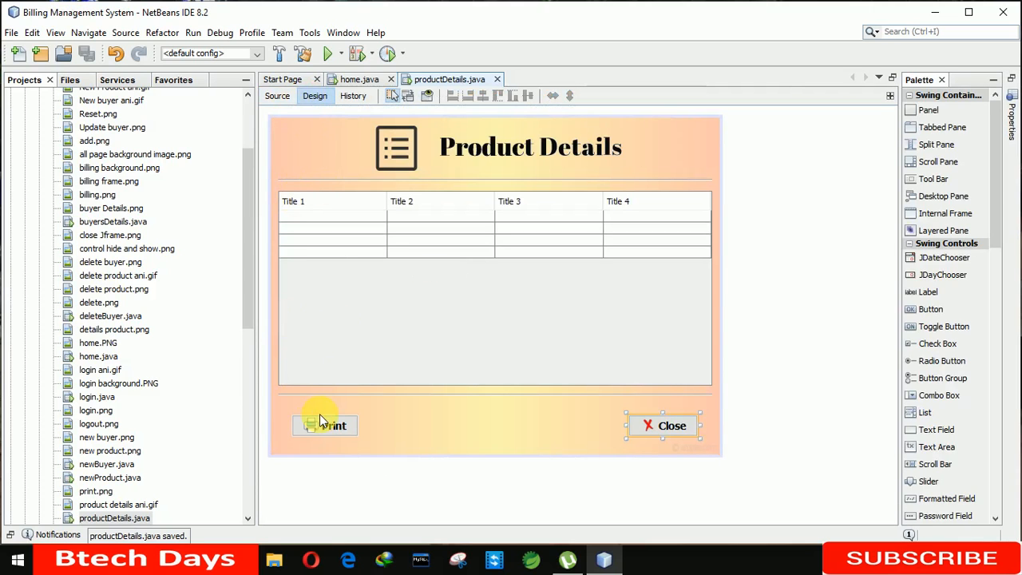
Add an empty actionPerformed handler (jButton1ActionPerformed) for the Print button via its Events menu
right_click(324, 424)
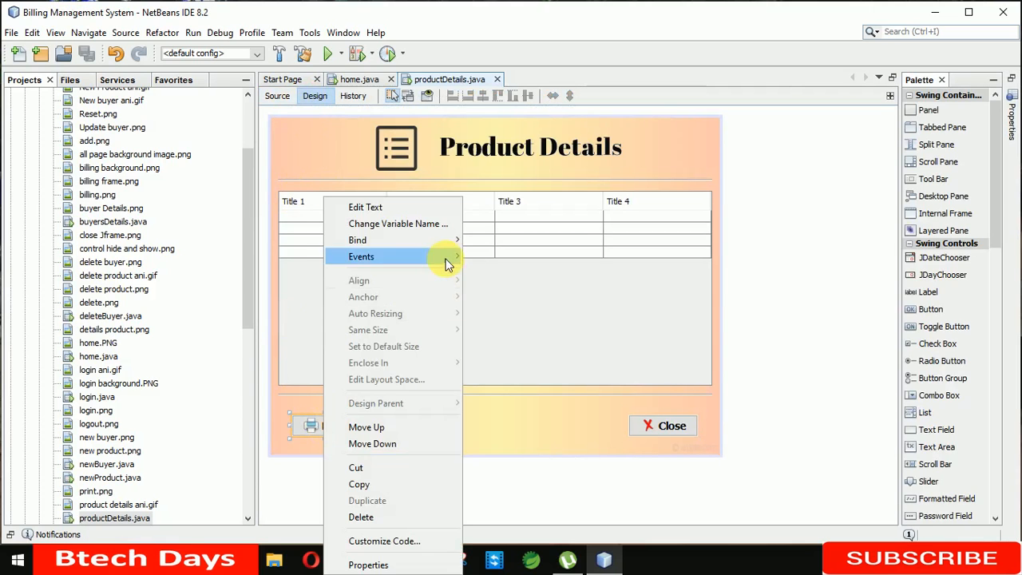
click(278, 96)
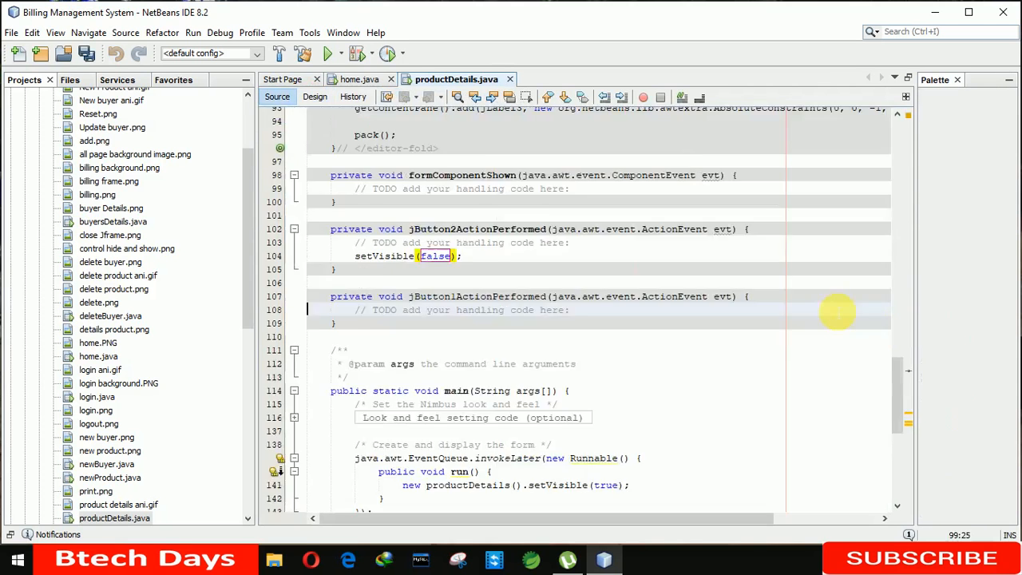
scroll(down, 3)
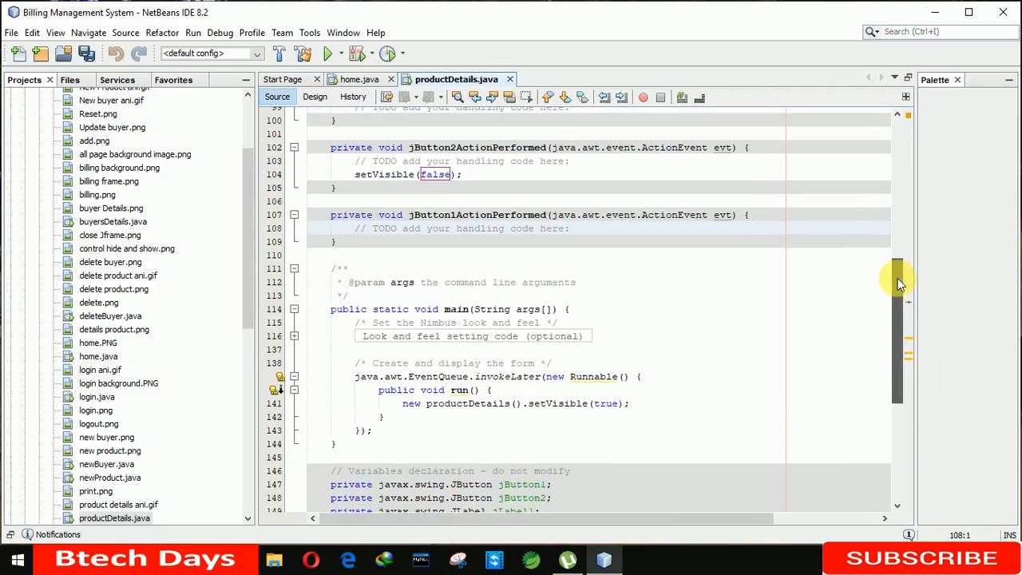
scroll(up, 3)
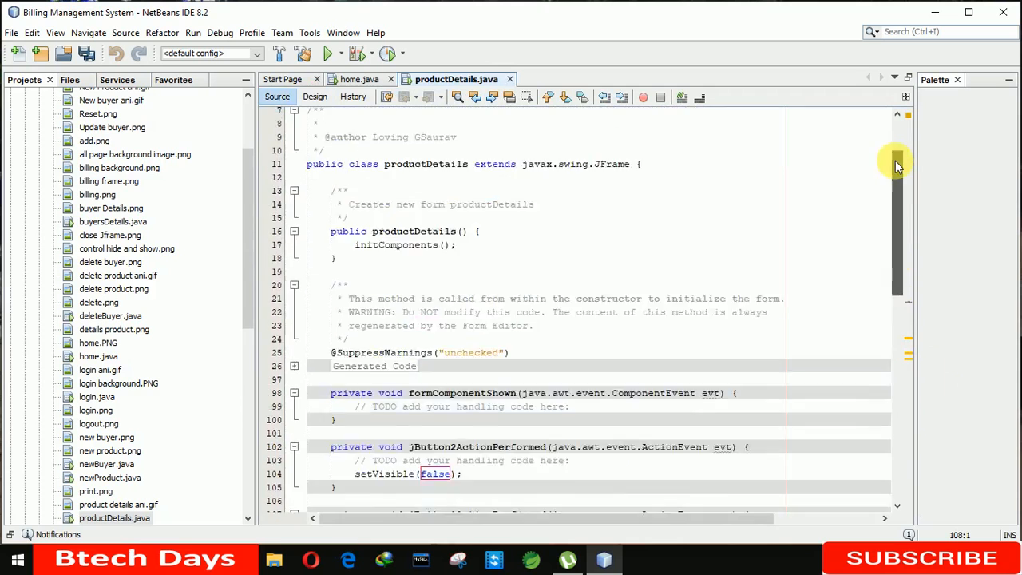
scroll(up, 3)
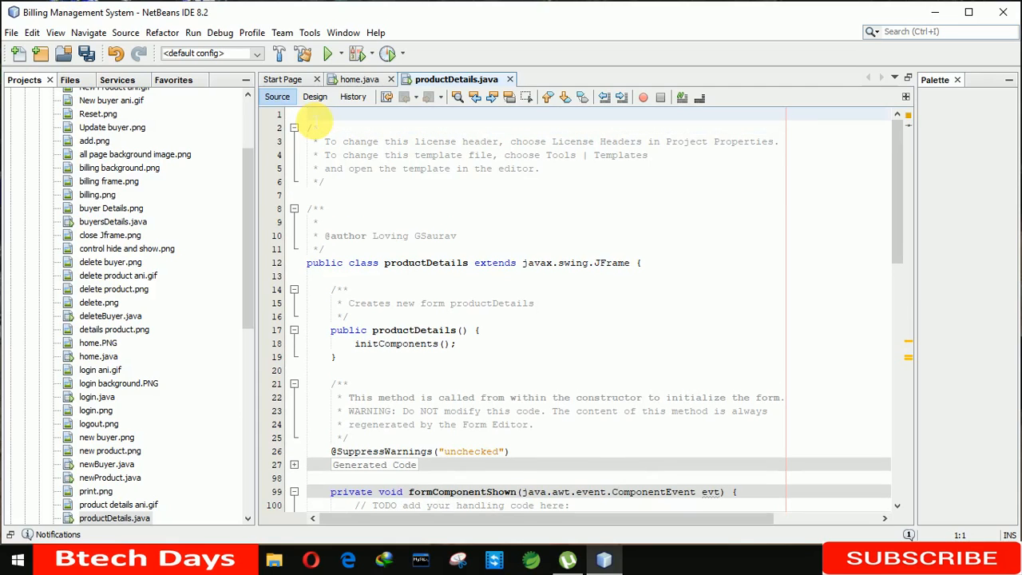
Add 'import javax.swing.JTable;' at the top of productDetails.java and return to jButton1ActionPerformed
text(import)
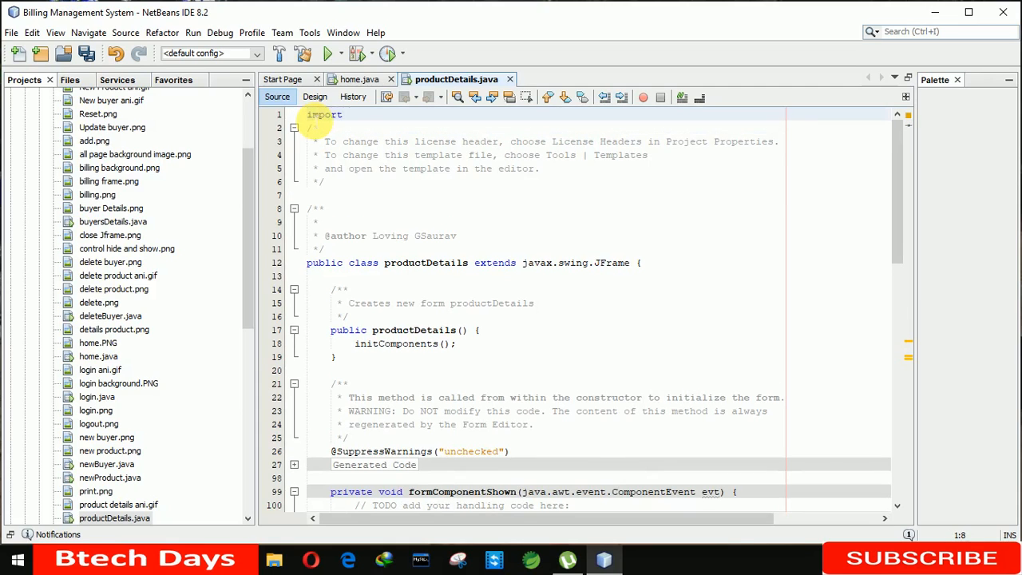
text(javax.swing.)
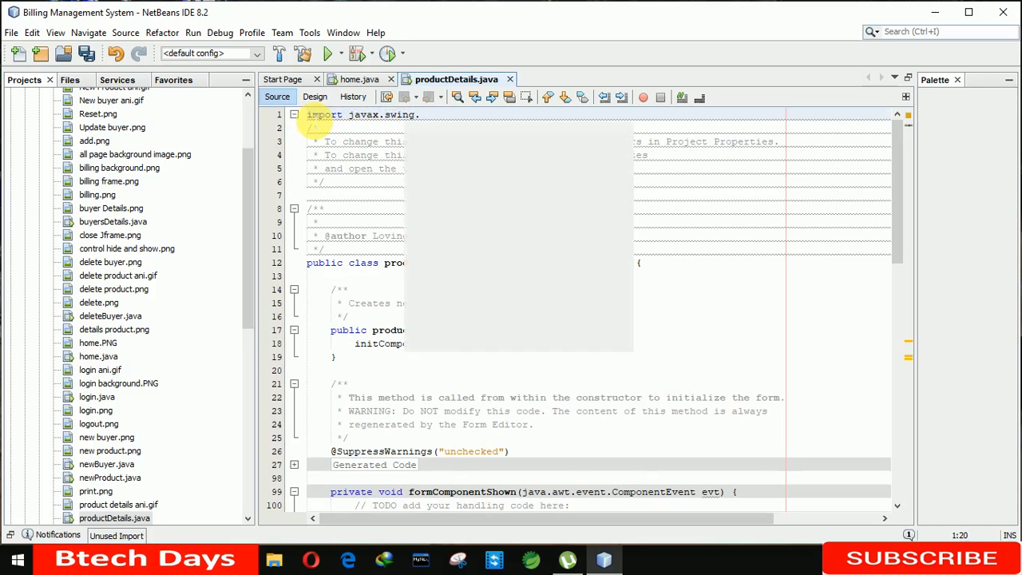
text(JTable;)
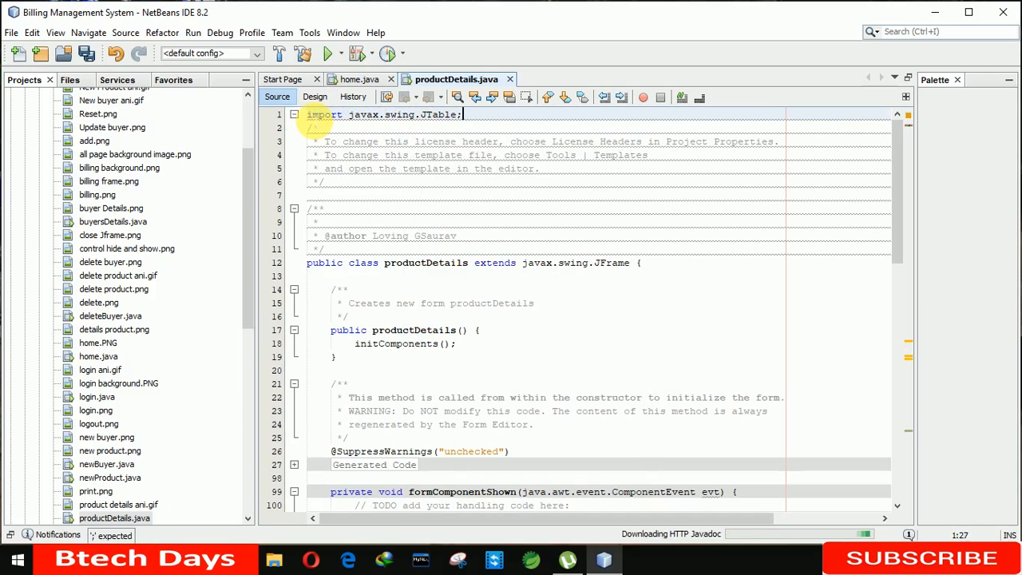
scroll(down, 3)
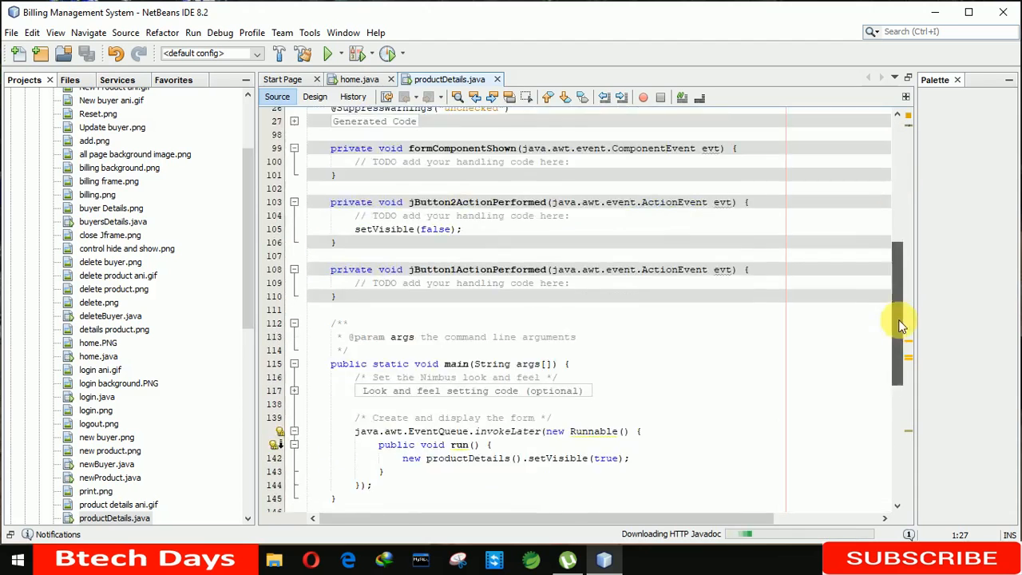
scroll(up, 3)
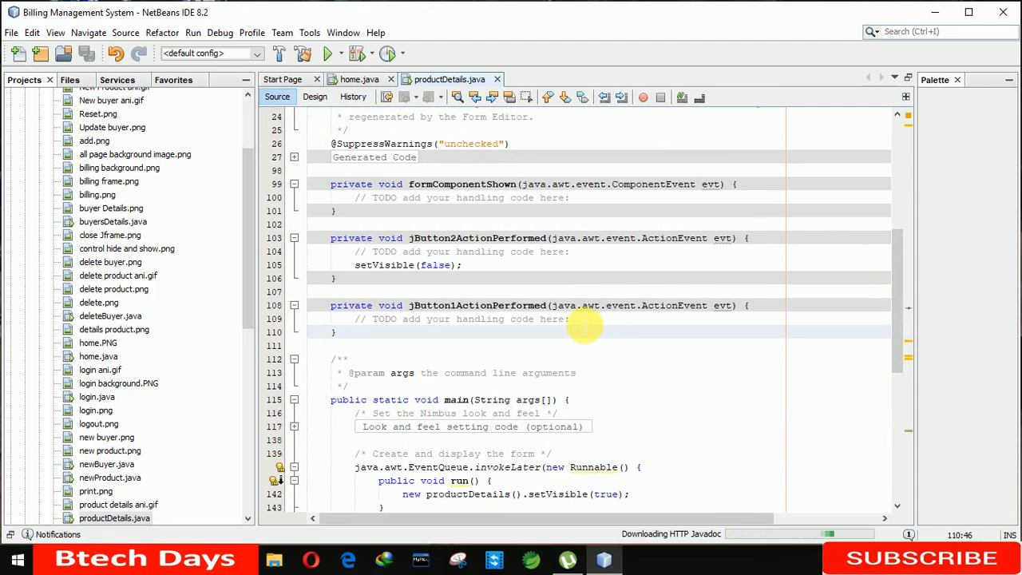
Write a try { } catch(Exception e) { } skeleton inside jButton1ActionPerformed
click(568, 319)
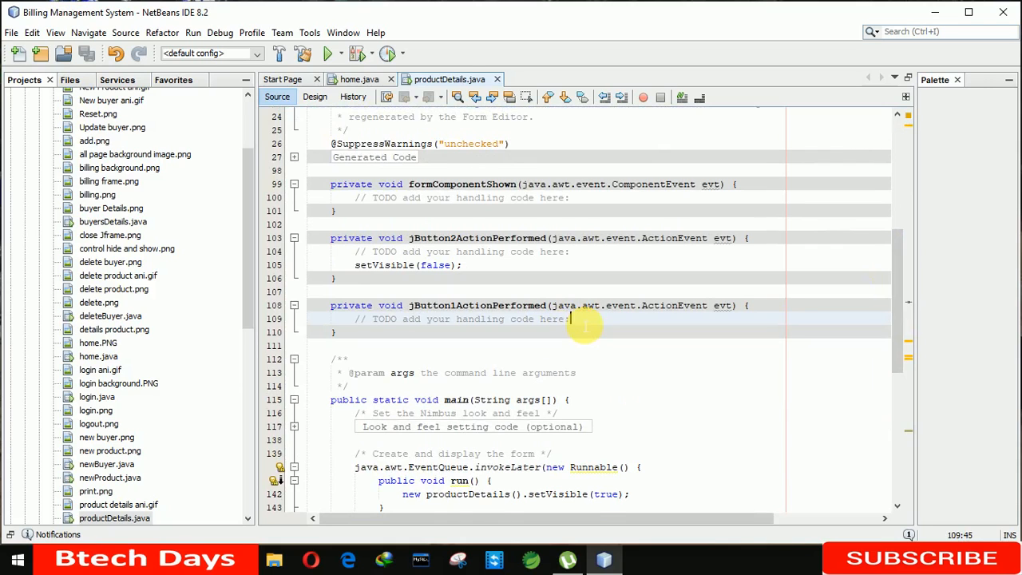
text(try)
text({)
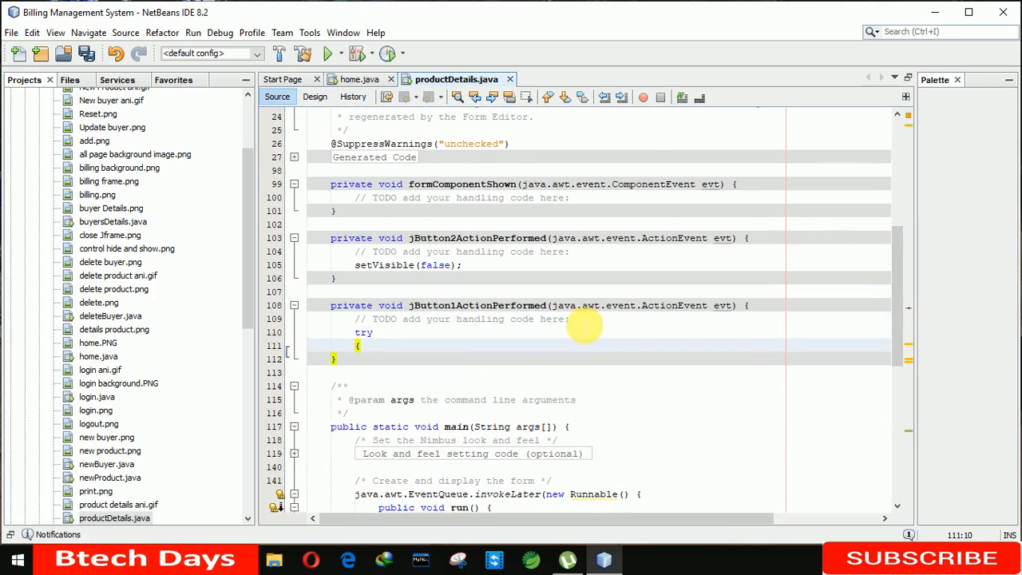
text(ca)
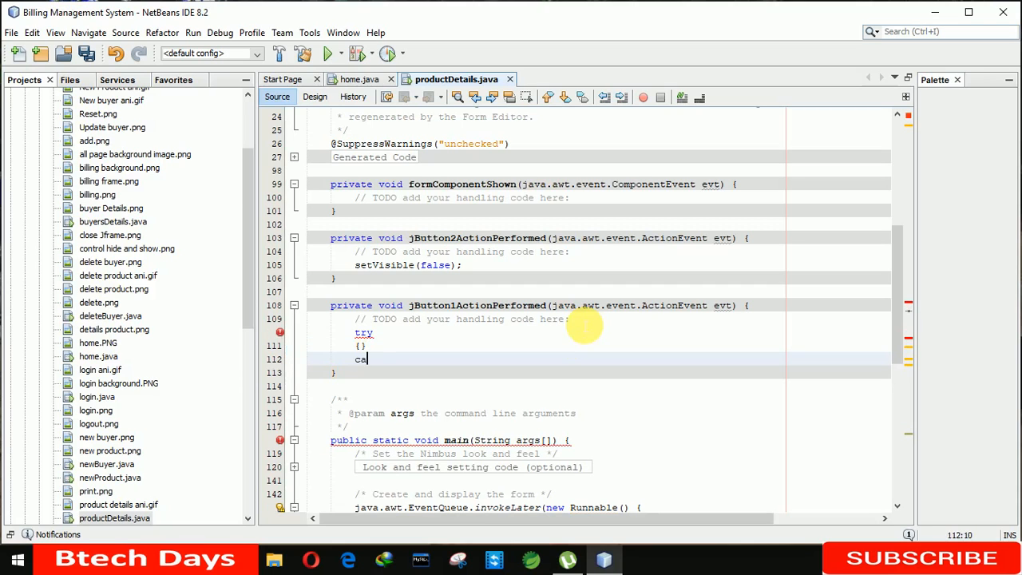
text(tch())
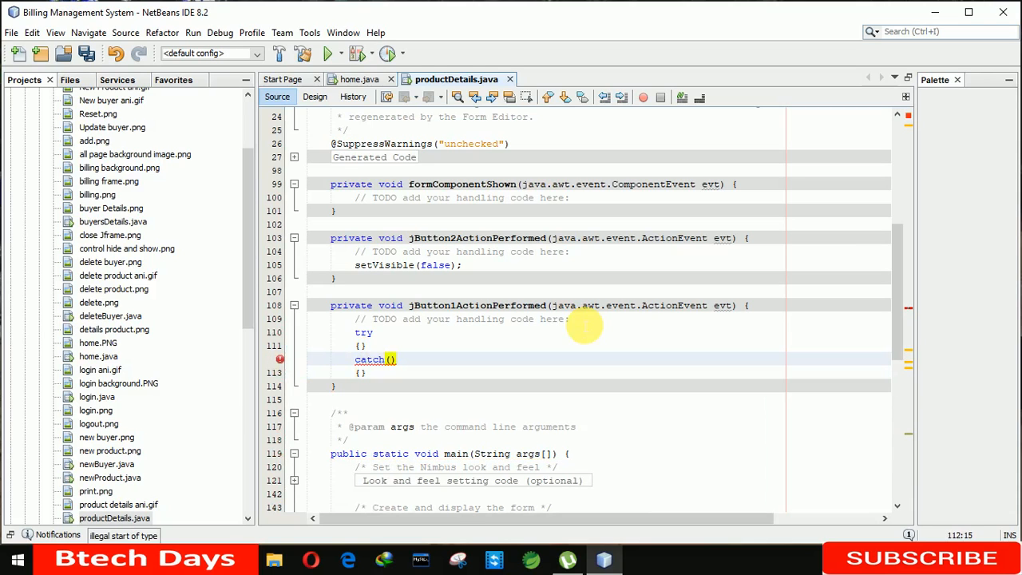
text(Exception)
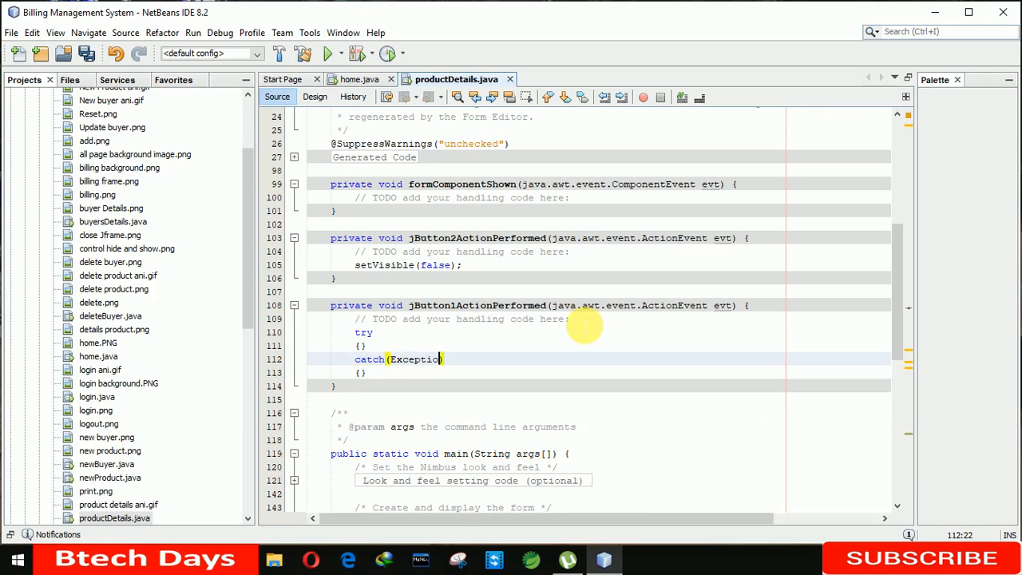
text(n e))
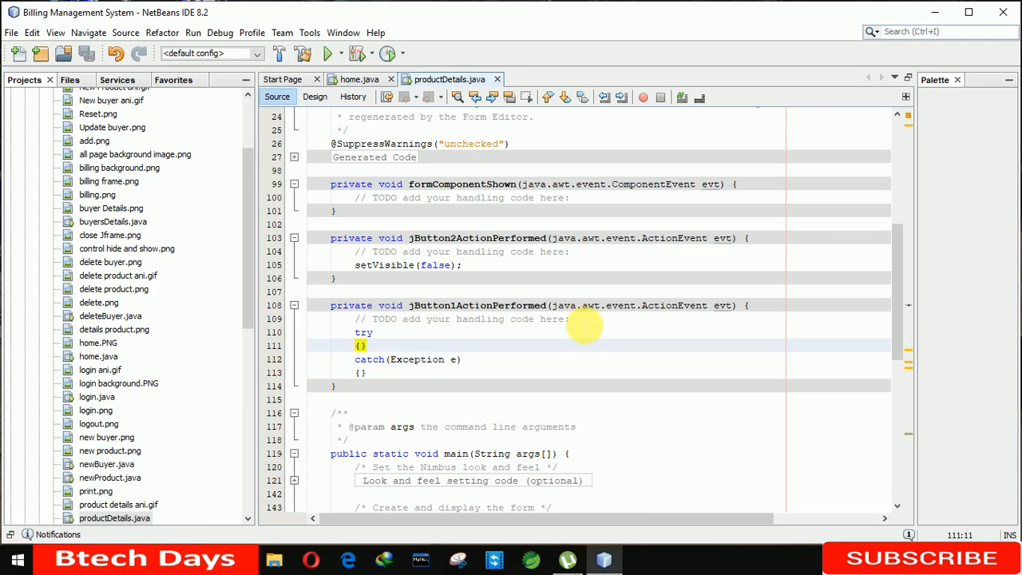
key(enter)
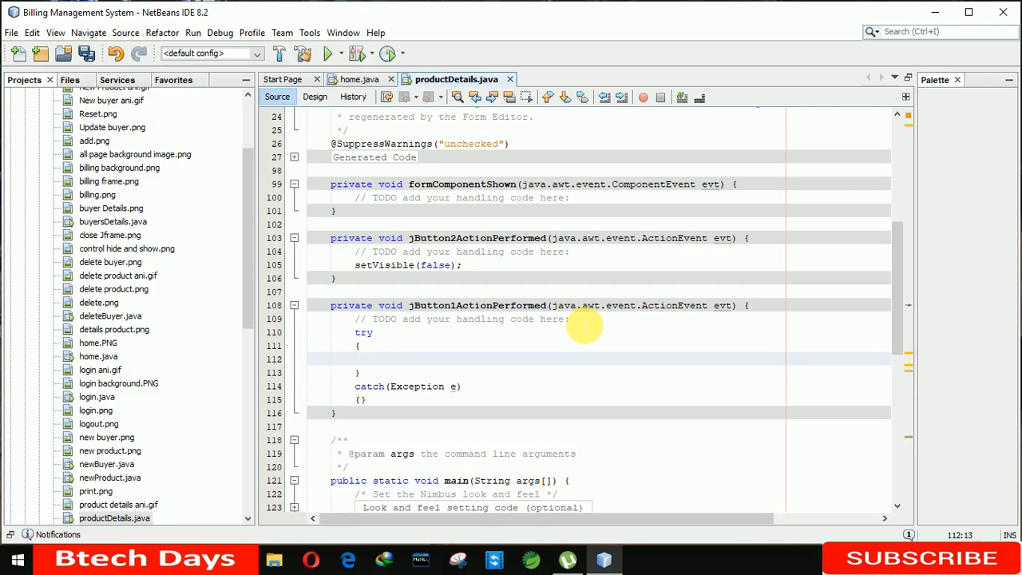
Inside try, call jTable1.print(JTable.PrintMode.NORMAL); and save
text(jt)
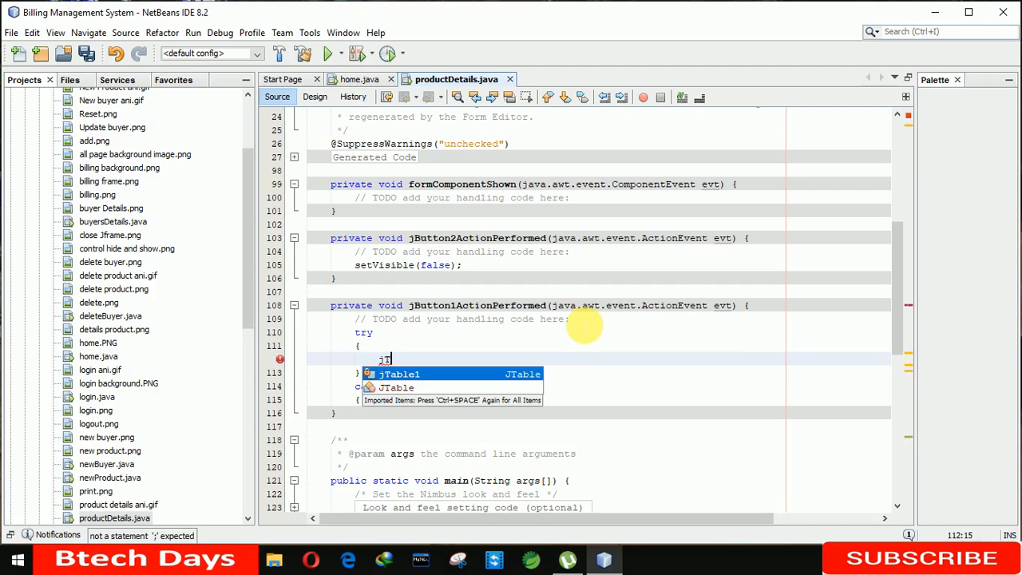
text(Table1.pr)
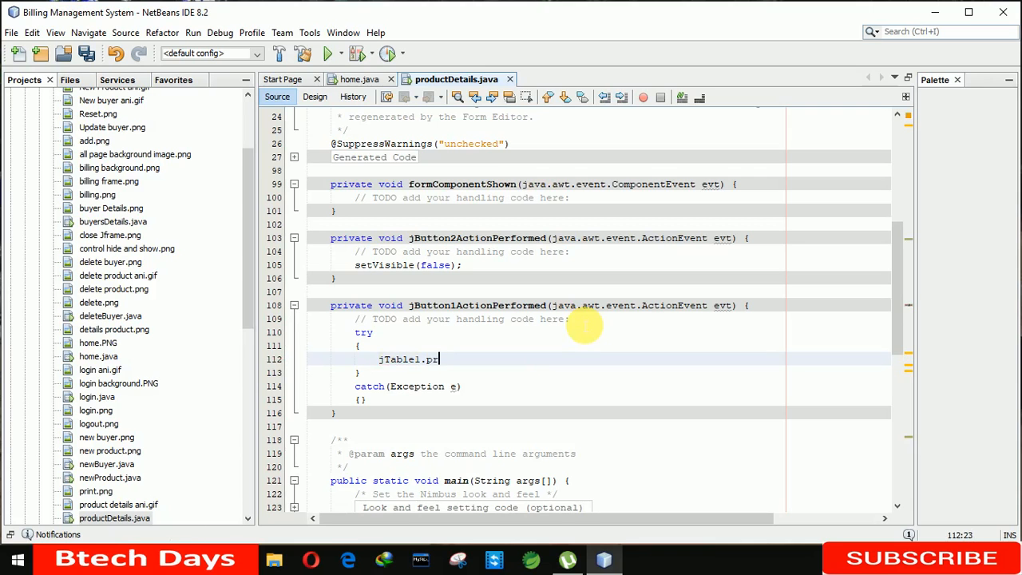
text(r)
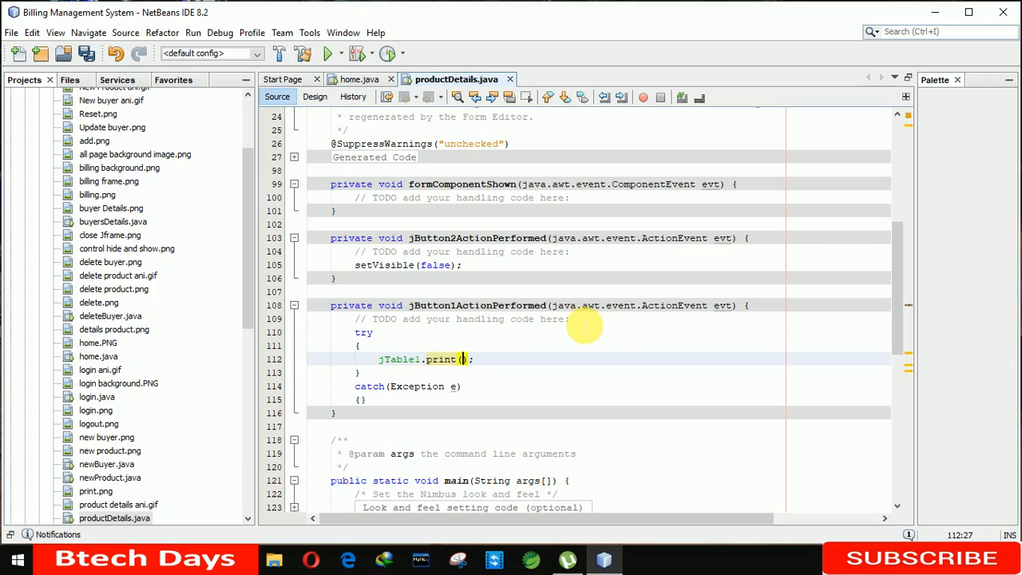
text(J)
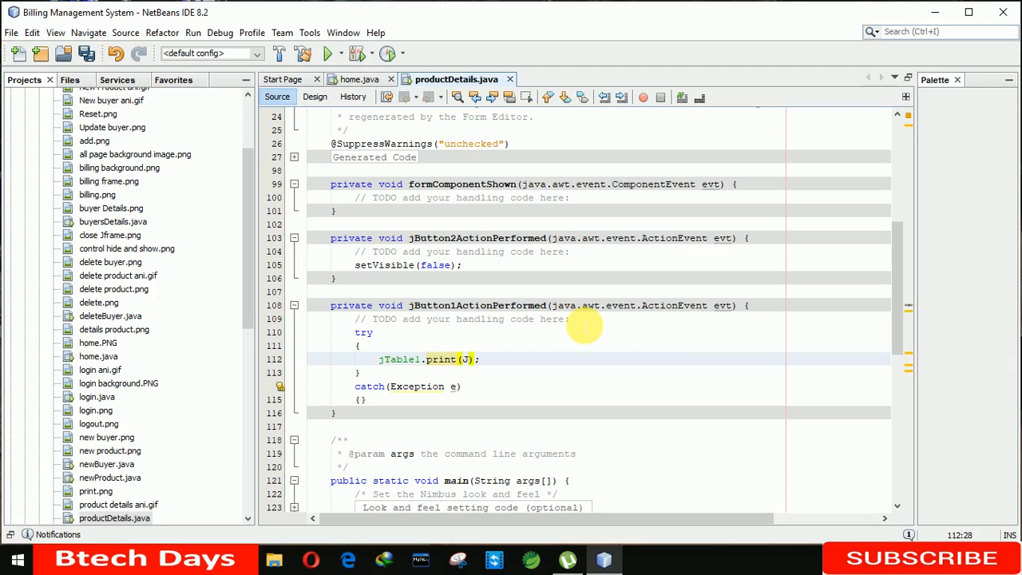
text(JTable.PrintMode)
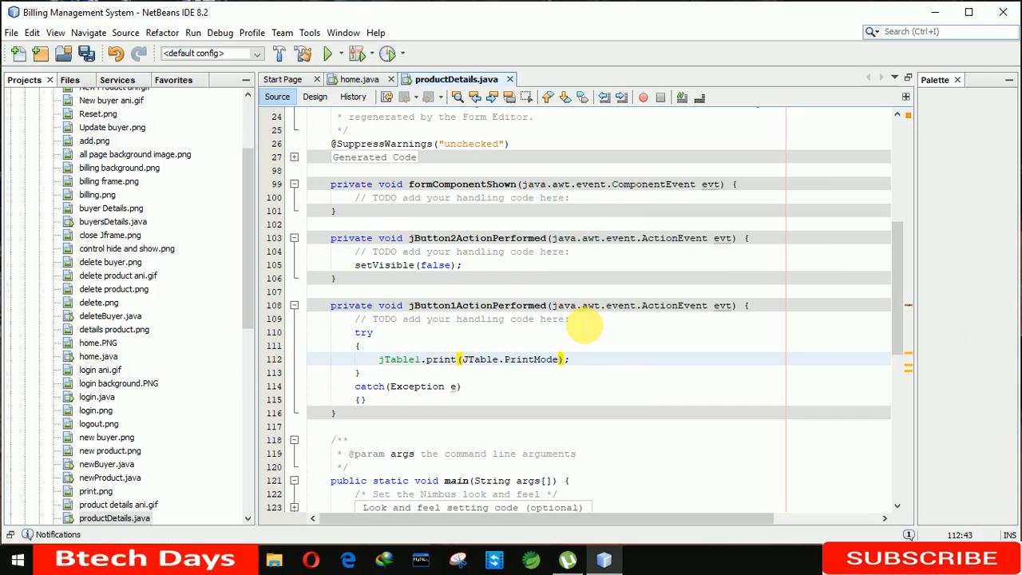
text(No)
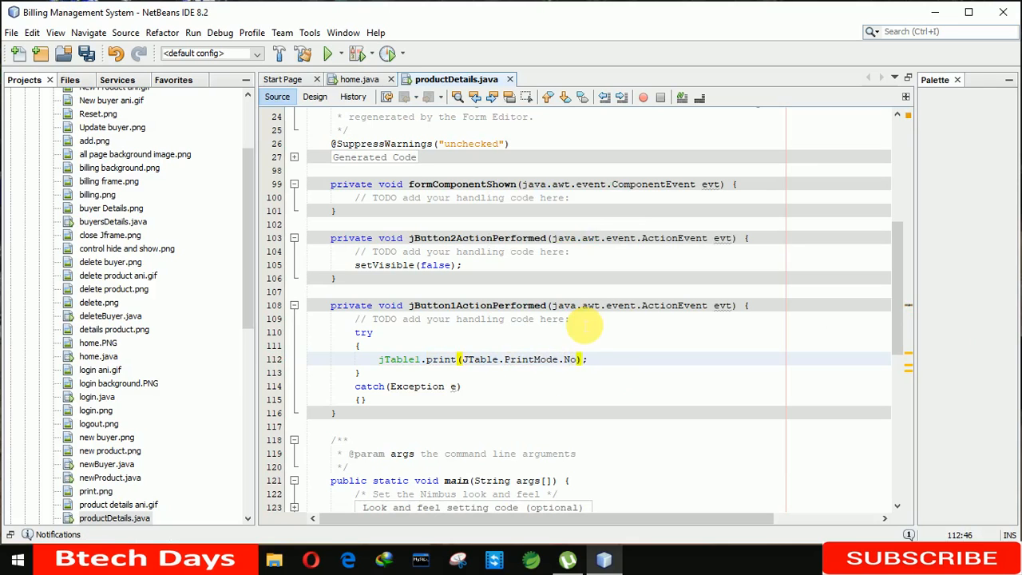
text(NORMAL)
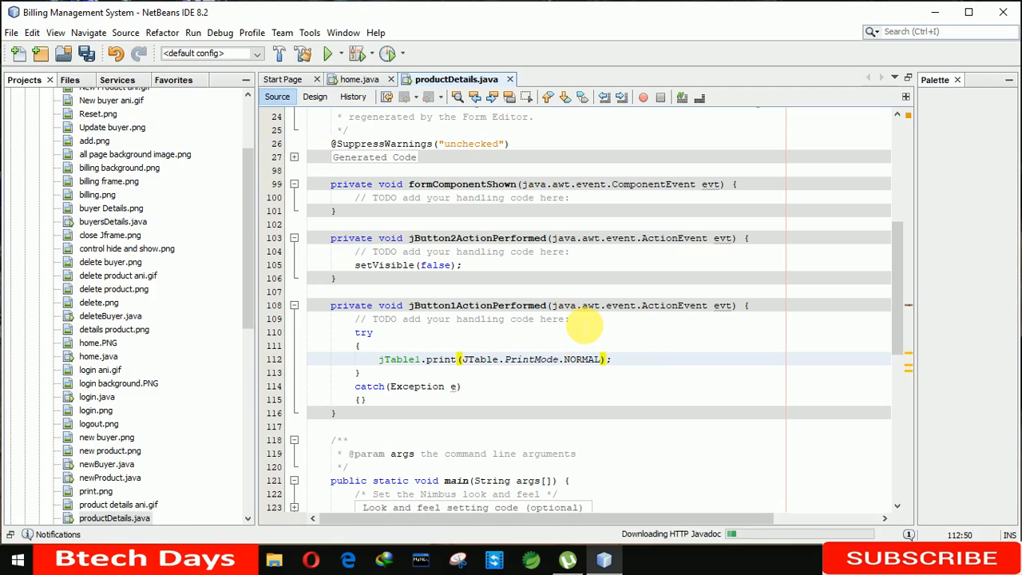
key(ctrl+s)
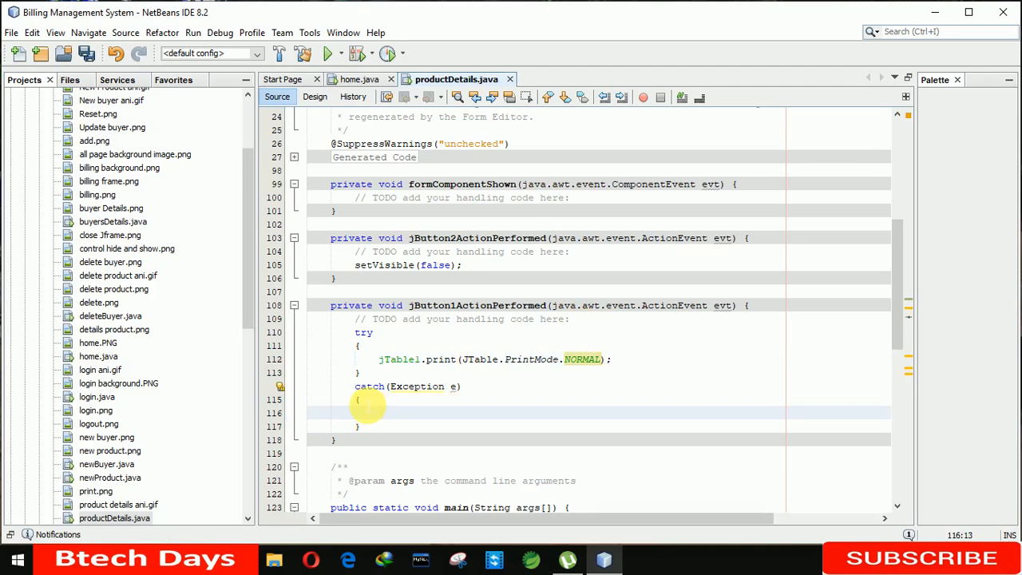
Inside catch, call JOptionPane.showMessageDialog(null, e); and save
text(go)
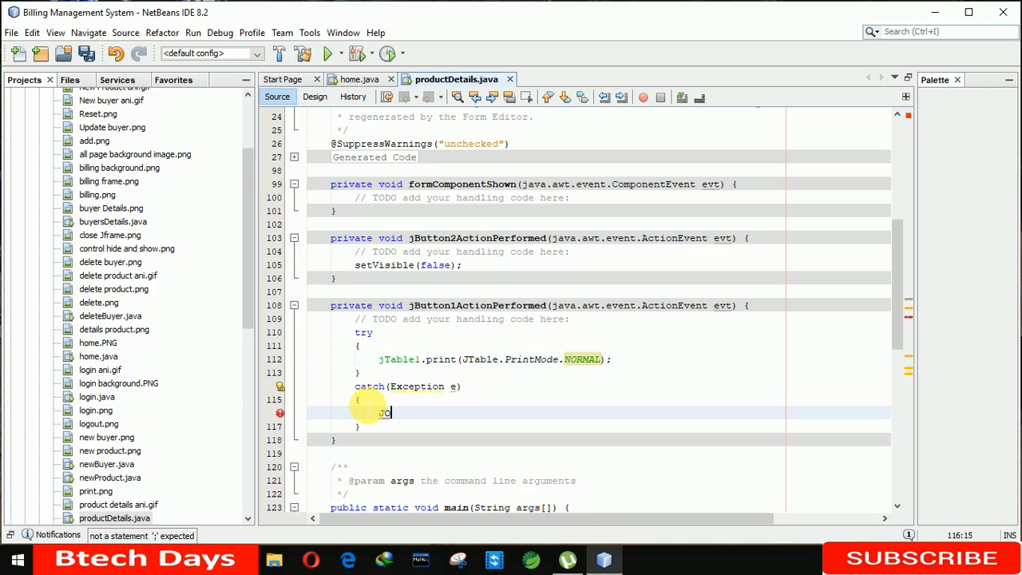
text(OptionPane.s)
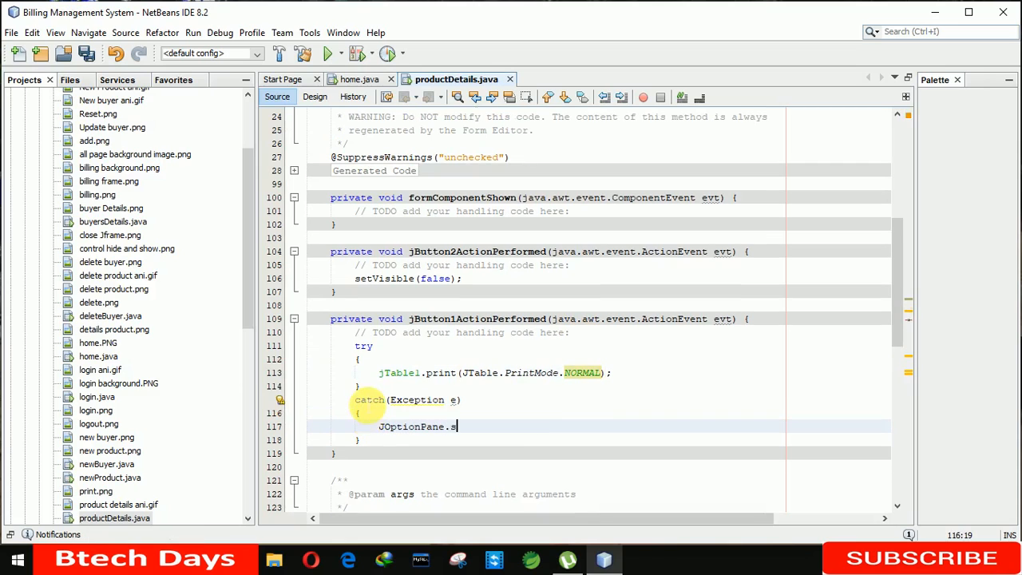
text(howME)
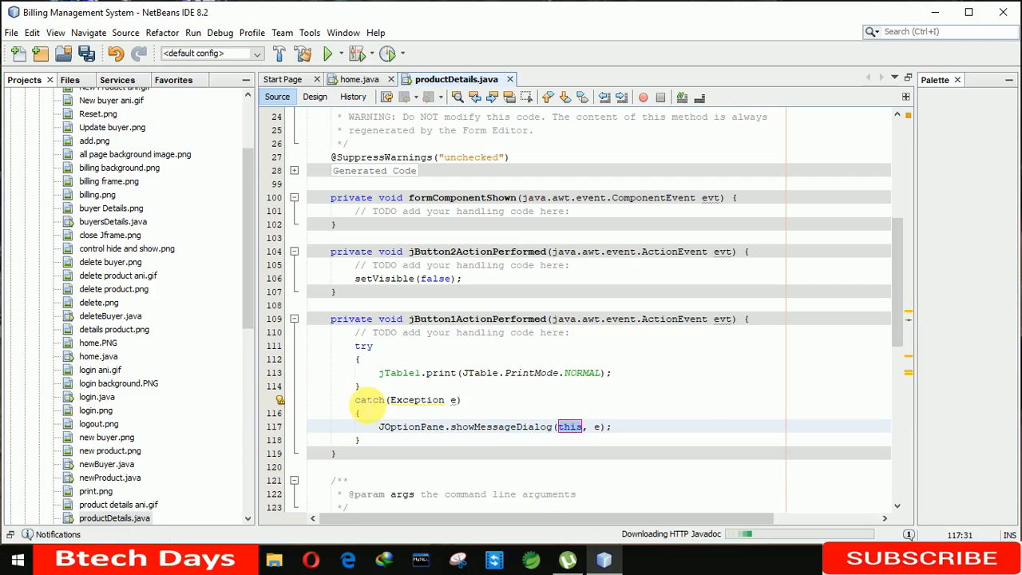
text(null)
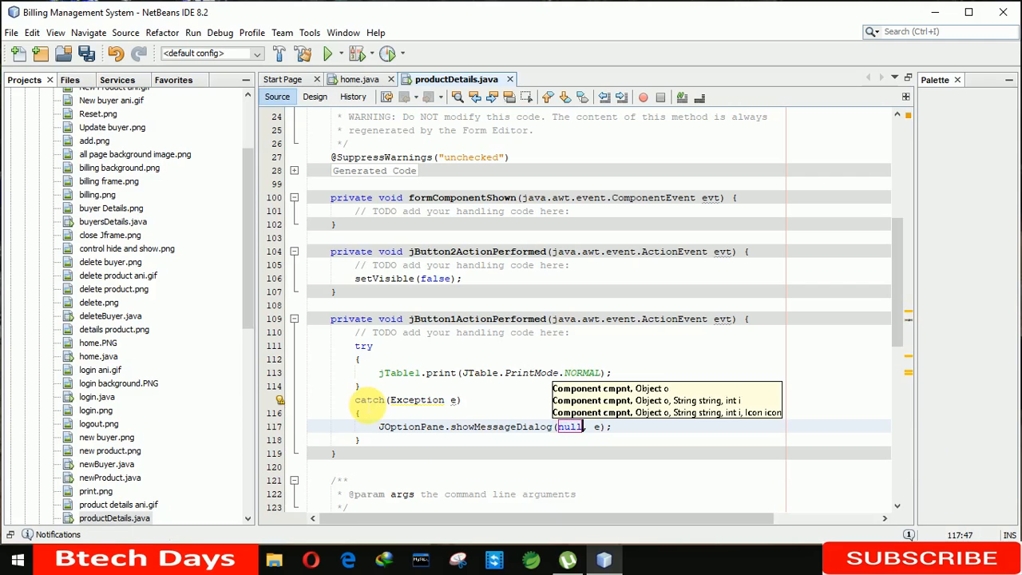
key(ctrl+s)
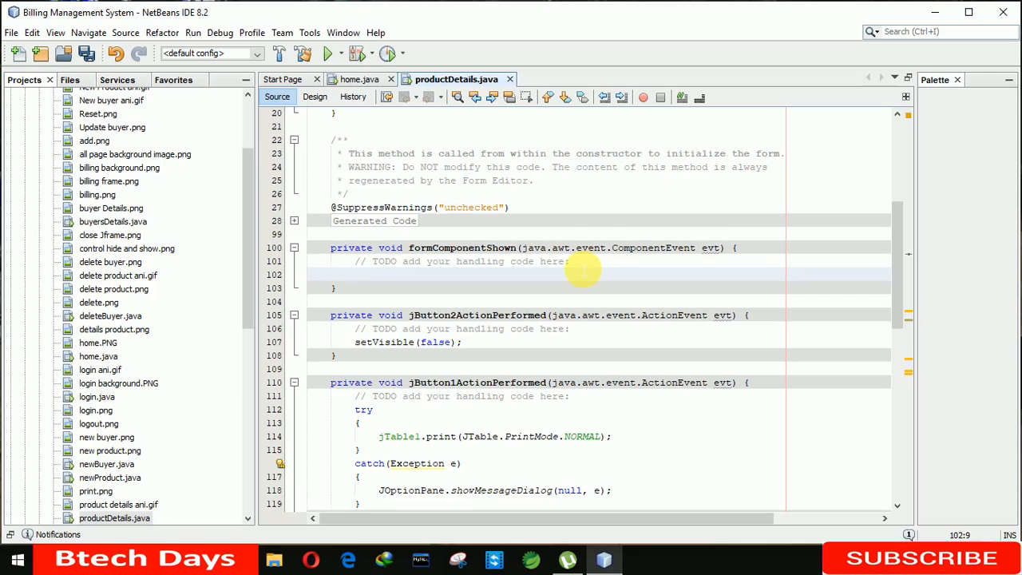
Write try { } catch(Exception e) { } in formComponentShown and start typing Con for the connection
text(try)
text(catch()
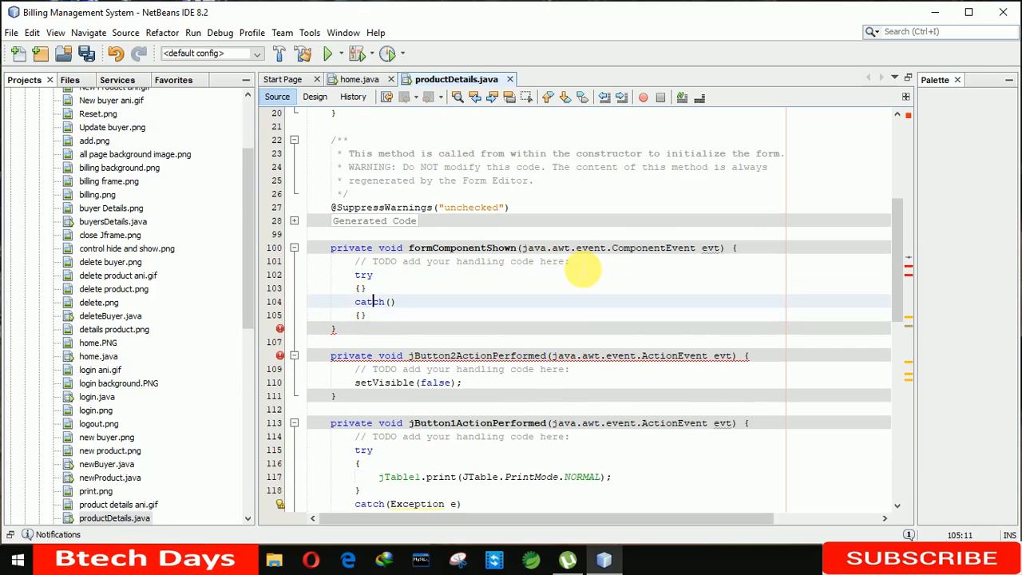
text(Excep)
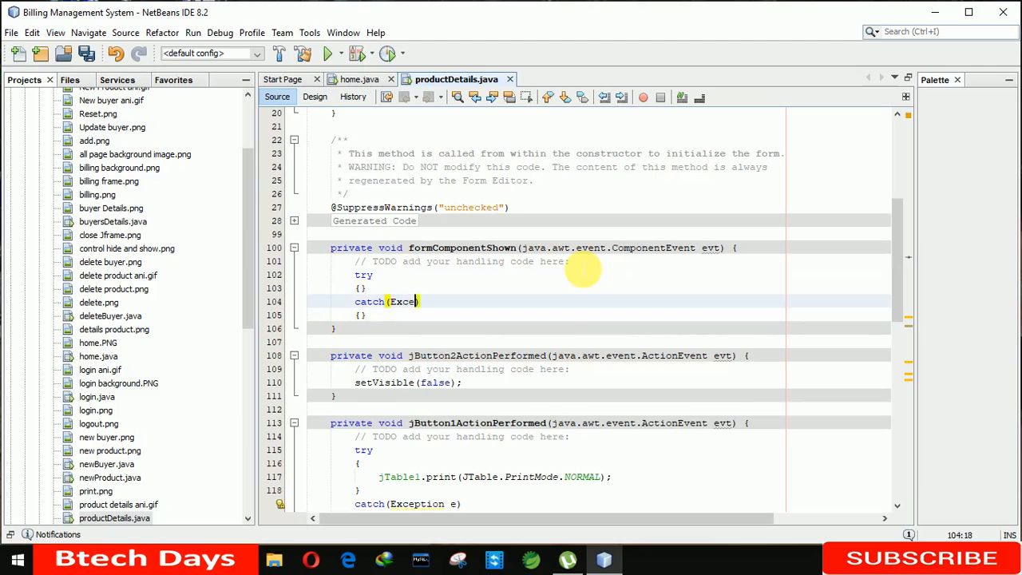
text(ption))
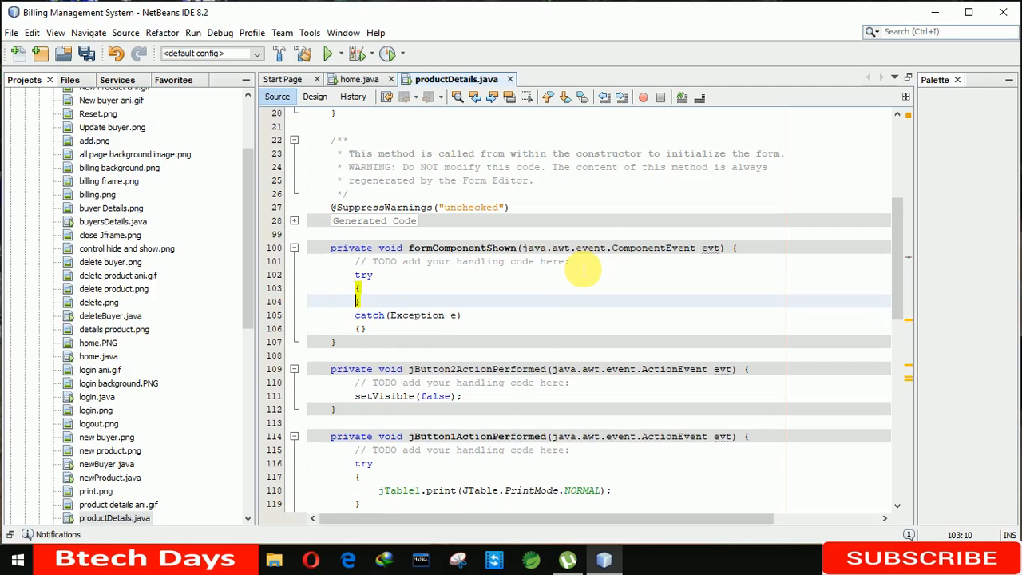
key(Enter)
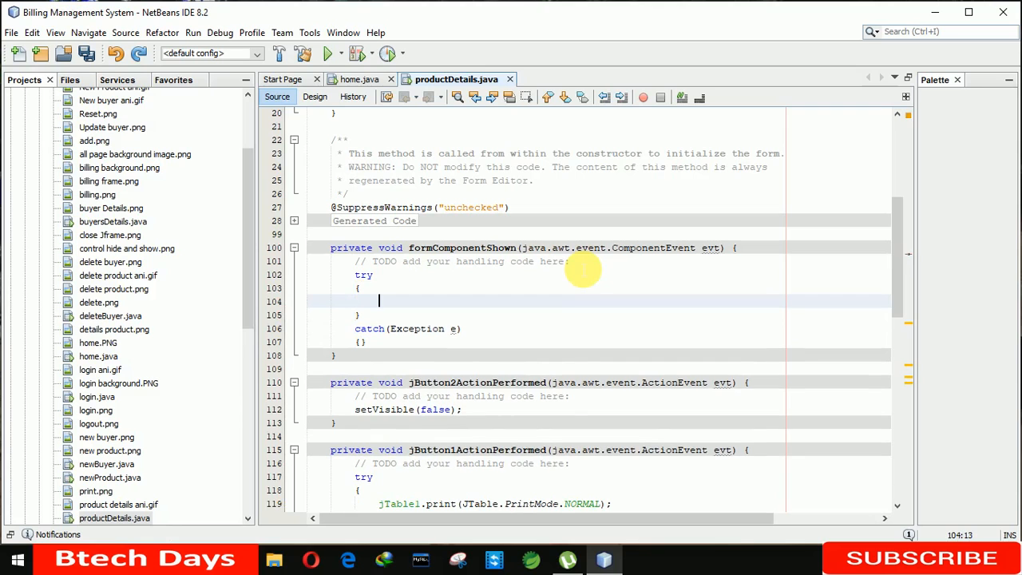
text(Con)
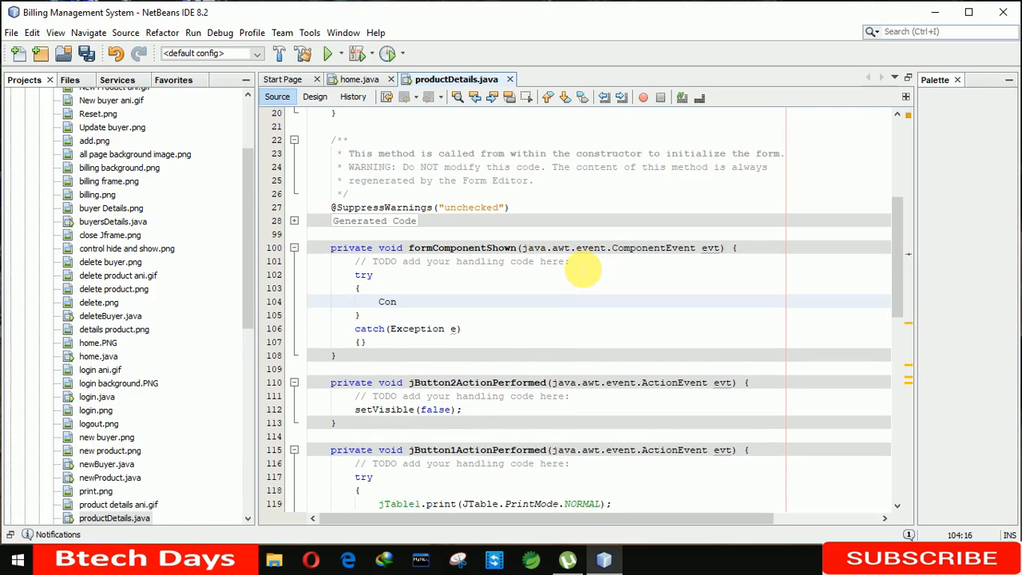
text(n)
text(import)
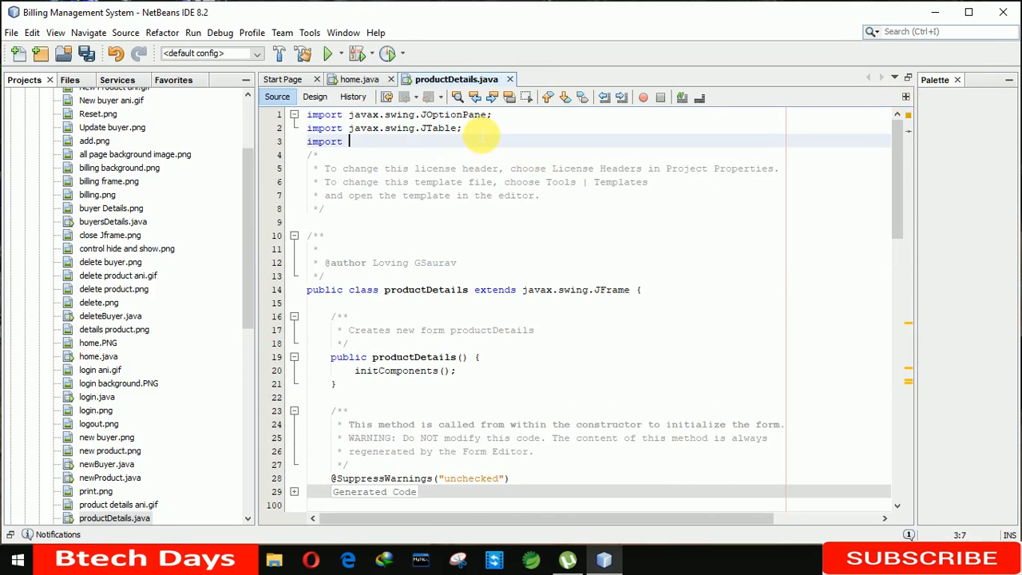
Add 'import java.sql.*;' and 'import Project.ConnectionProvider;' to productDetails.java and save
text(java.sql.*;)
text(import)
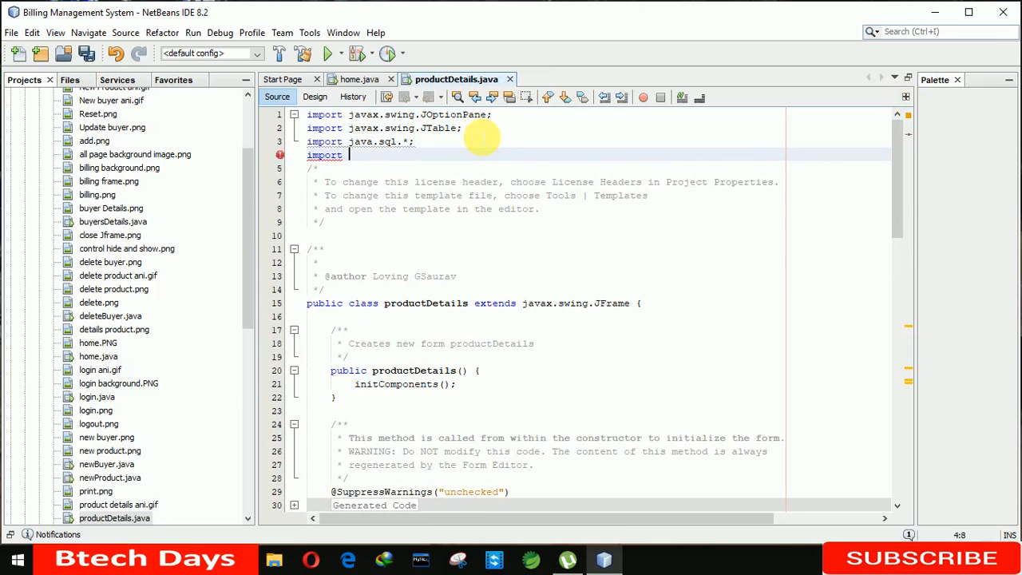
text(Project.)
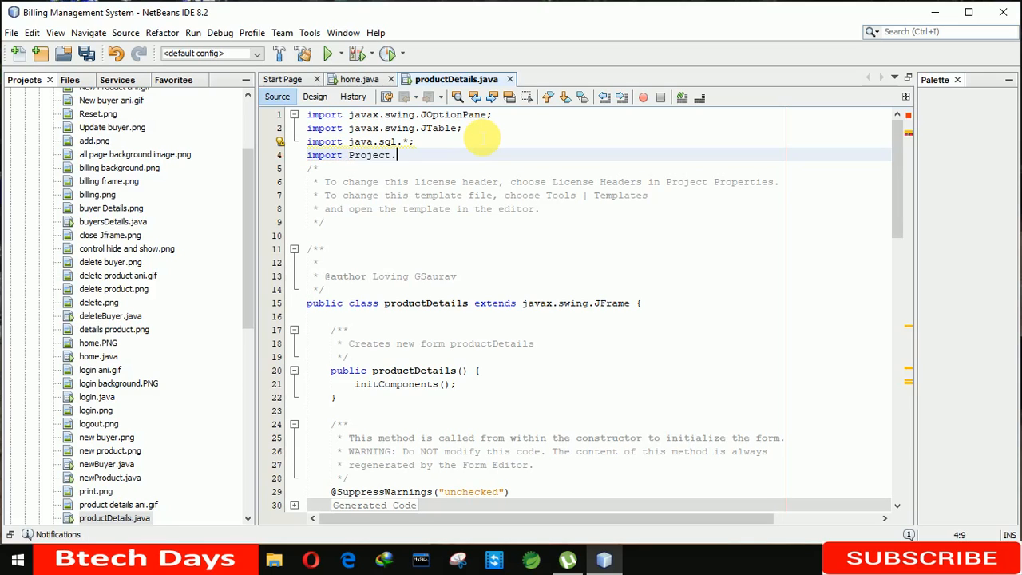
text(ConnectionProvider;)
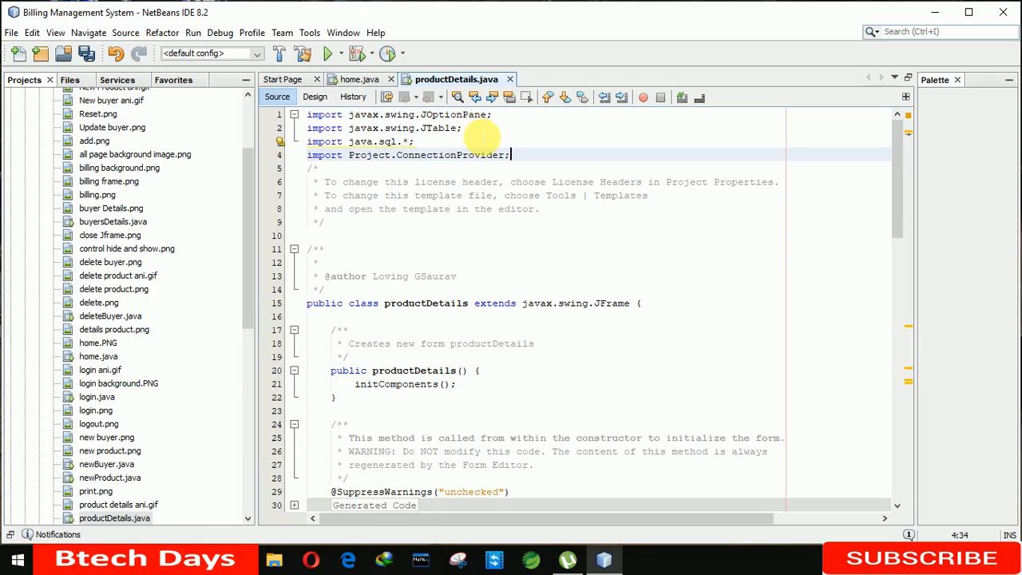
key(ctrl+s)
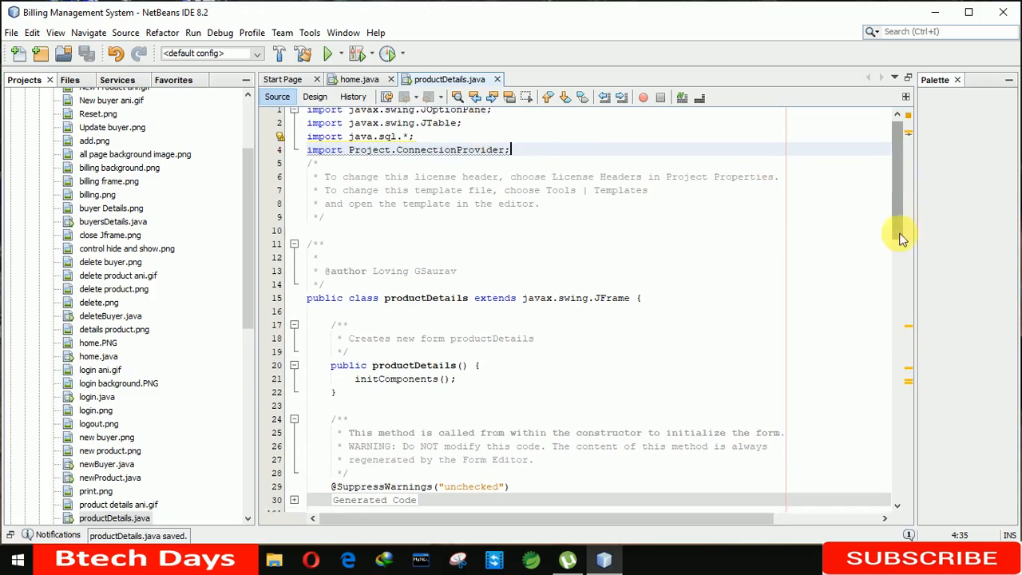
scroll(down, 3)
text(C)
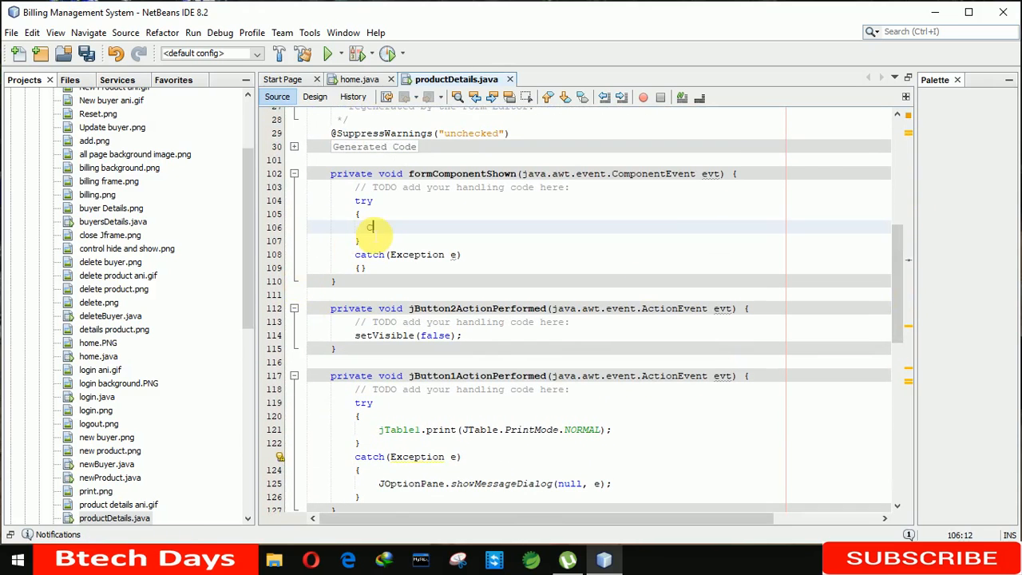
Get a Connection from ConnectionProvider and create a Statement st with con.createStatement();
text(onnection)
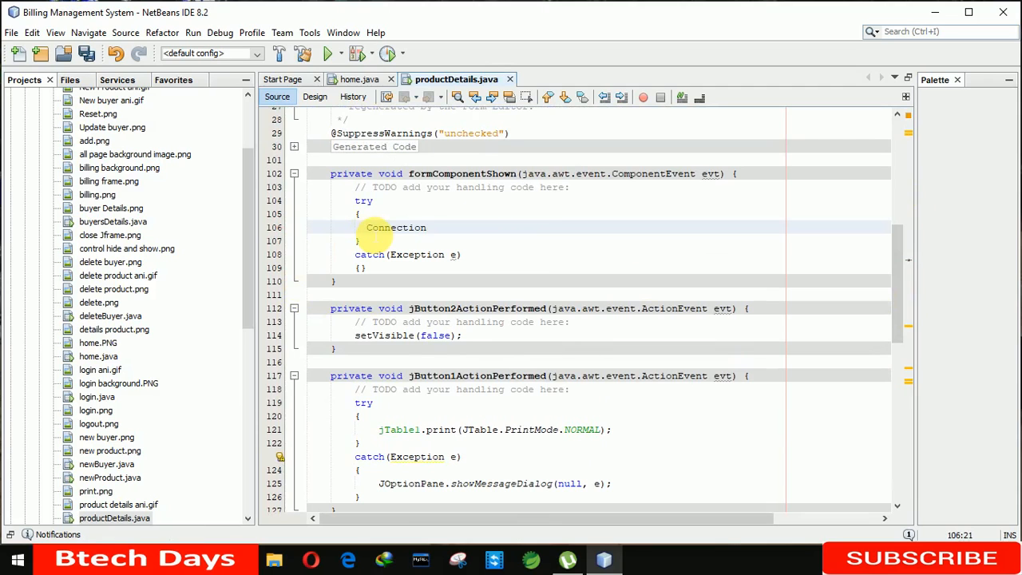
text(con=C)
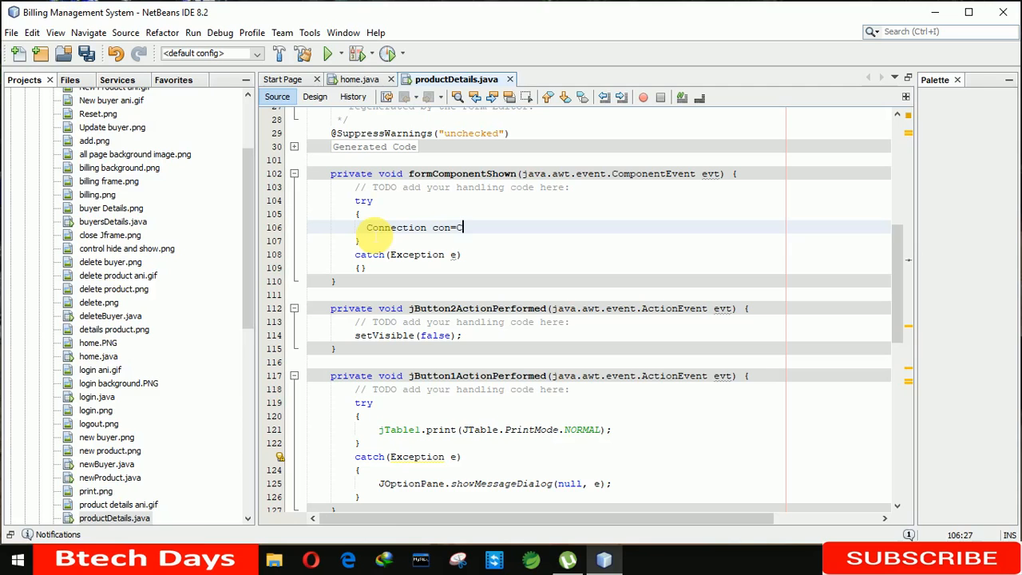
text(onnectionProvider.getCon();)
text(Statement st)
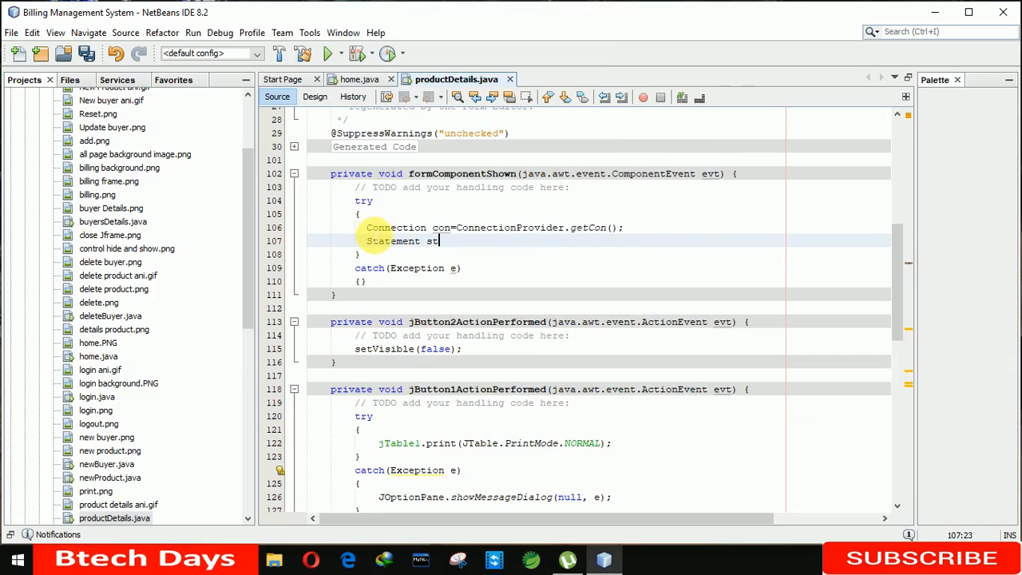
text(=con.c)
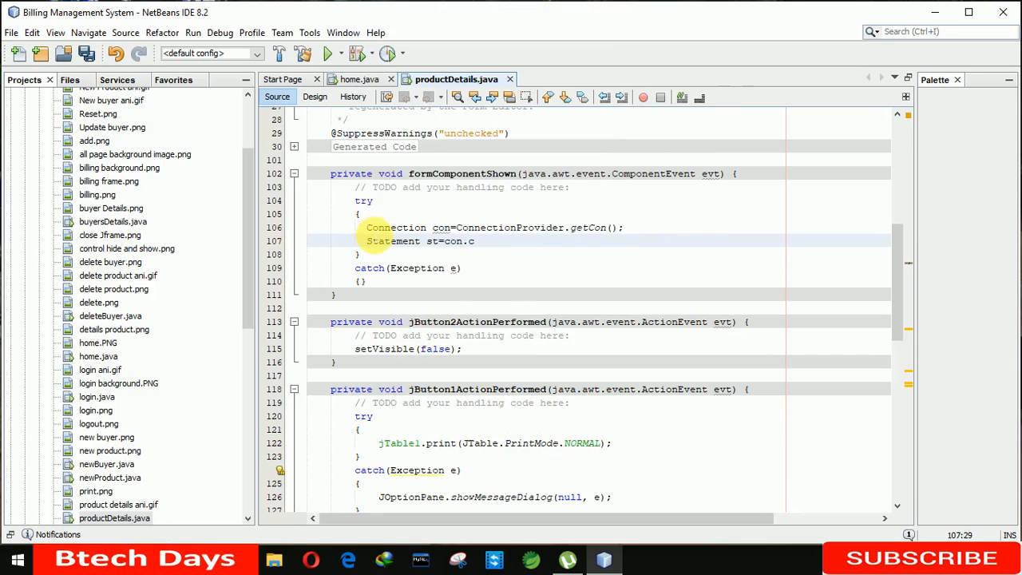
text(reateStatement();)
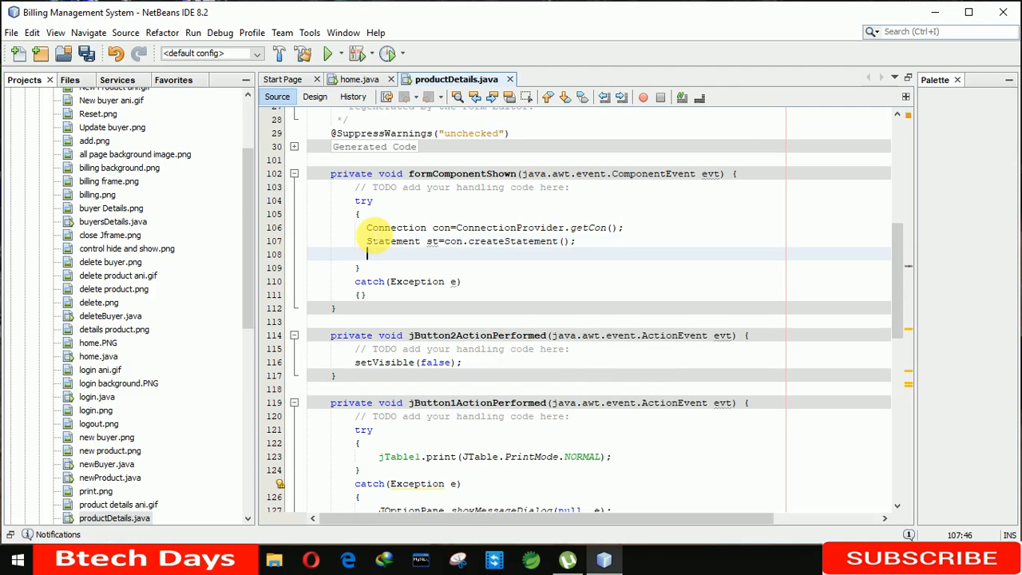
Run ResultSet rs=st.executeQuery("select *from product");
text(ResultSet rs)
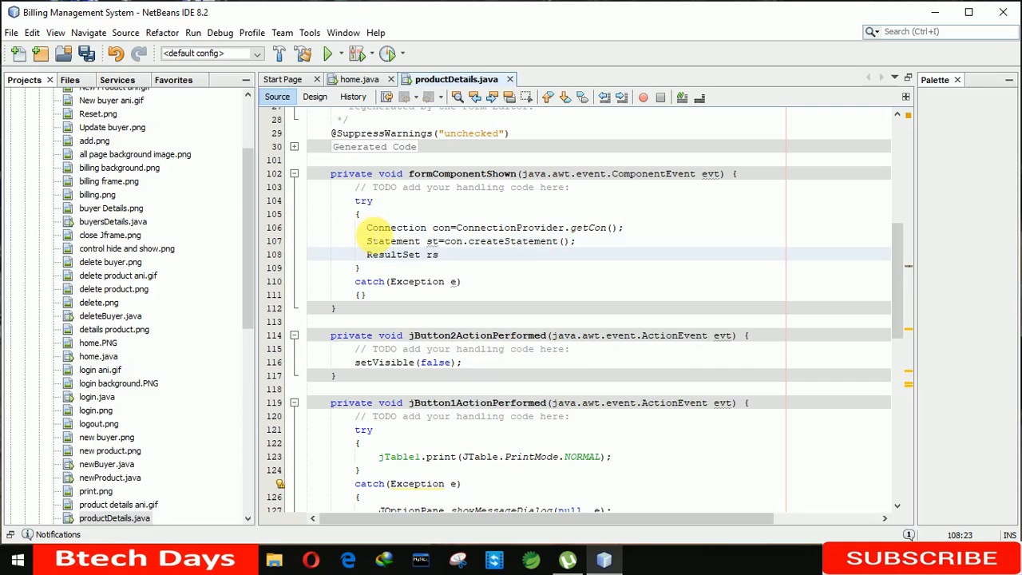
text(=st.e)
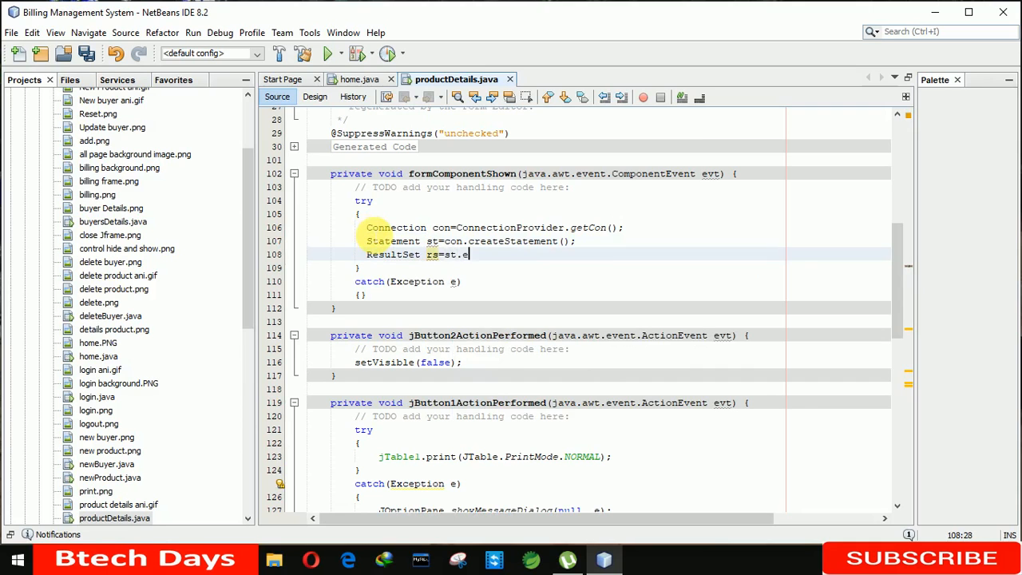
text(e)
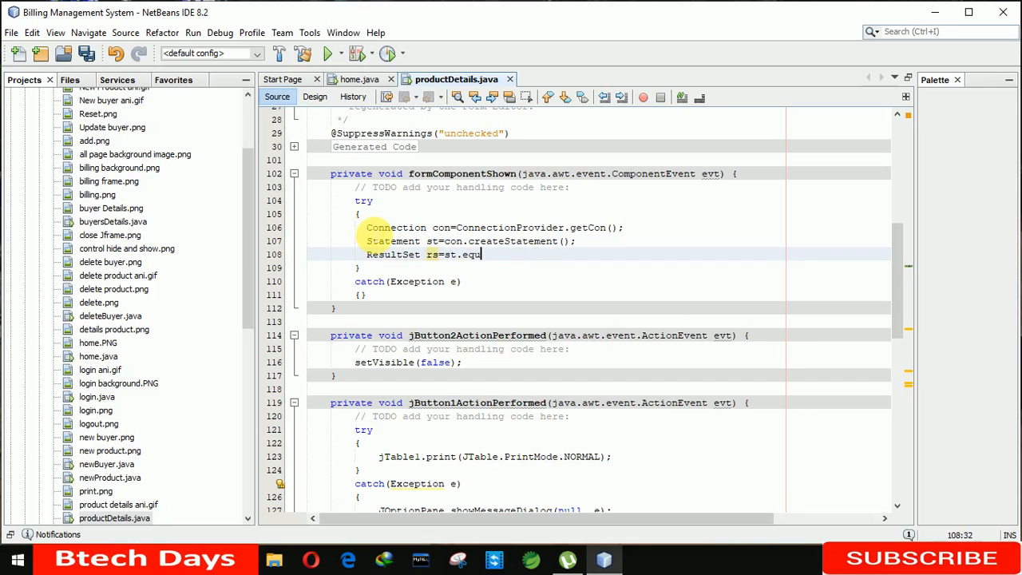
key(BackSpace)
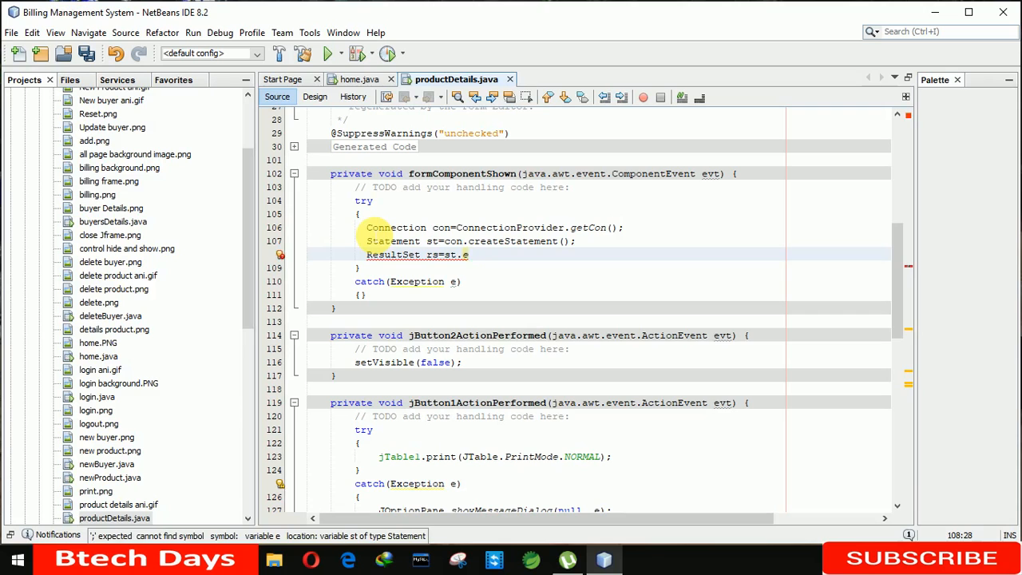
text(xecuteQuery(")
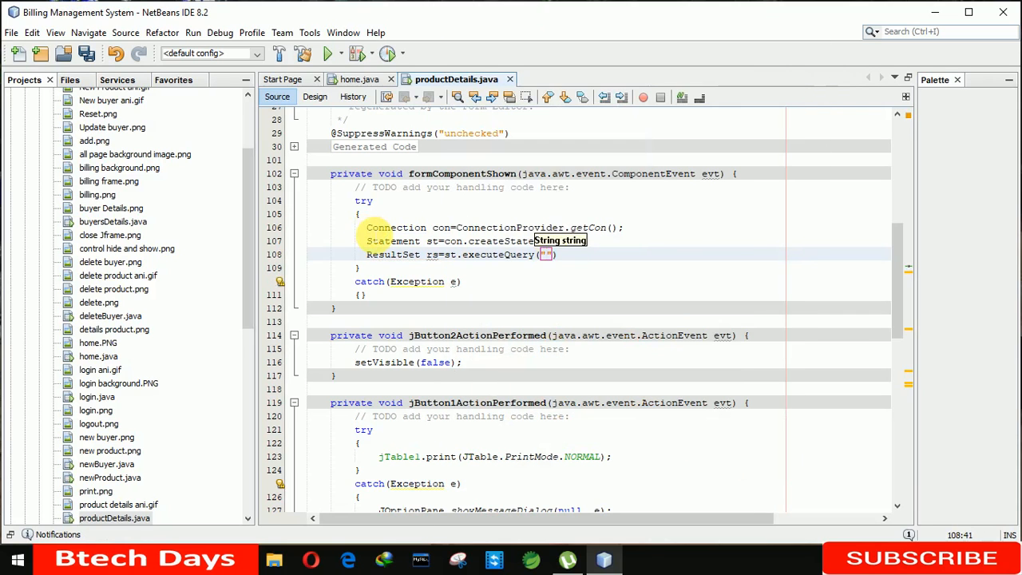
text(select)
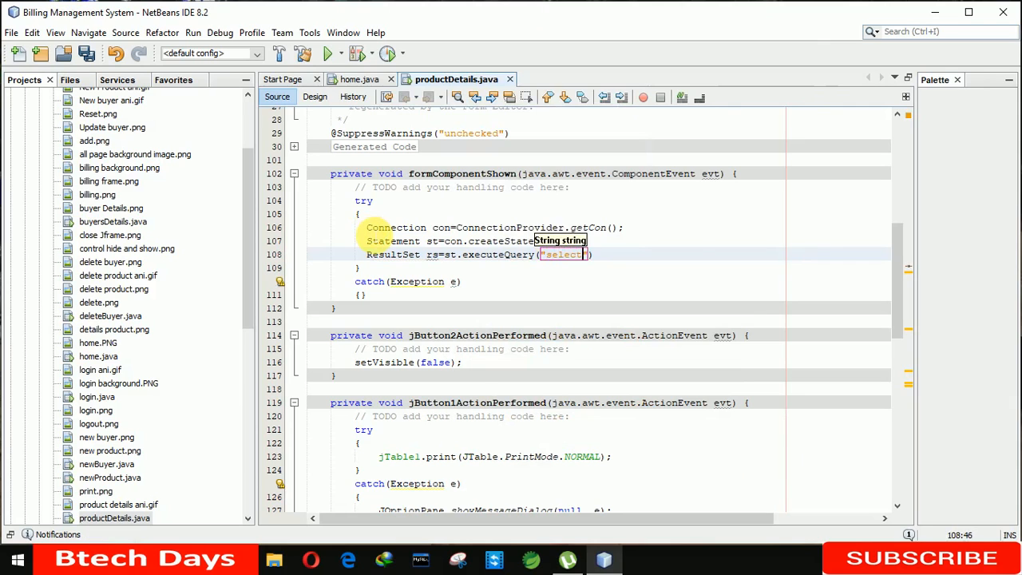
text(*from)
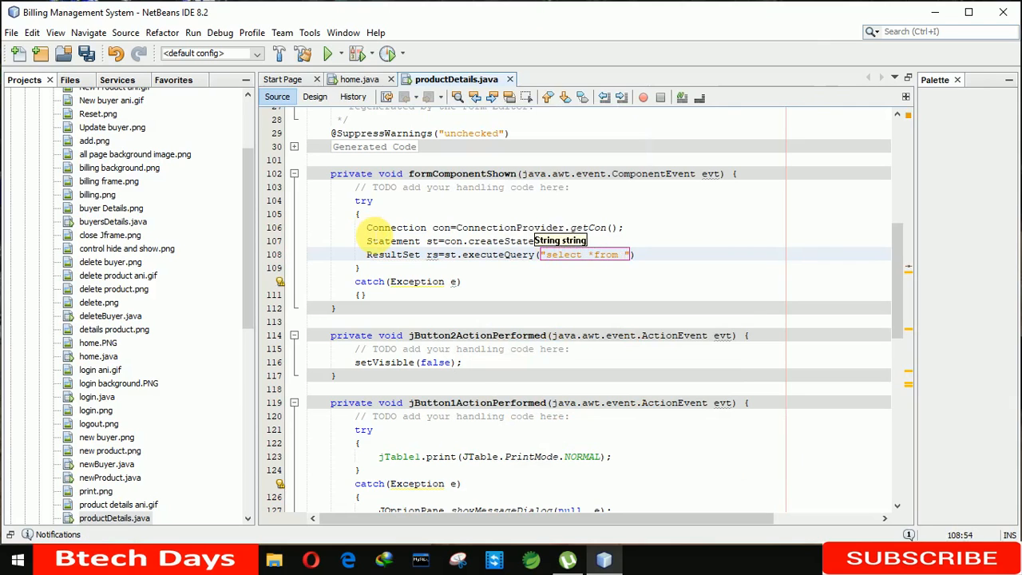
text(product)
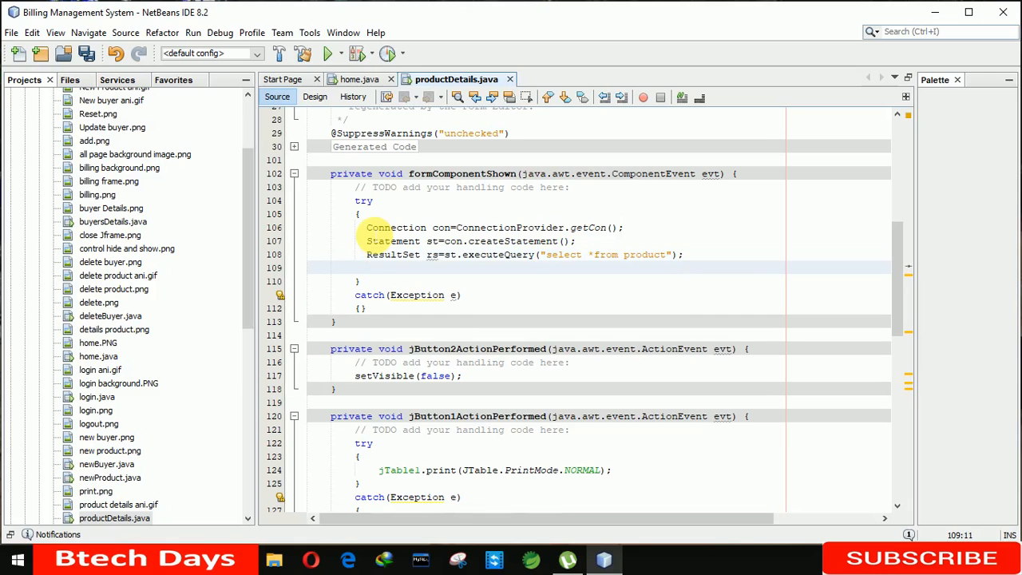
Fill the table with jTable1.setModel(DbUtils.resultSetToTableModel(rs)); and save
text(jT)
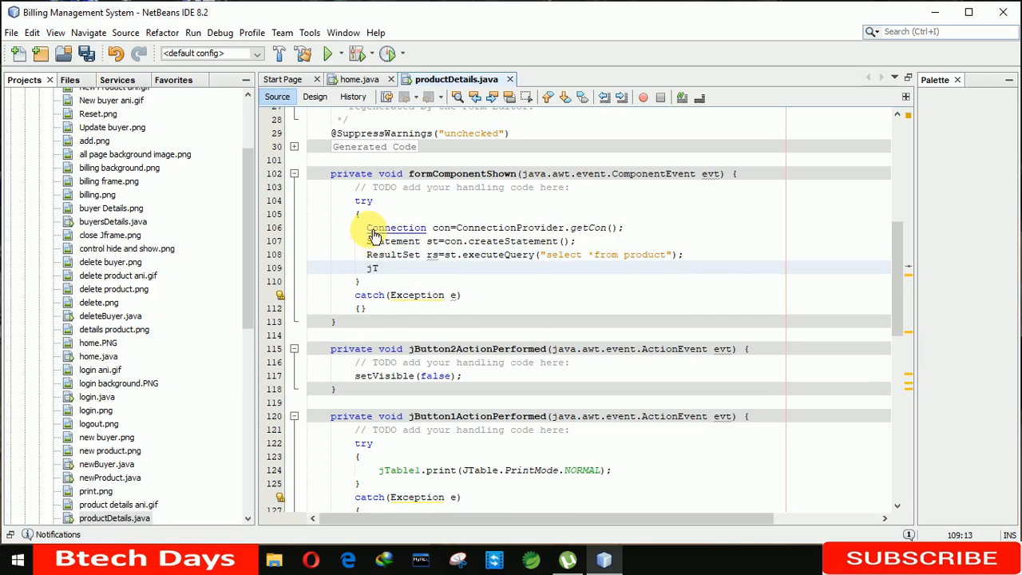
text(able1)
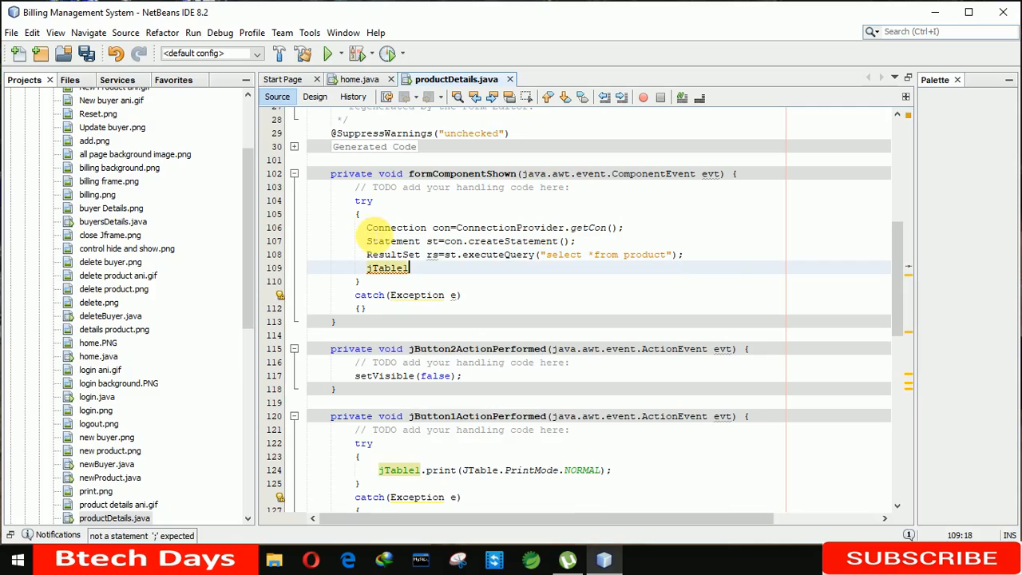
text(.set)
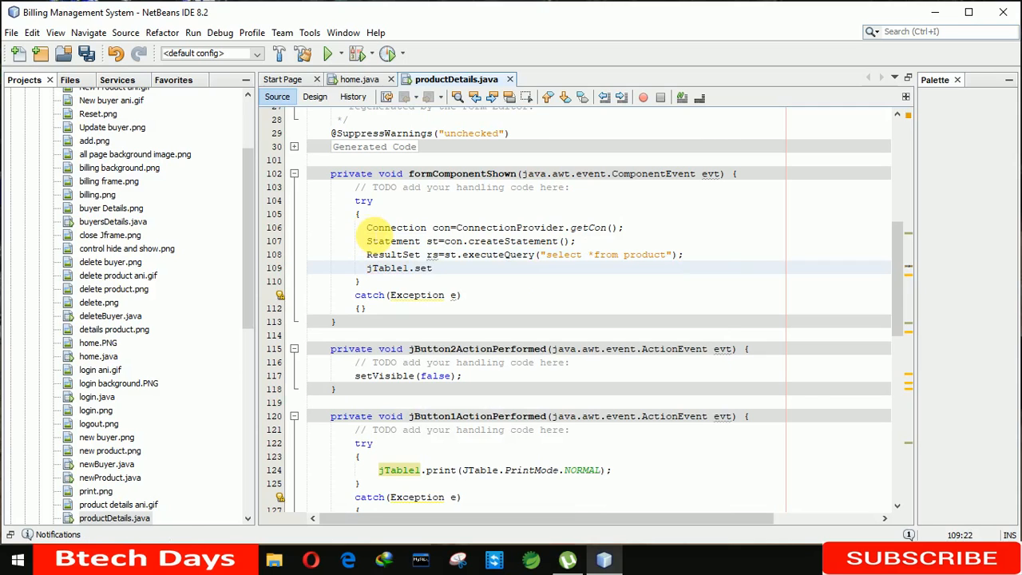
text(Model();)
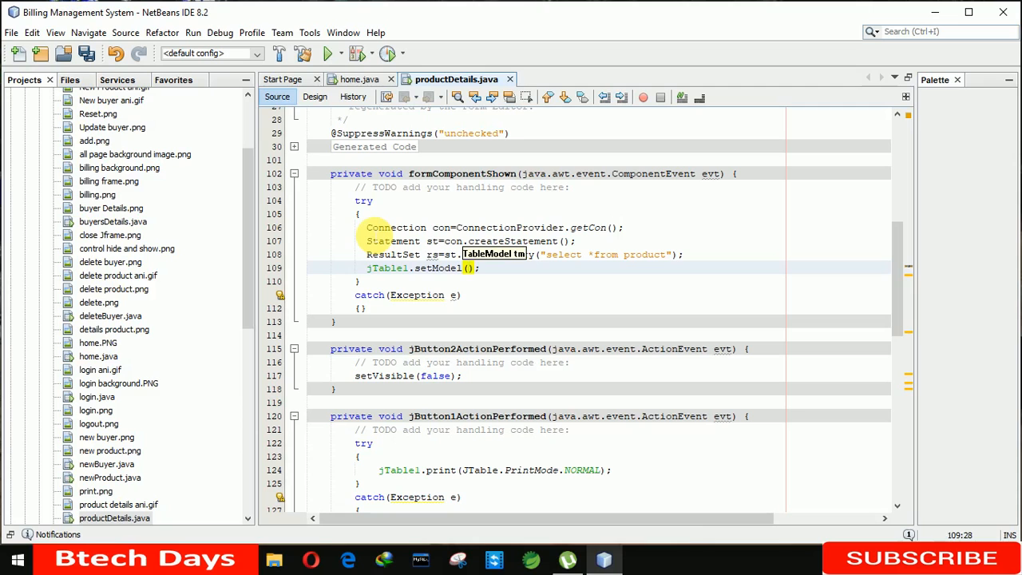
text(DbUtils)
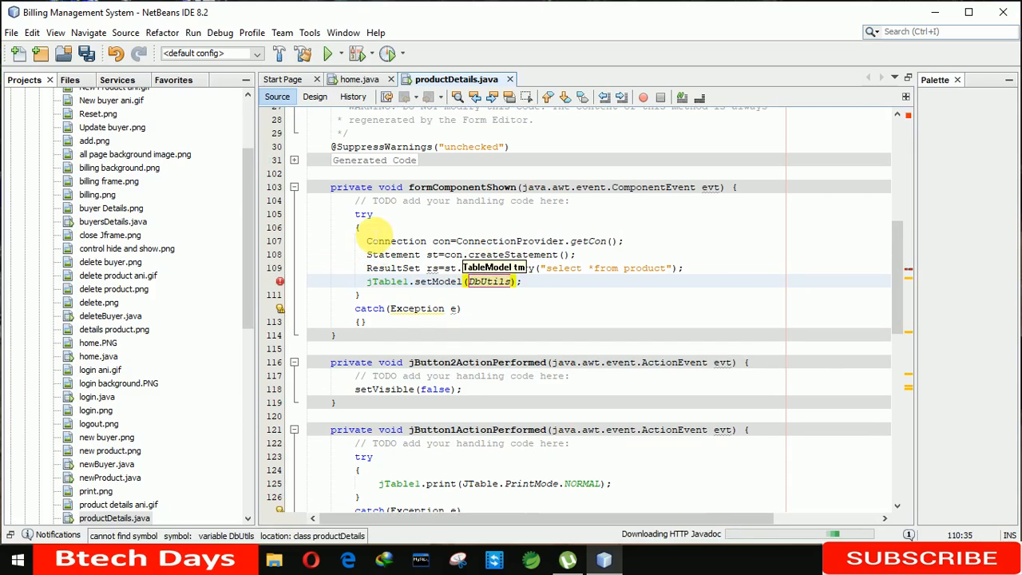
text(resultSetToTableModel(rs)
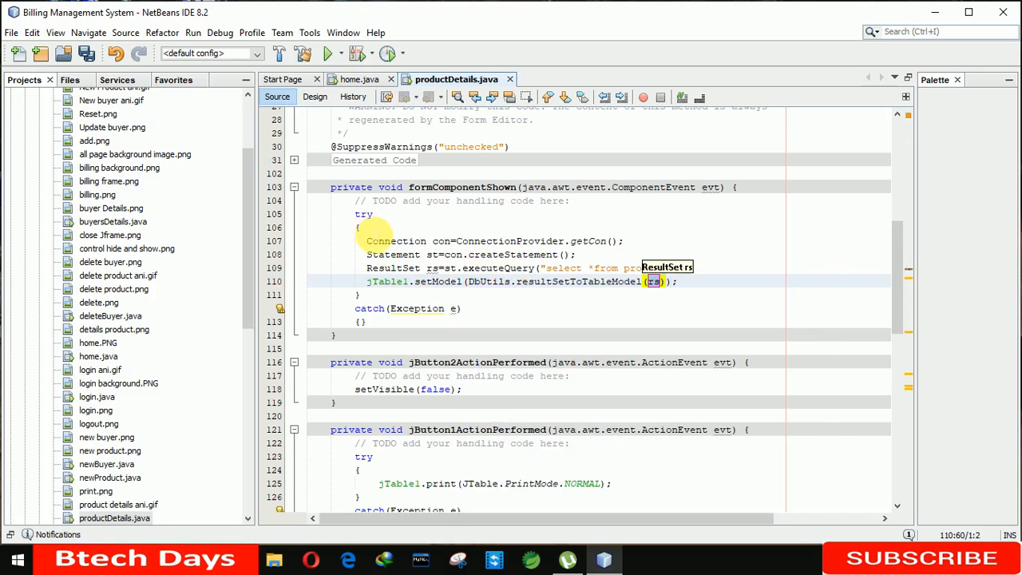
key(ctrl+s)
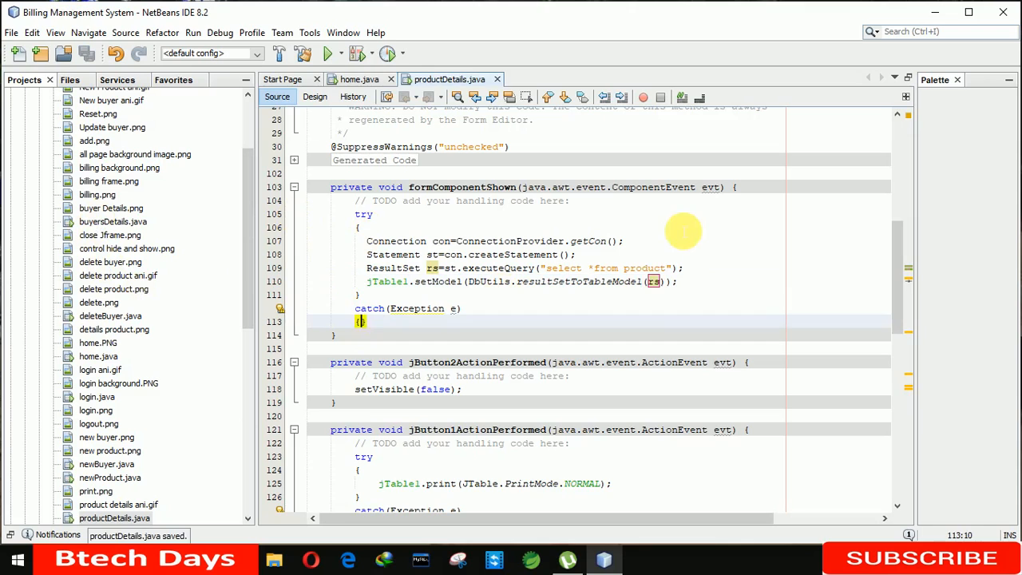
In the catch block, report the error with JOptionPane.showMessageDialog(null, e);
text(JO)
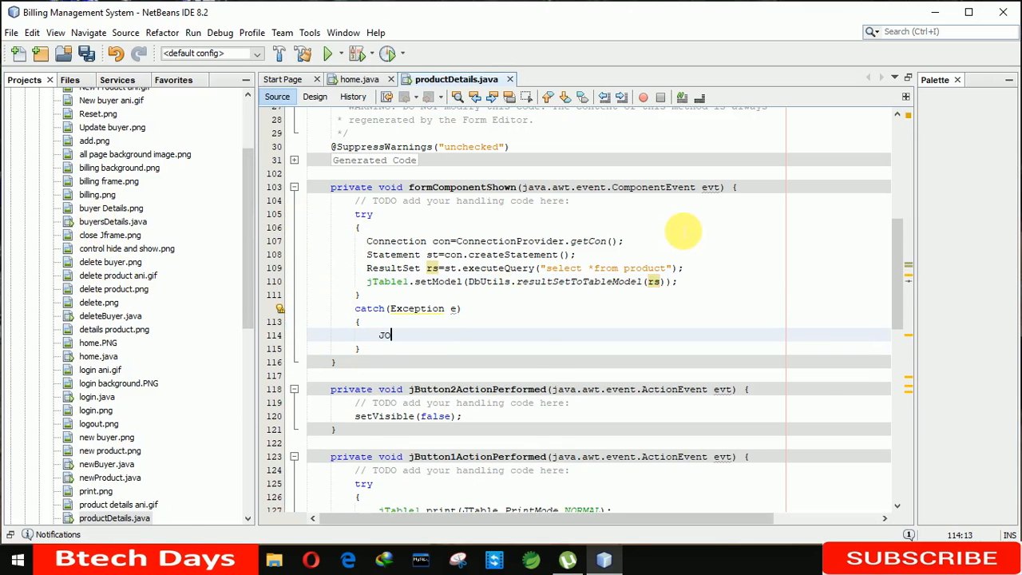
text(OptionPane.showMessageDialog(e, e);)
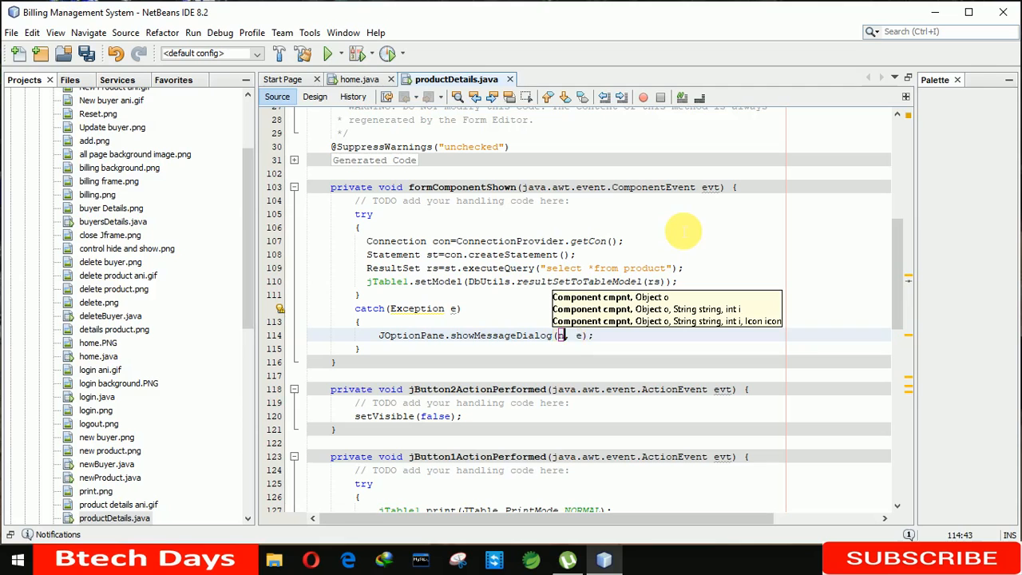
text(null)
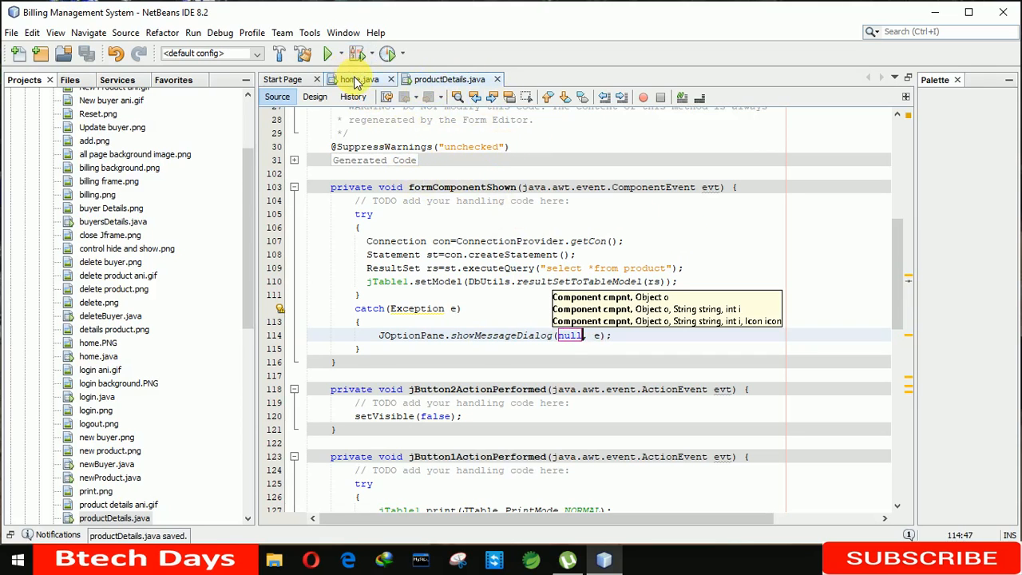
In home's jButton8ActionPerformed, write new productDetails().setVisible(true); to open Product Details
click(315, 96)
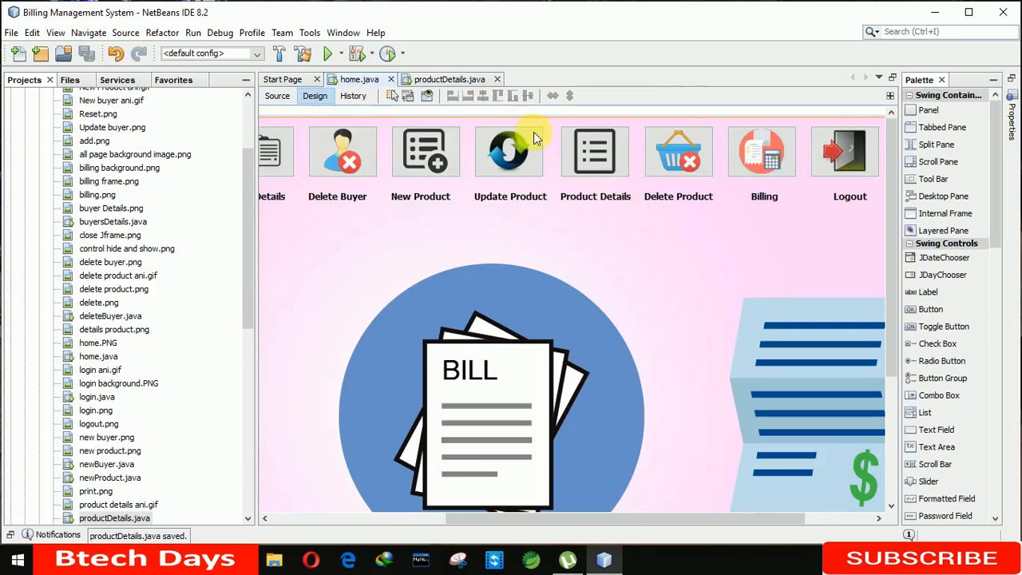
click(594, 152)
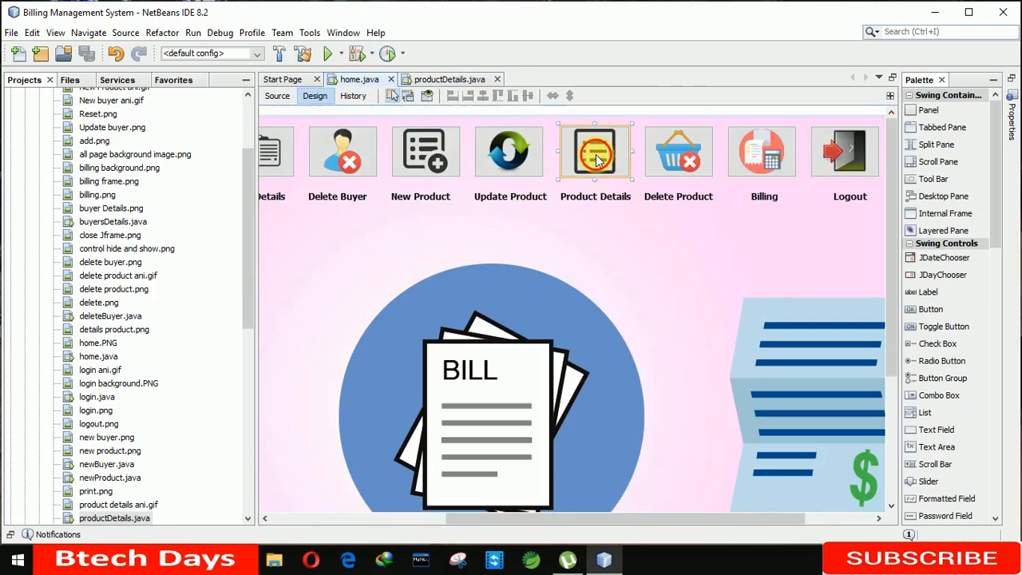
click(278, 96)
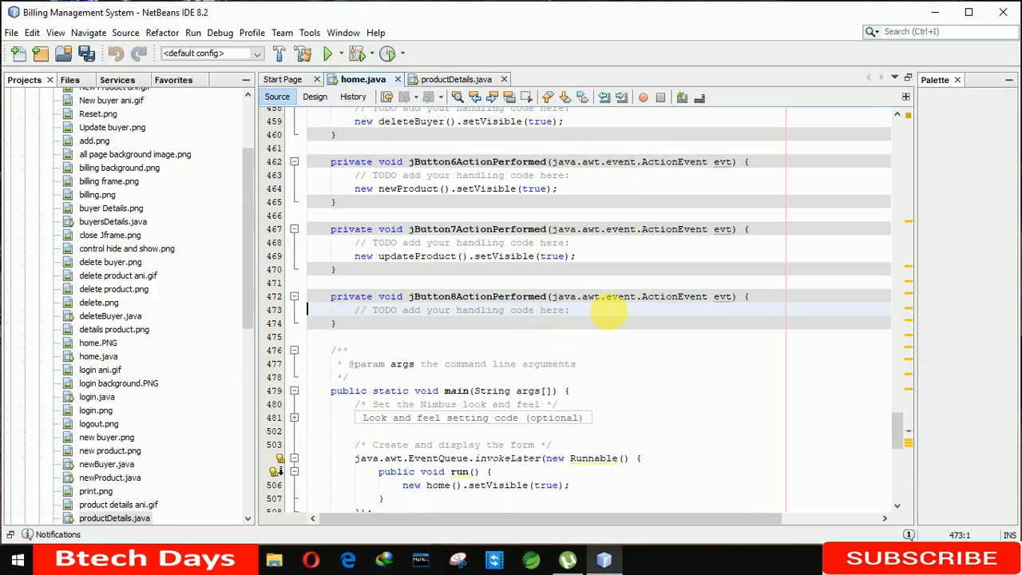
text(new)
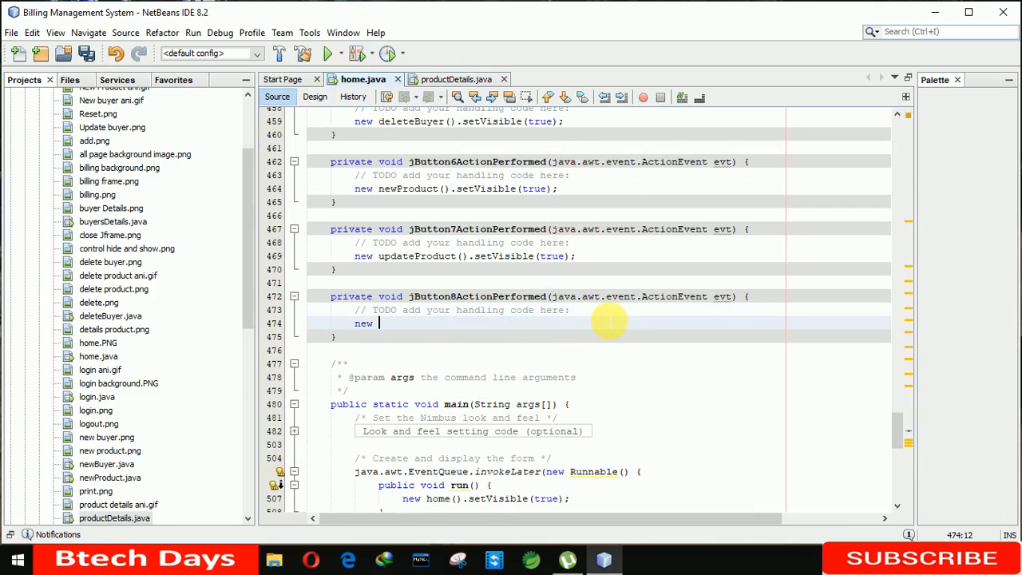
text(productDetails)
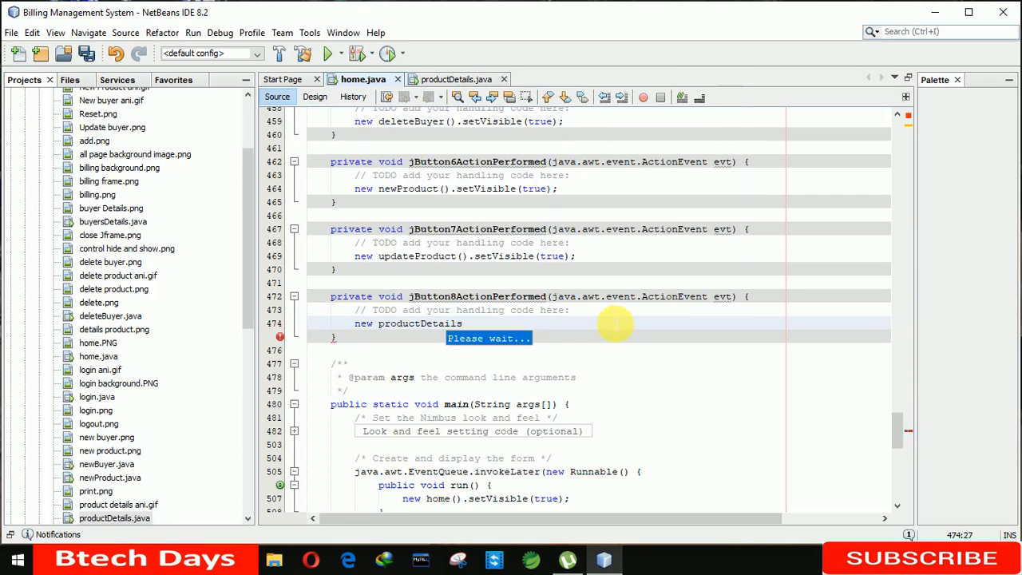
text(().setV)
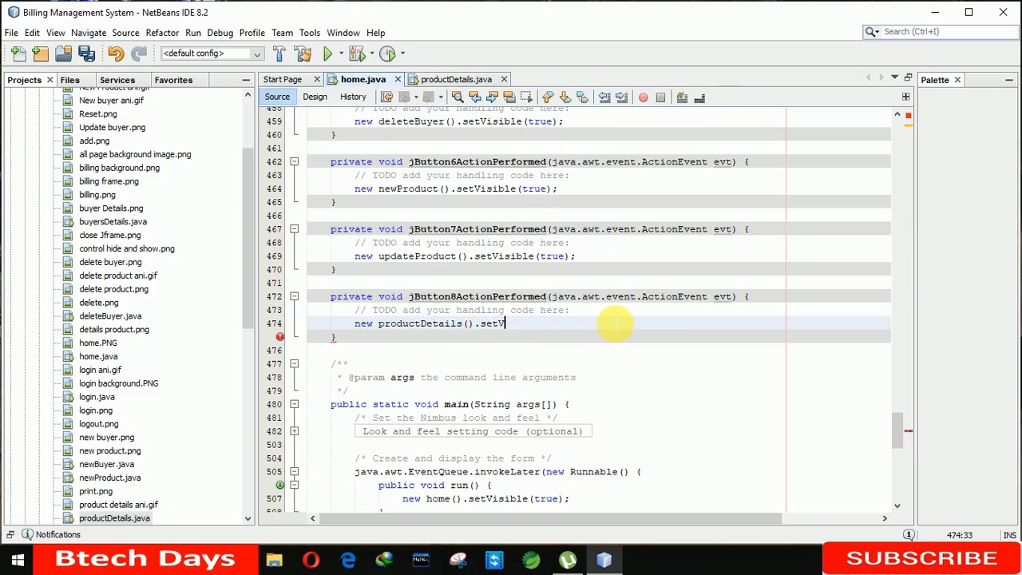
text(isible(b)
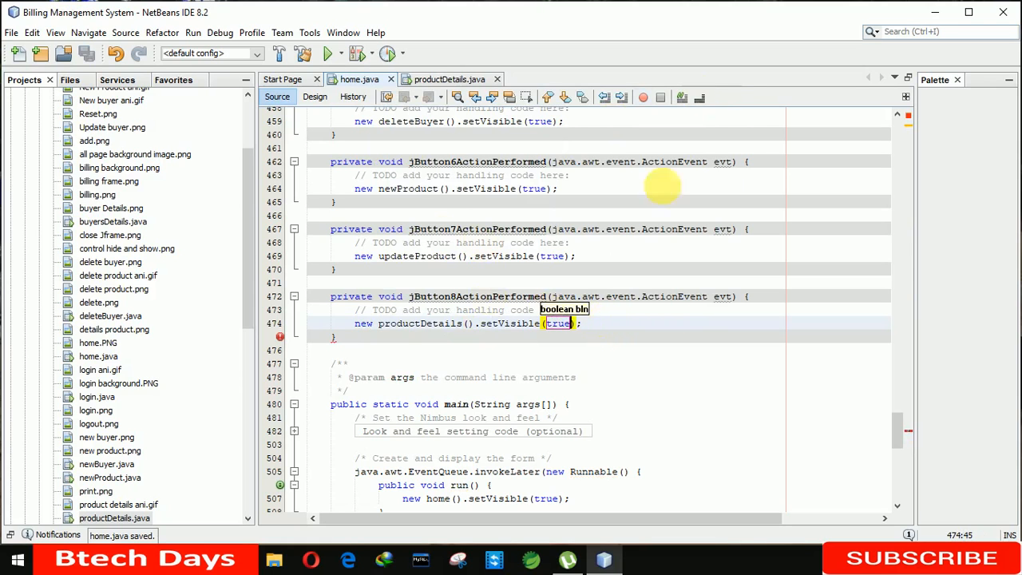
mouse_move(371, 348)
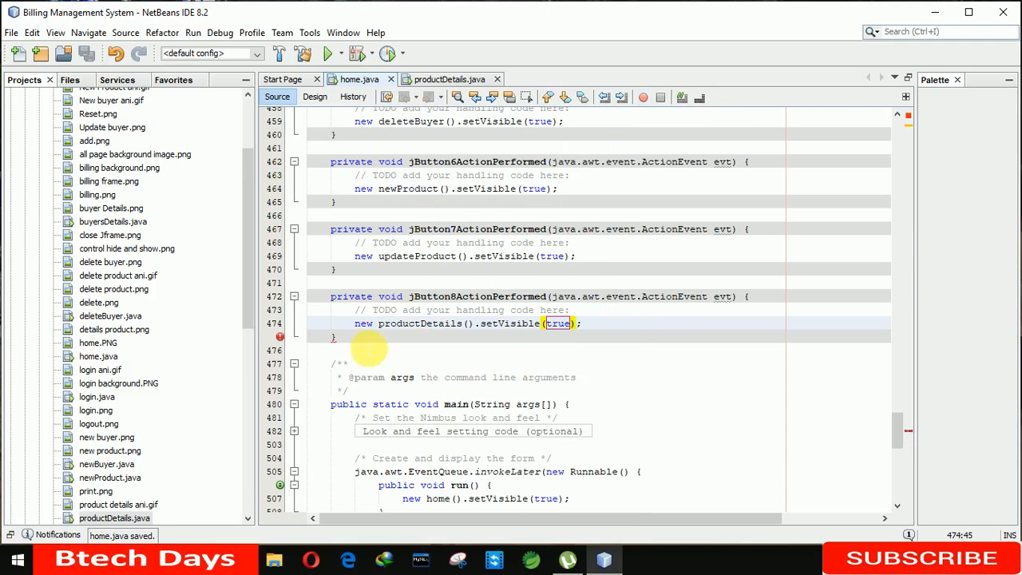
mouse_move(290, 342)
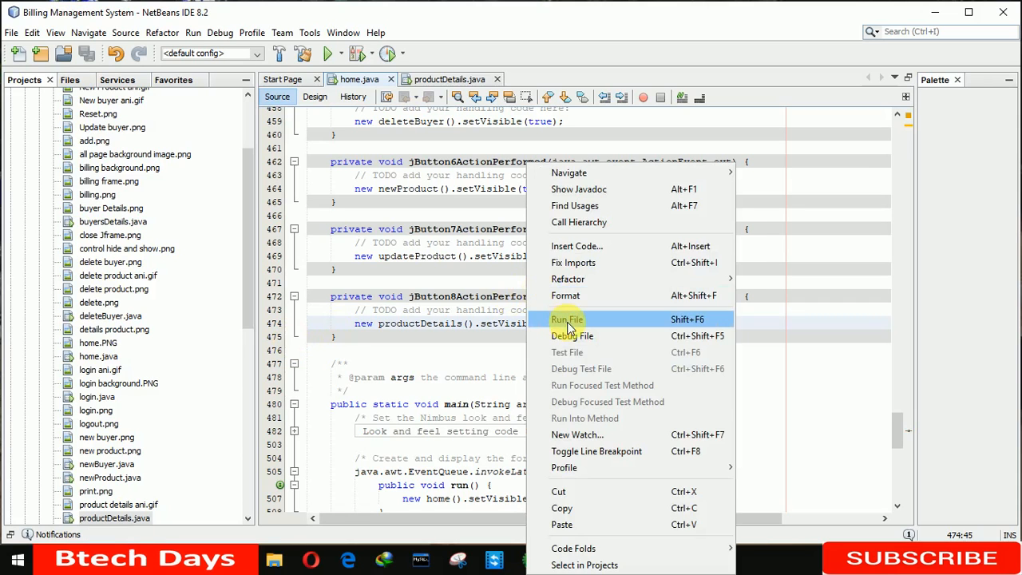
Run home.java, open Product Details to confirm Aadi and Puma load in the table, then close it
click(567, 319)
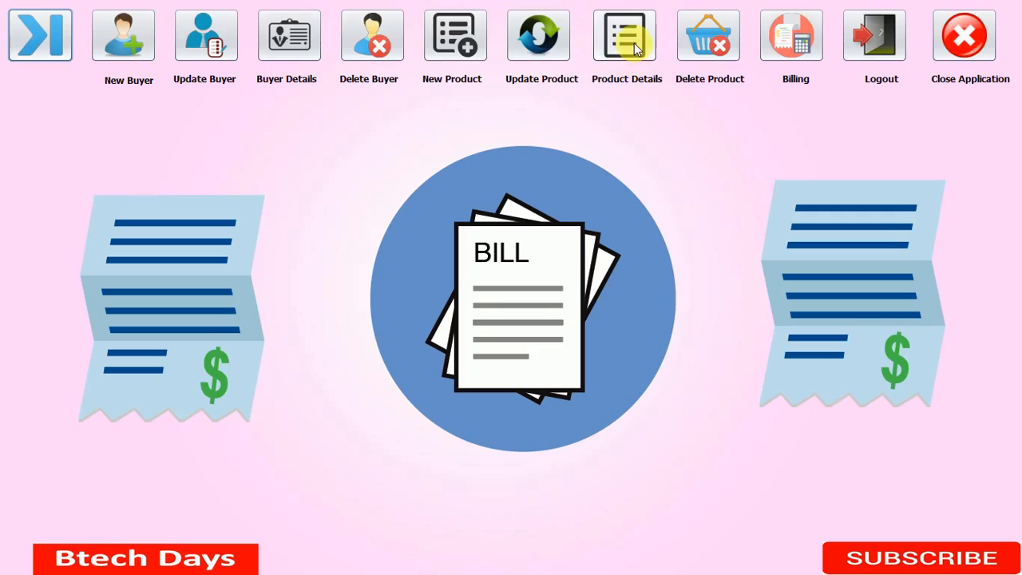
click(626, 35)
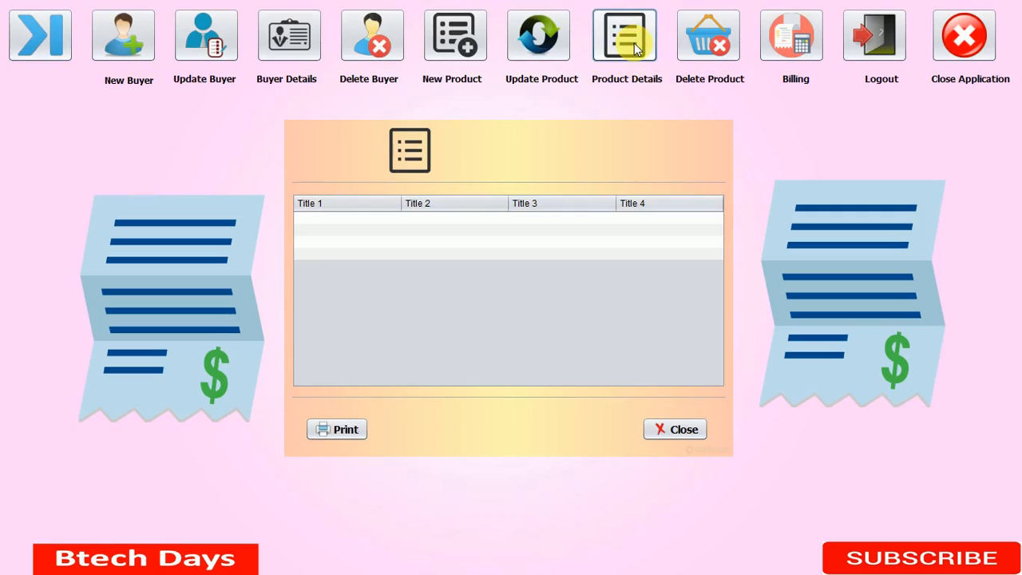
click(626, 36)
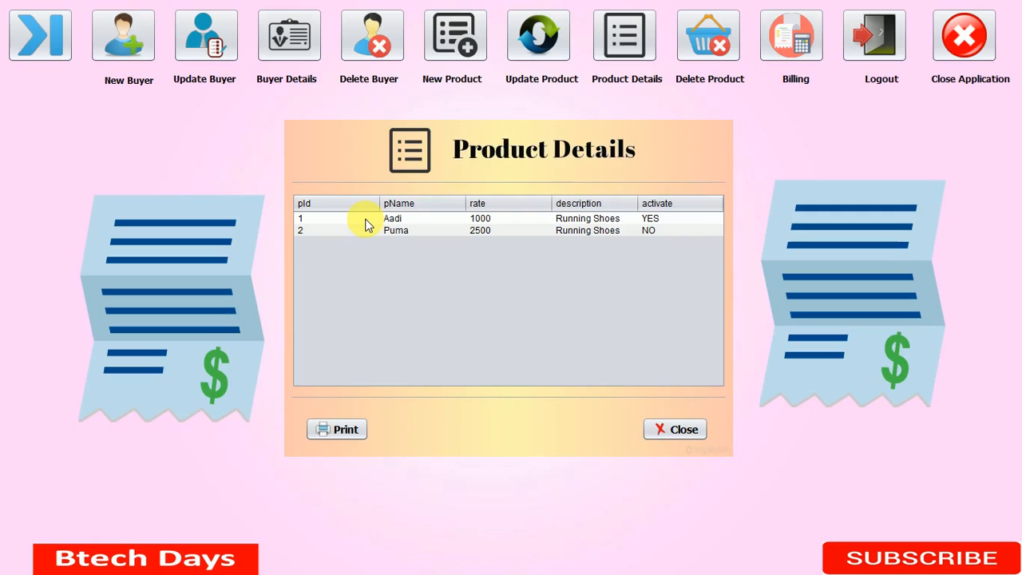
mouse_move(679, 222)
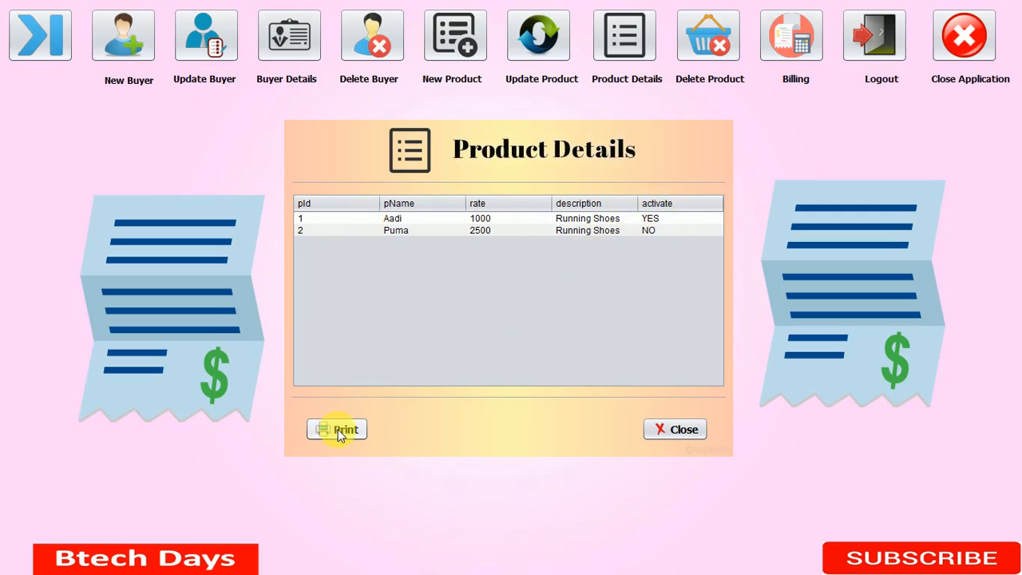
click(337, 428)
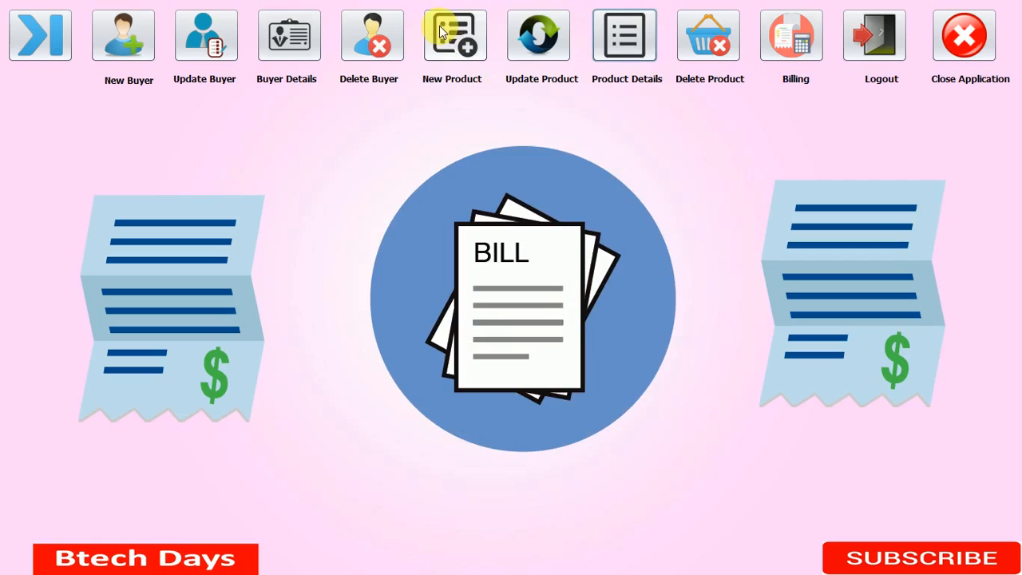
Fill the New Product form with name sparks, rate 5001 and description shoes
click(454, 35)
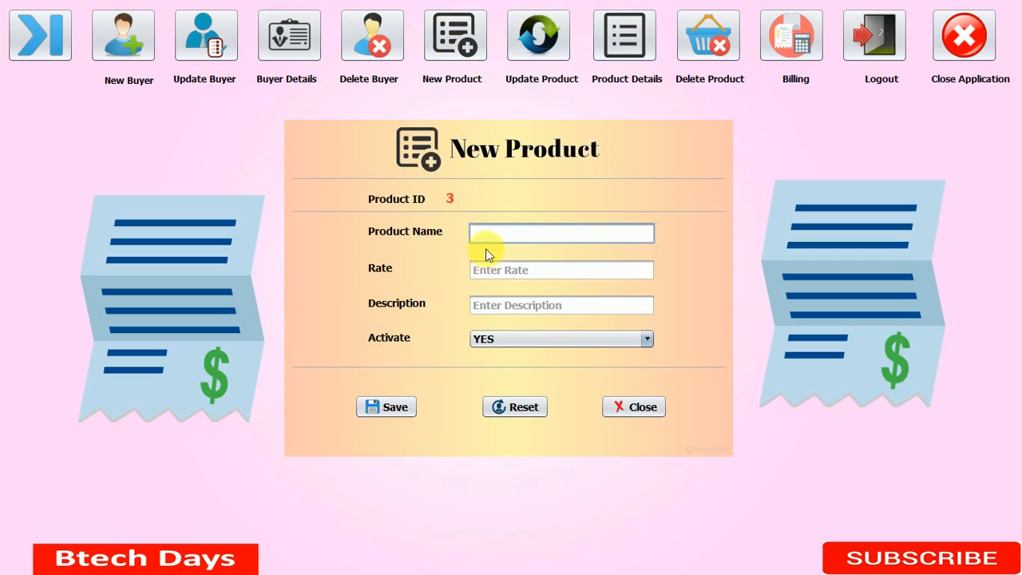
text(w)
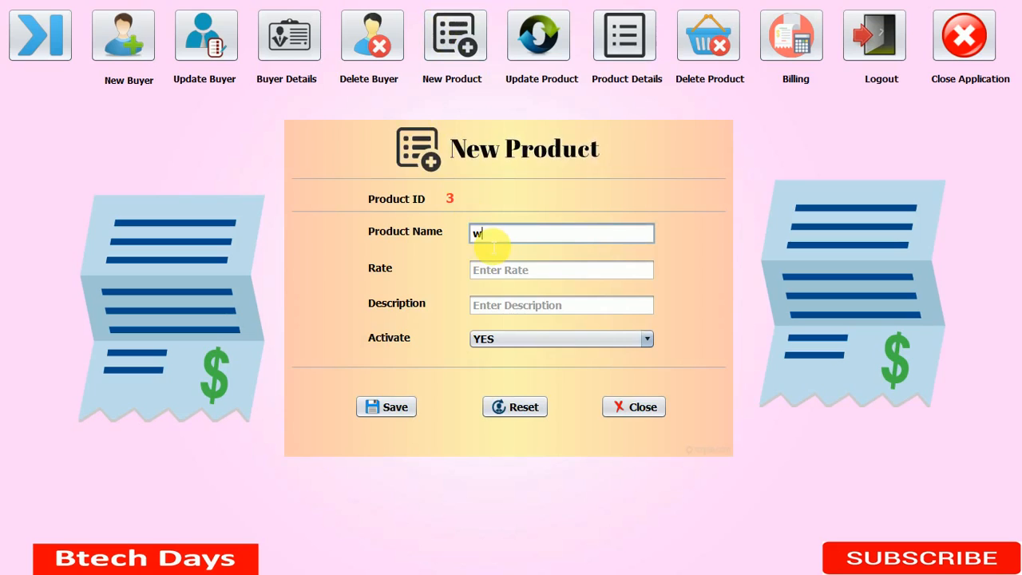
text(sp)
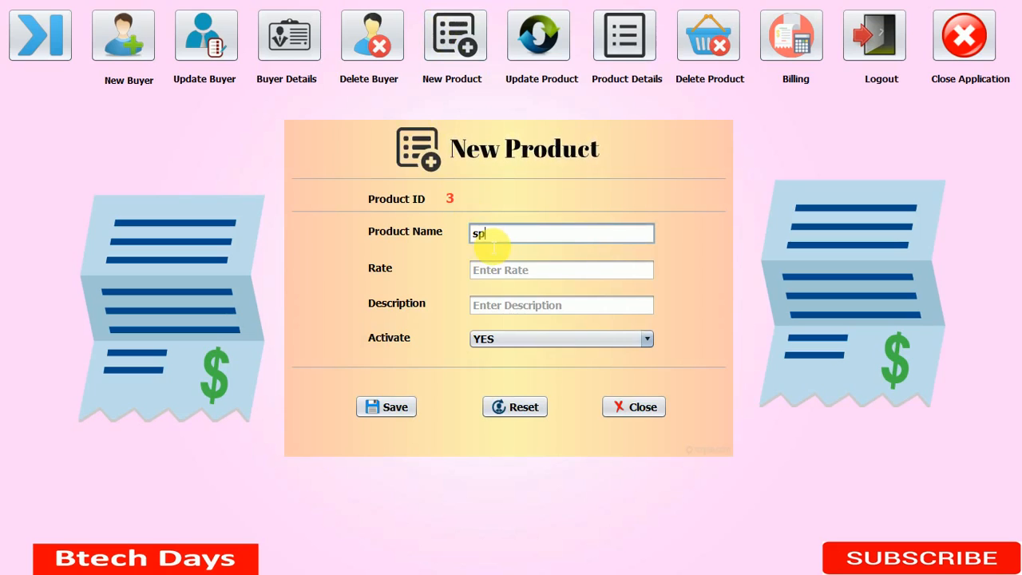
text(ar)
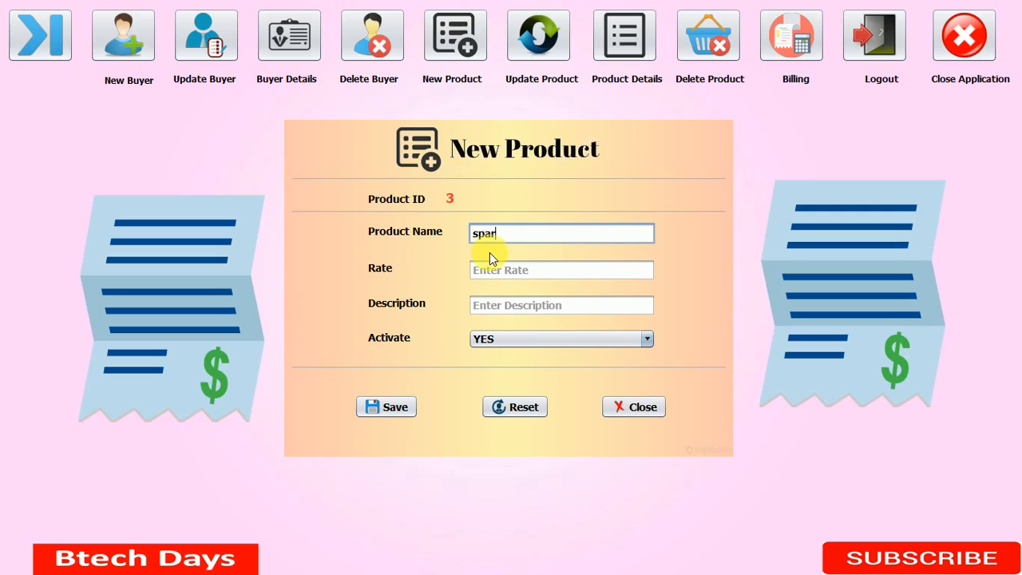
click(560, 268)
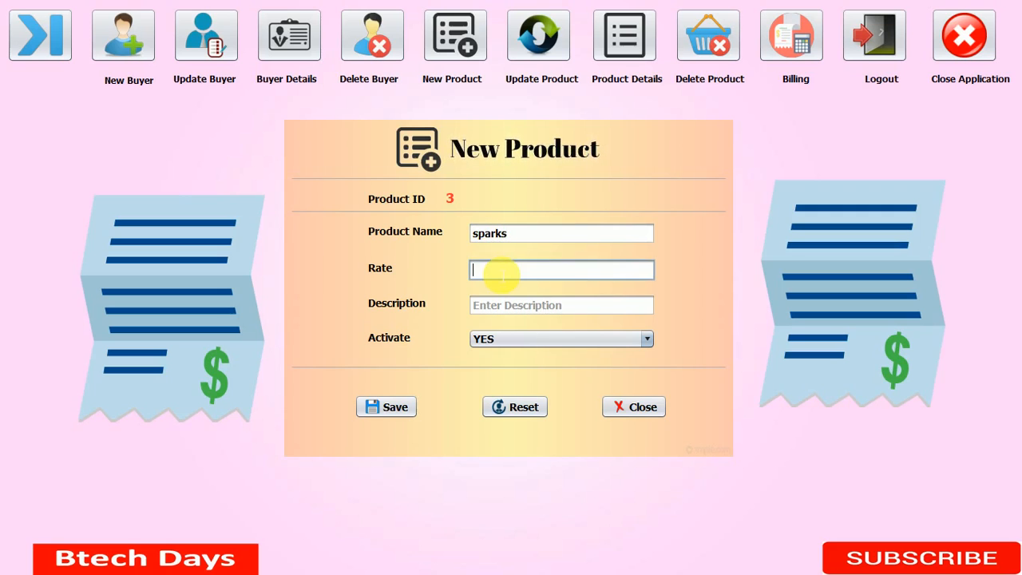
text(5001)
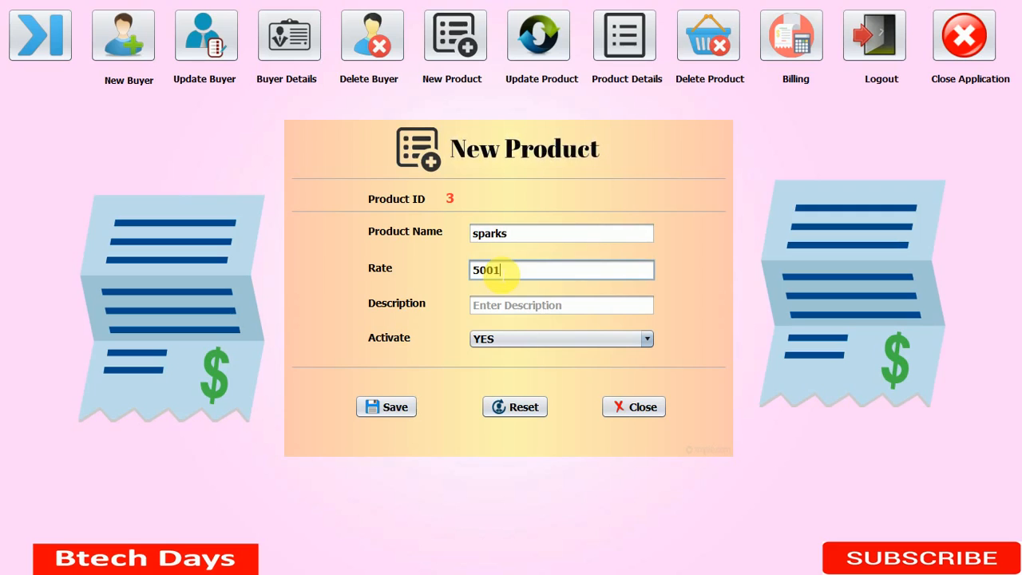
click(562, 305)
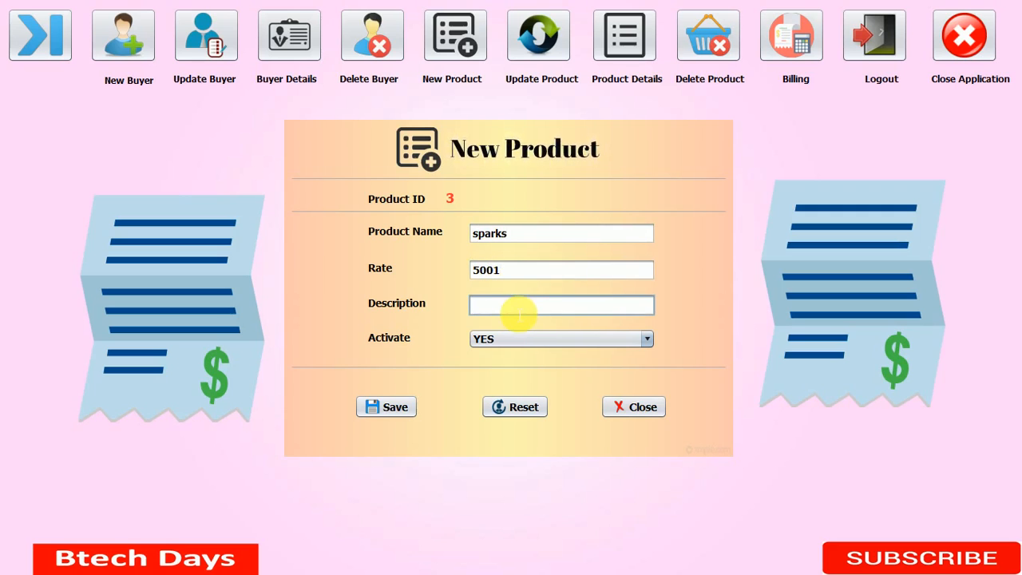
text(shoes)
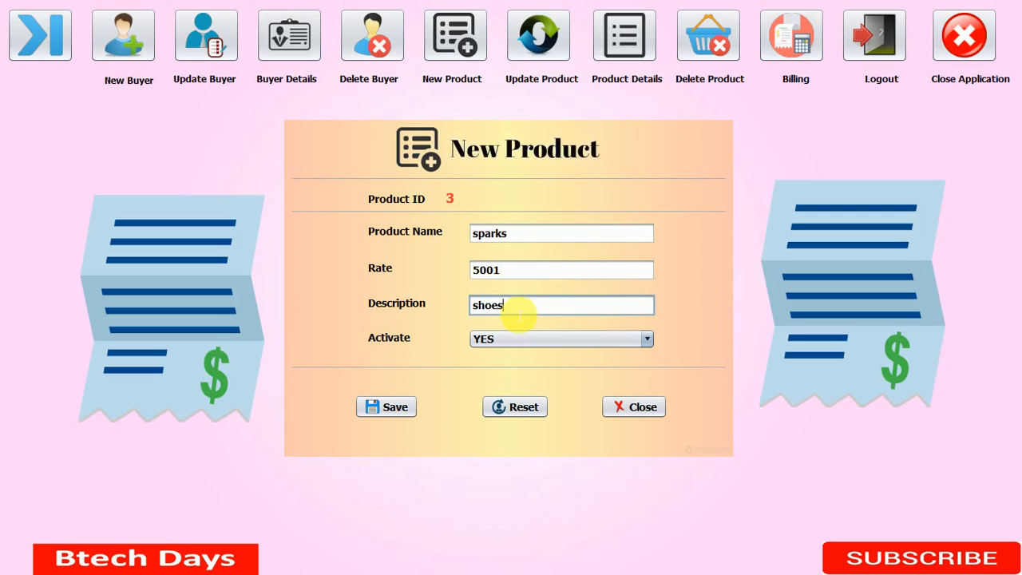
Save the sparks product with activation YES and acknowledge the success message
click(386, 407)
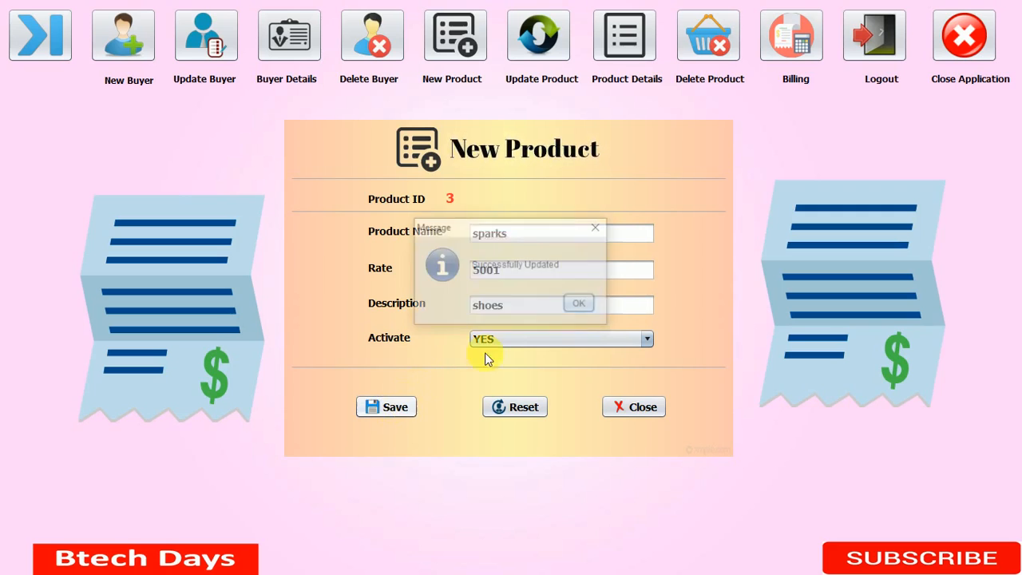
click(578, 303)
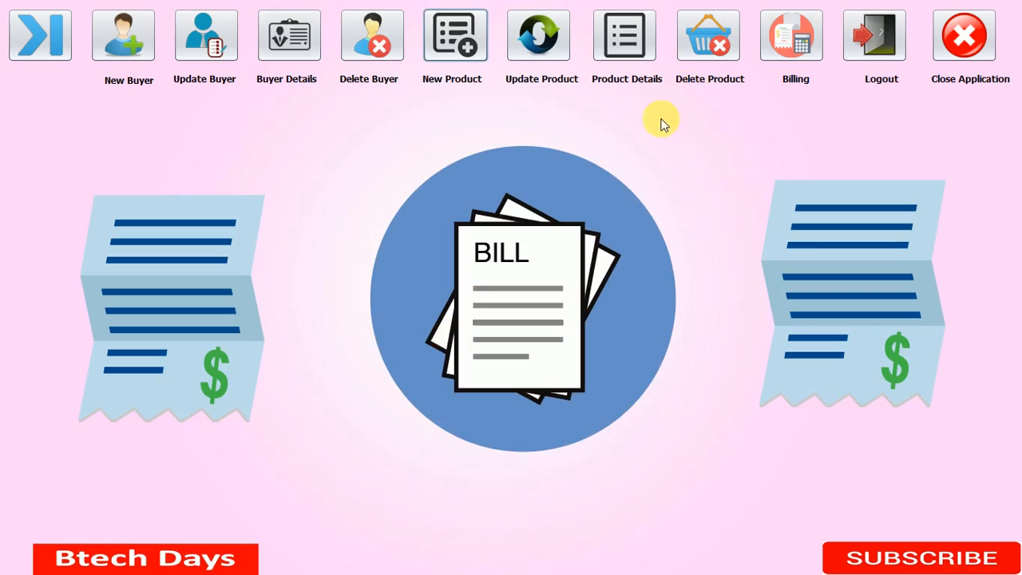
Show the Product Details table and select the sparks row (5001, shoes, YES)
click(626, 36)
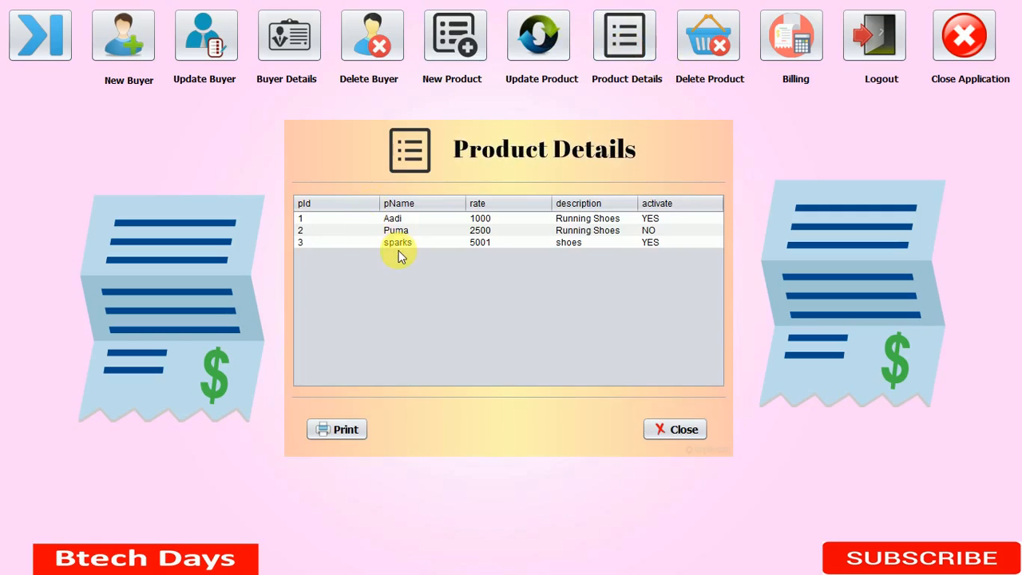
click(479, 242)
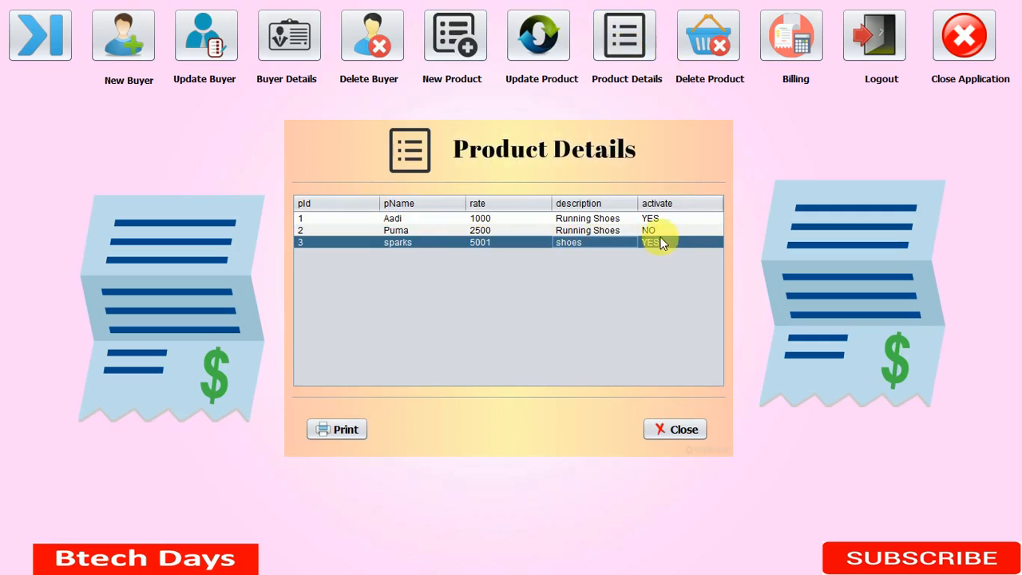
mouse_move(651, 375)
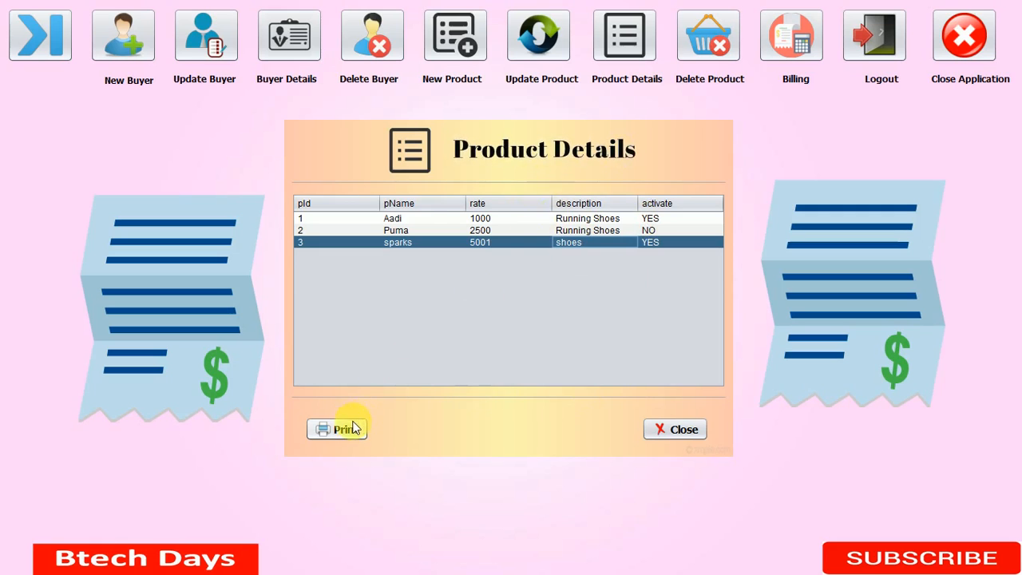
mouse_move(371, 354)
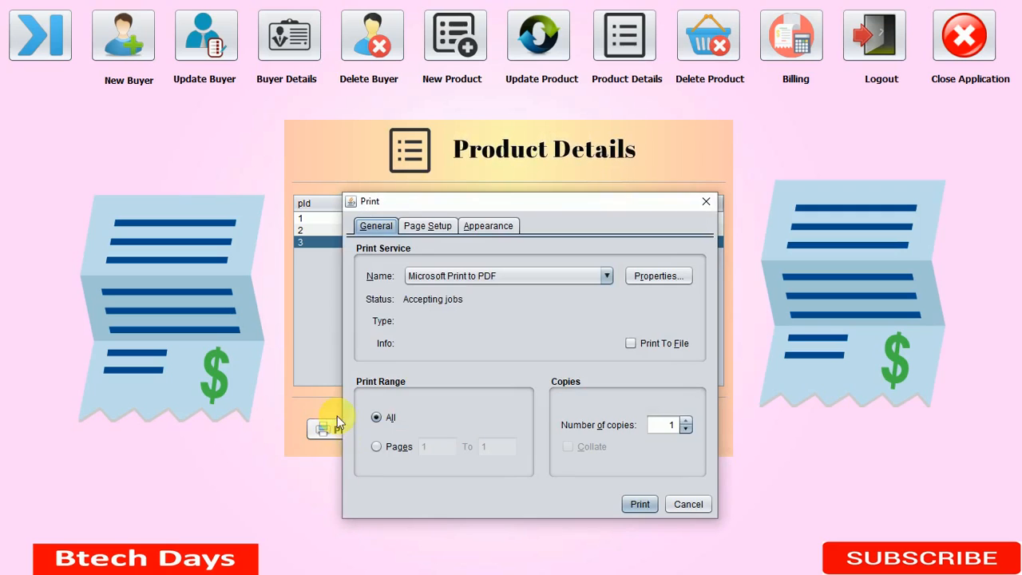
mouse_move(428, 230)
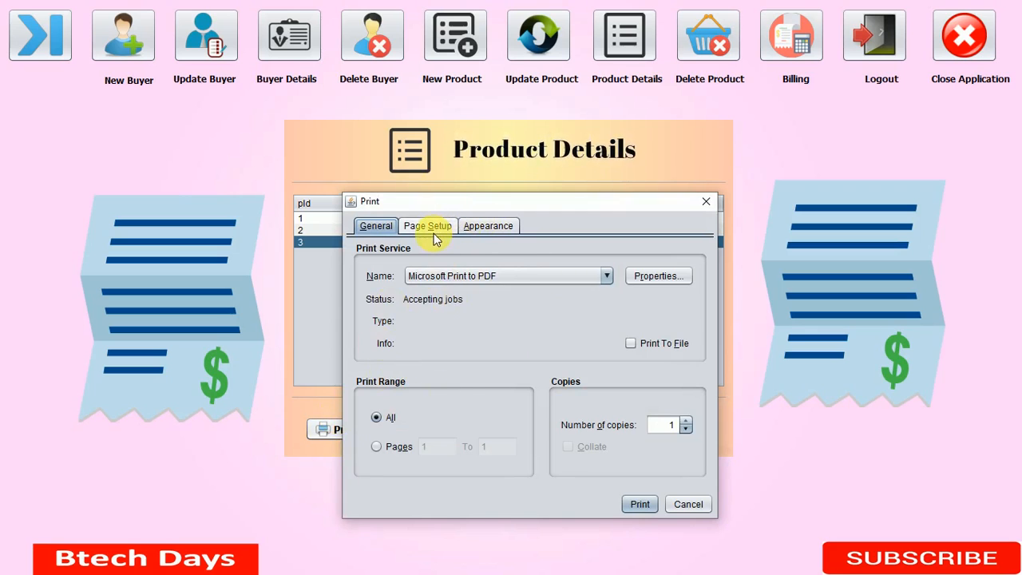
Browse the Page Setup and Appearance print settings, then cancel without printing
click(428, 225)
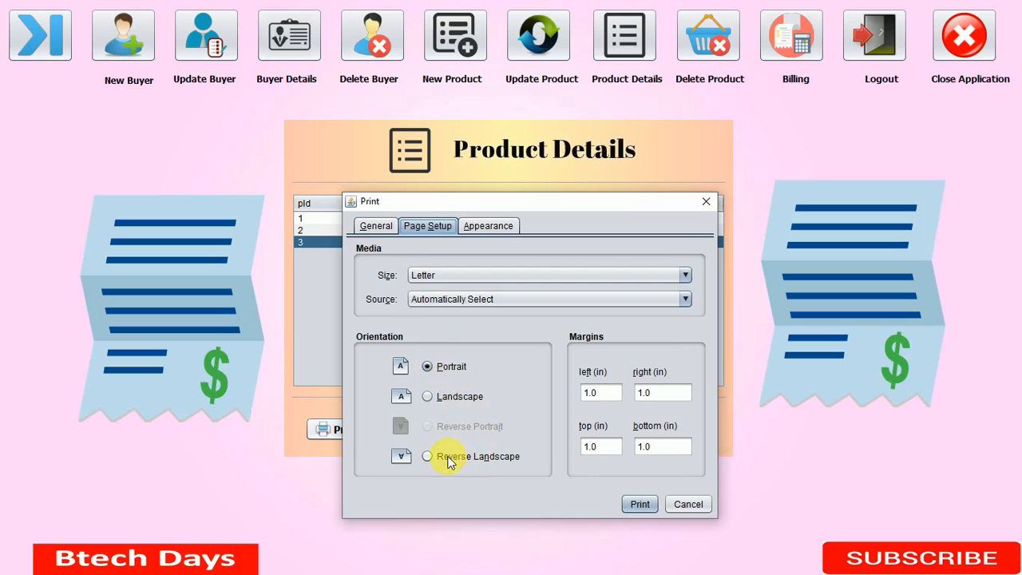
click(489, 225)
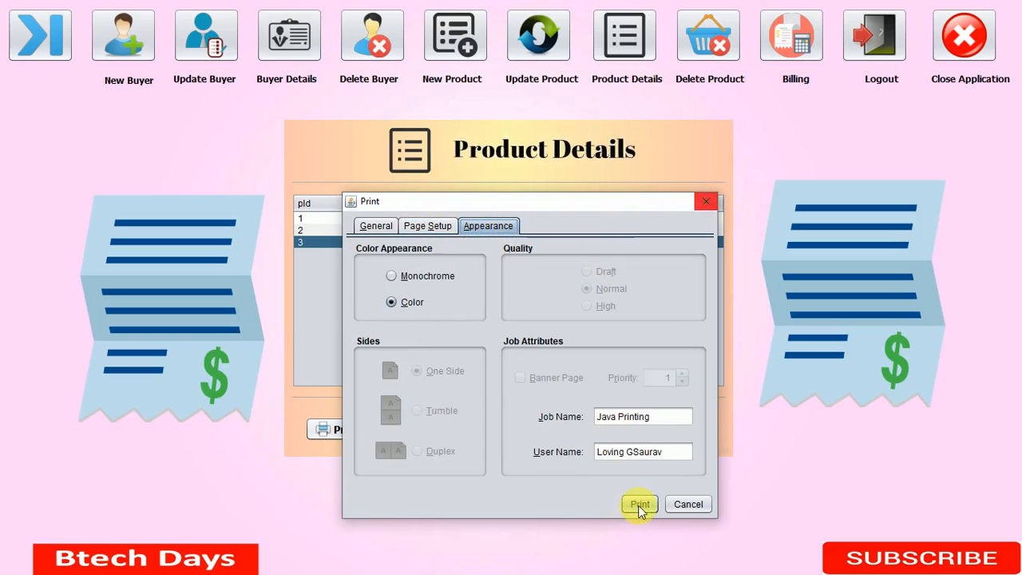
mouse_move(689, 505)
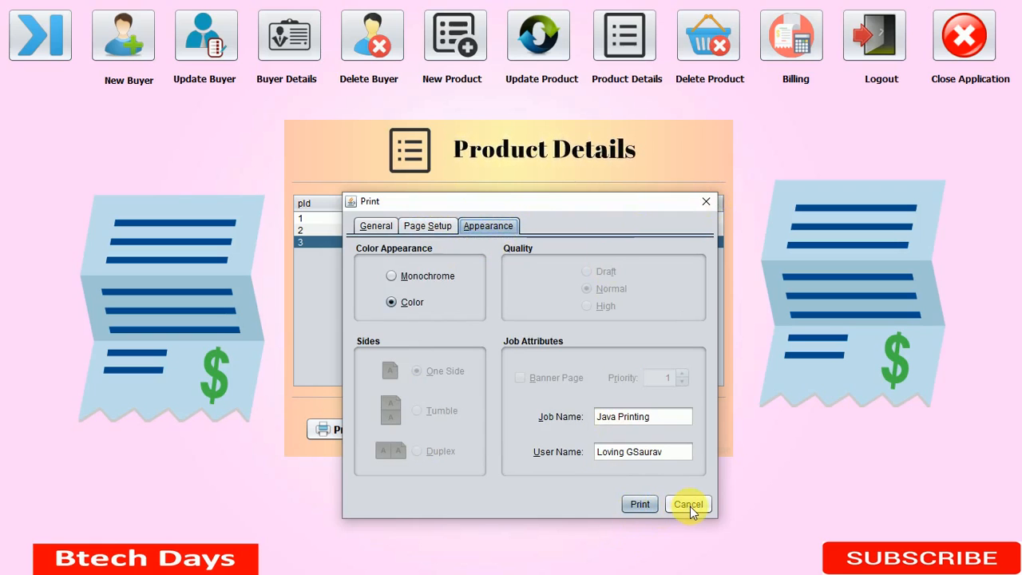
click(686, 505)
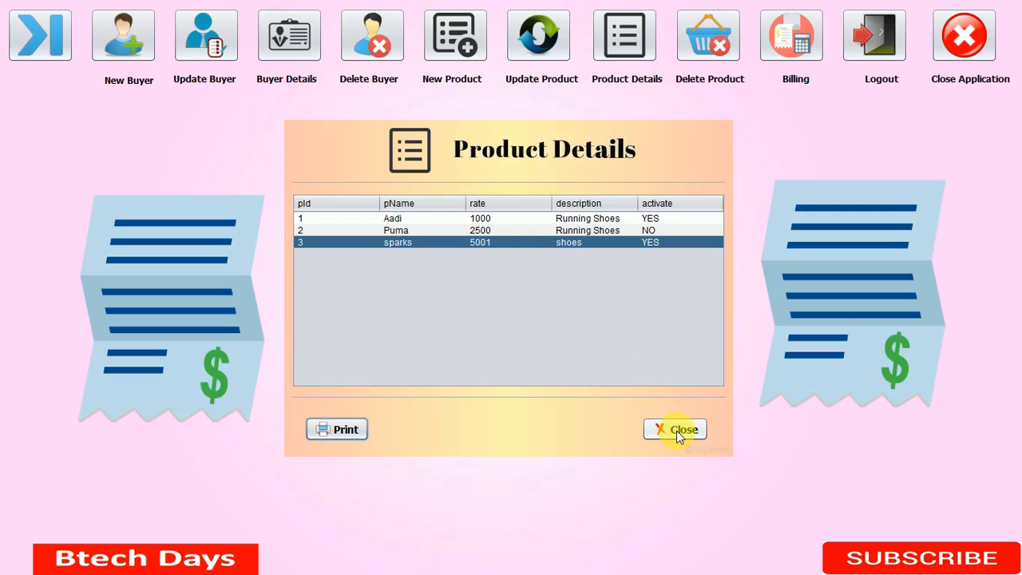
Close the Product Details window to return to the home screen
click(674, 428)
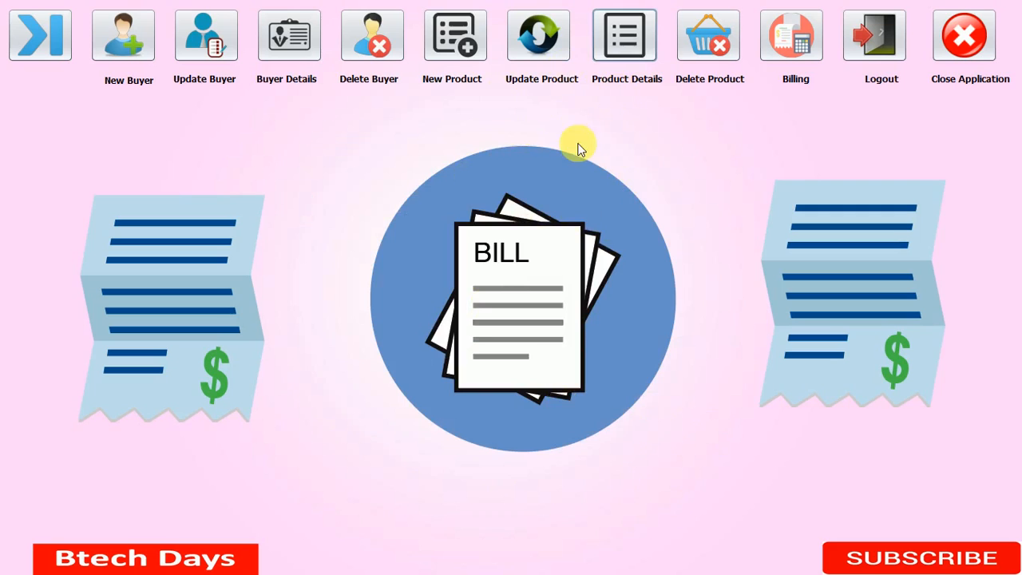
mouse_move(590, 13)
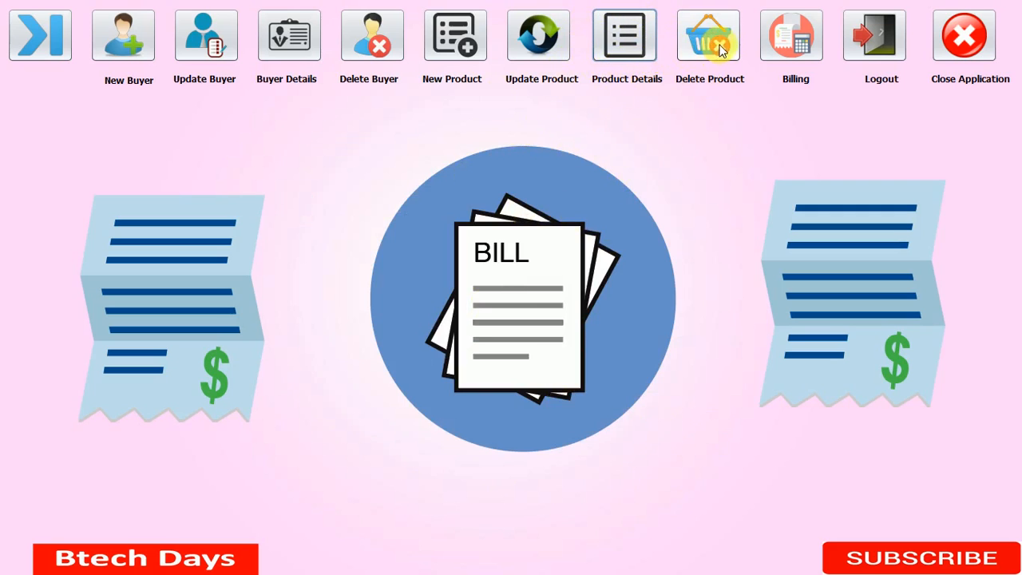
mouse_move(711, 8)
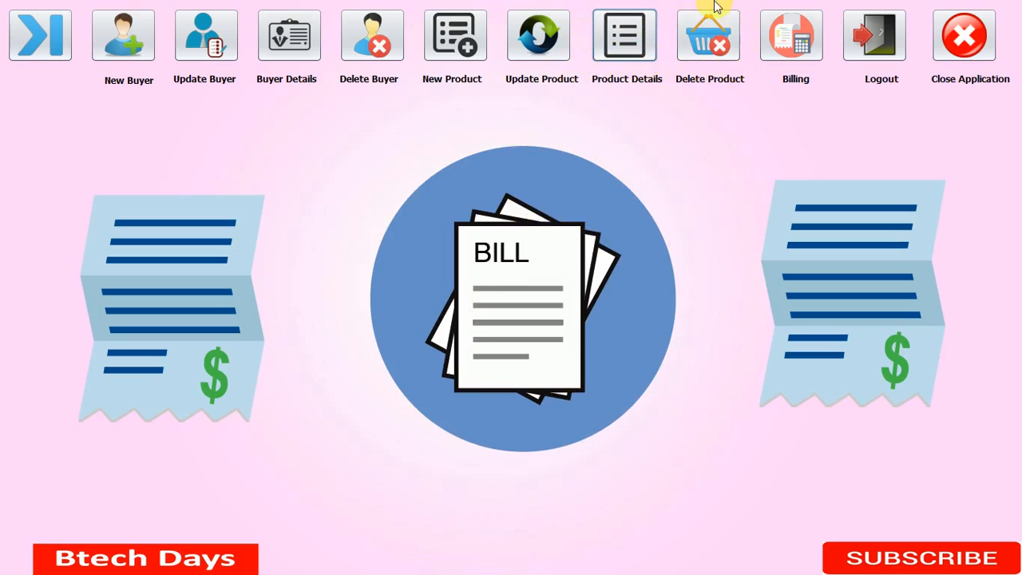
mouse_move(690, 67)
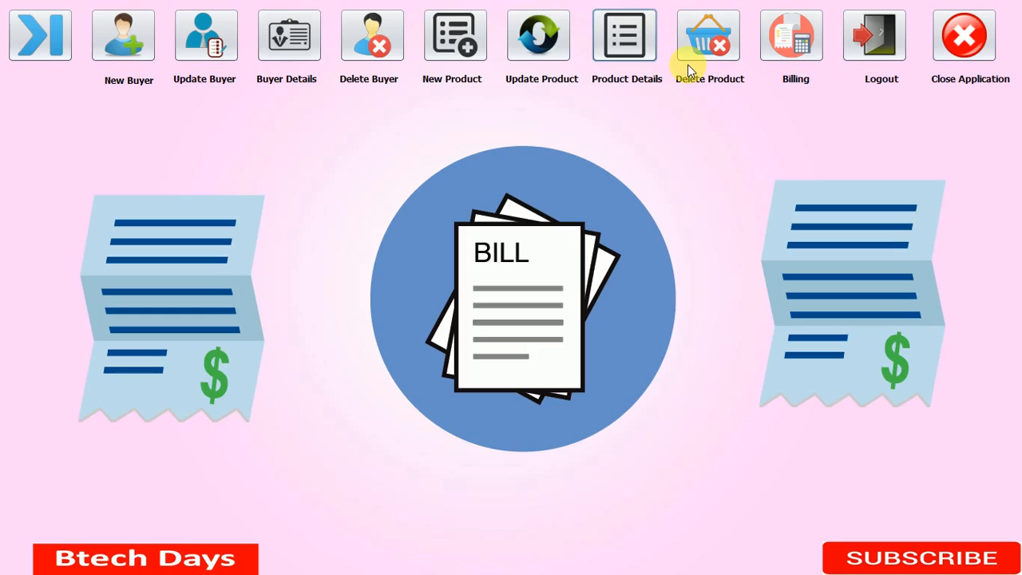